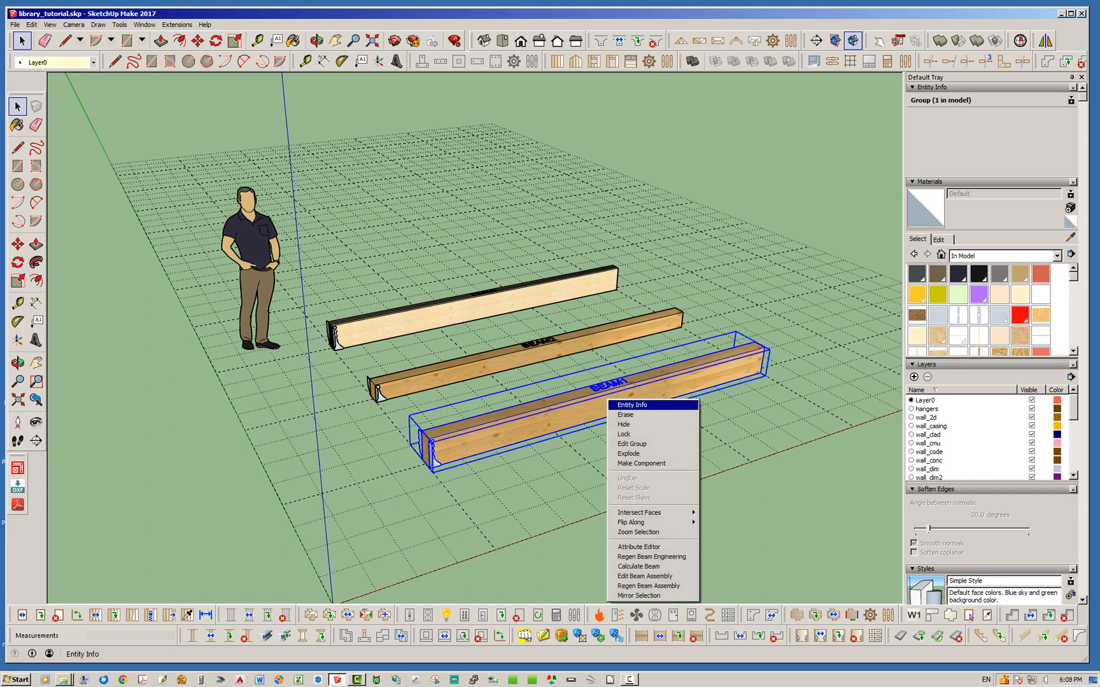
Edit the front beam's assembly, set its End Hanger to HGUS5.5_14, and update the beam.
left_click(644, 576)
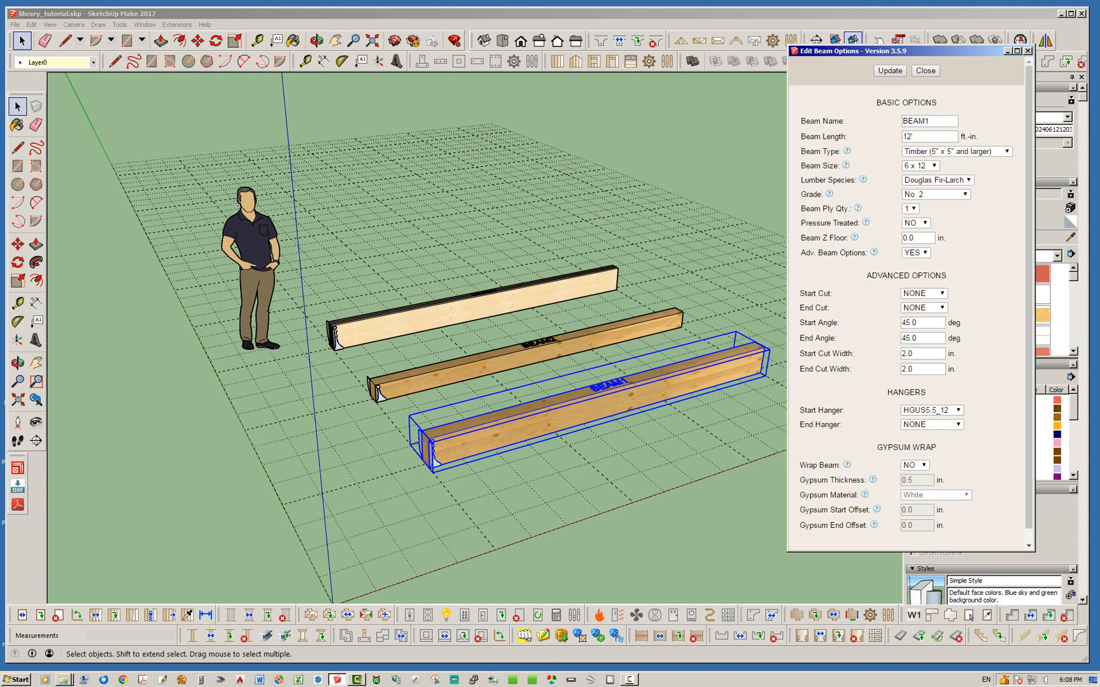
left_click(959, 410)
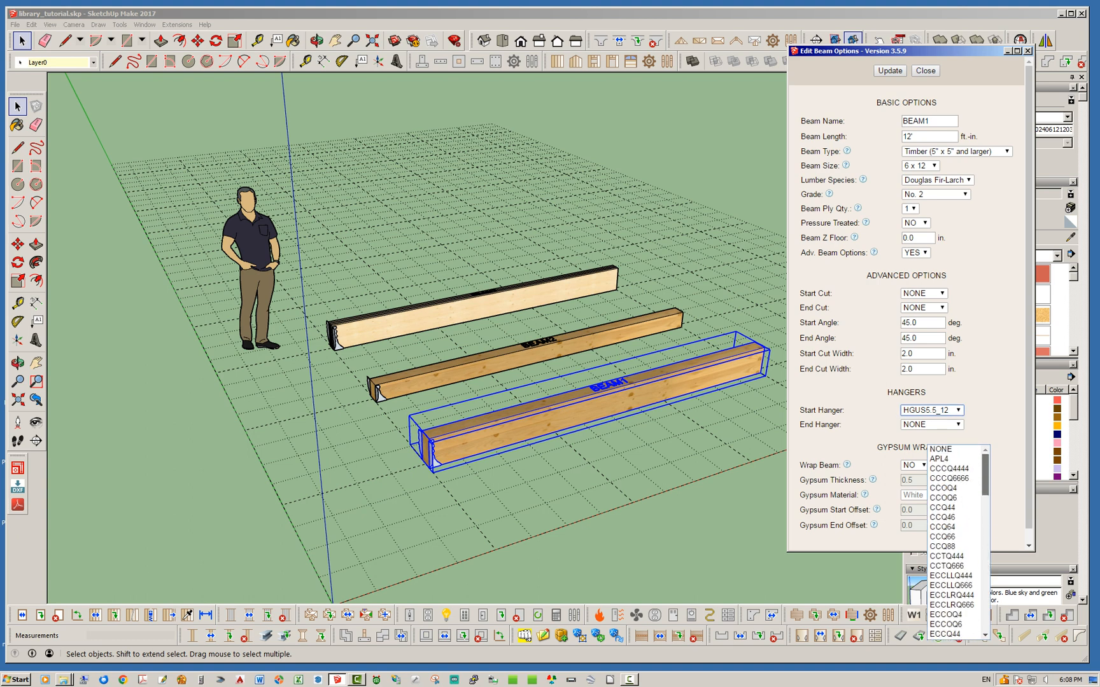
scroll("down", 3)
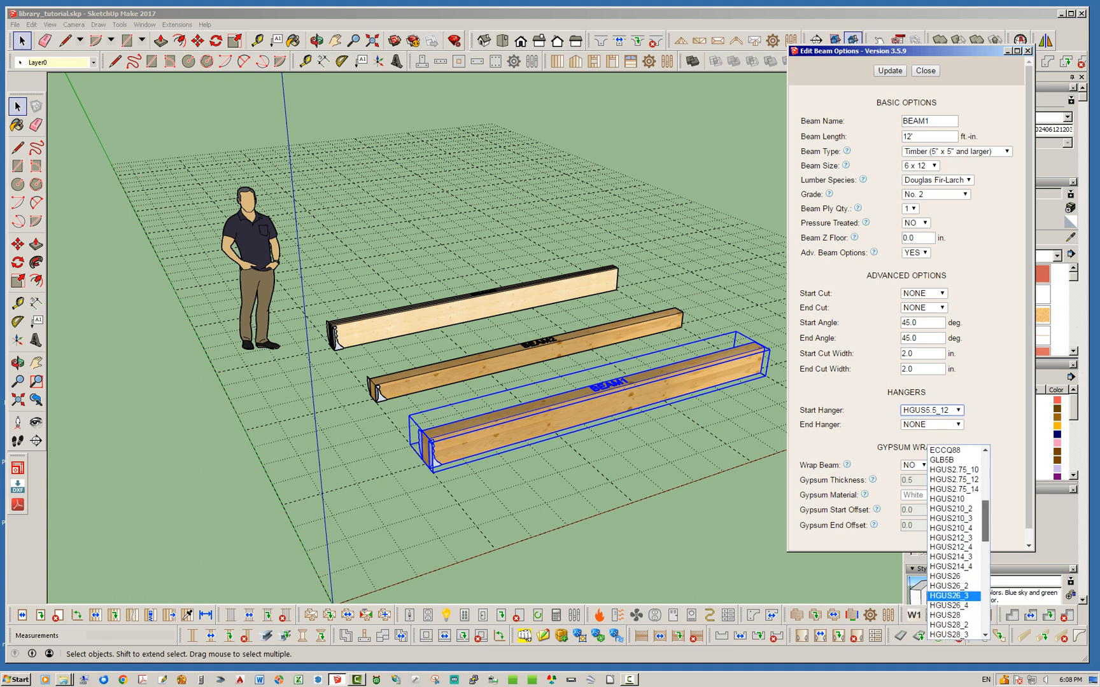
scroll("down", 3)
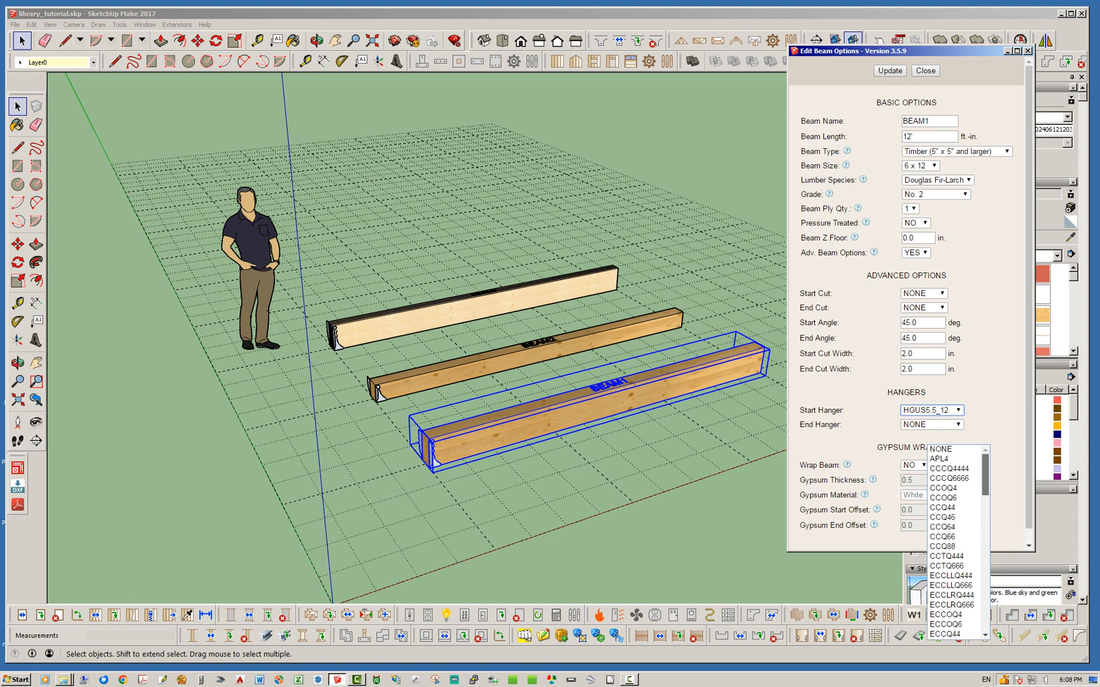
scroll("down", 3)
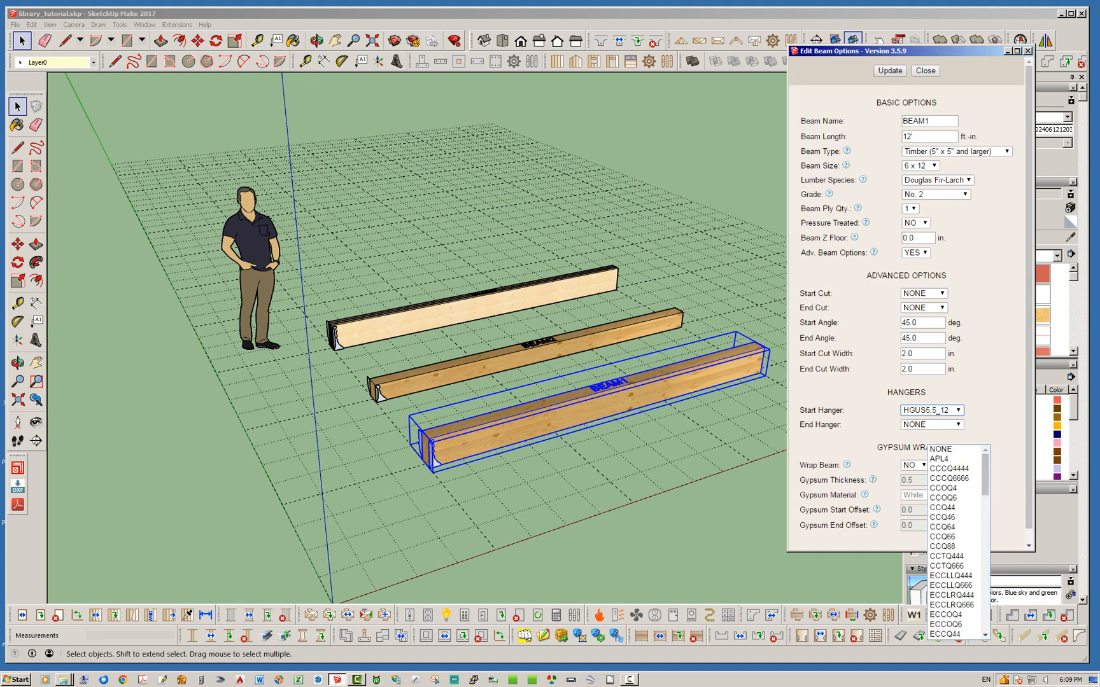
left_click(960, 424)
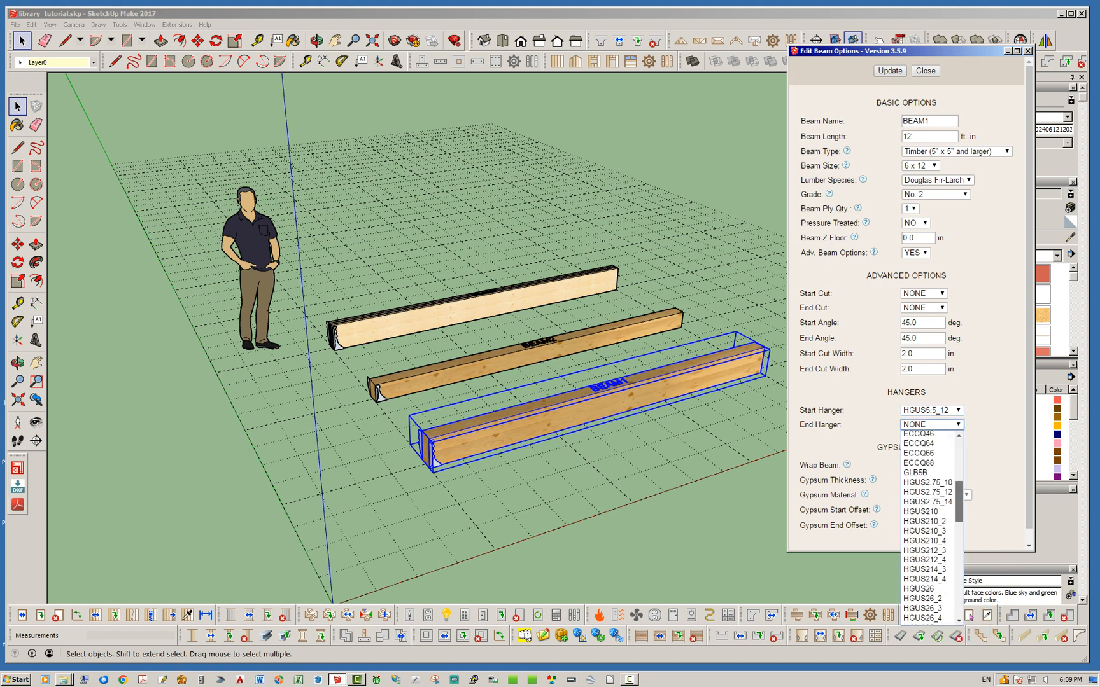
scroll("down", 3)
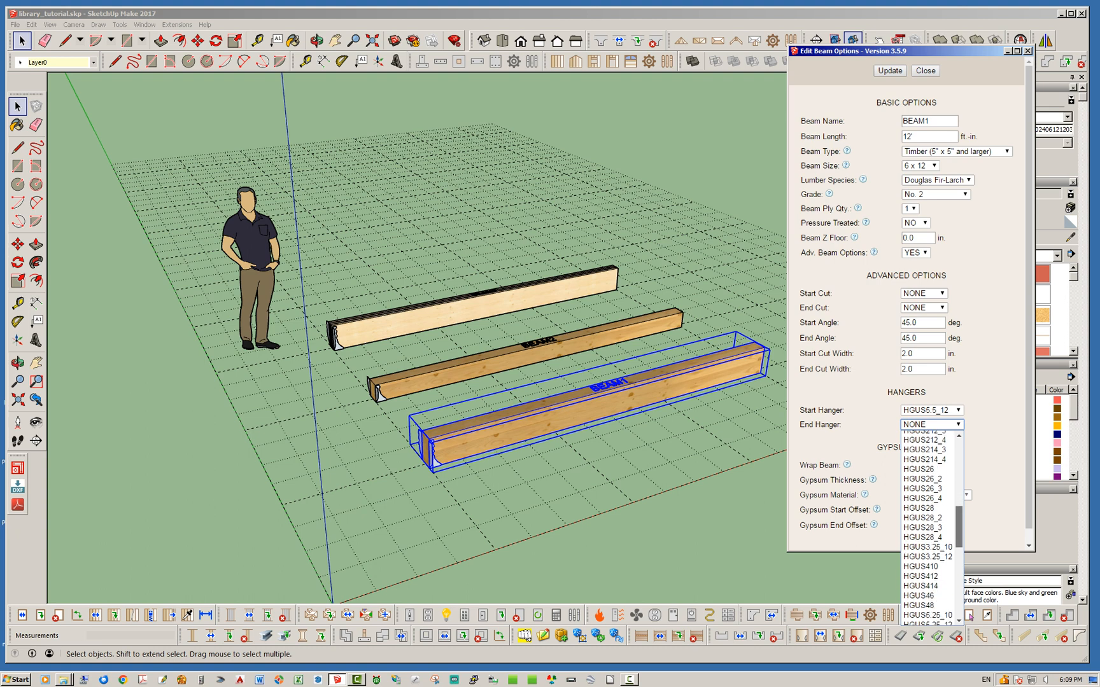
scroll("down", 3)
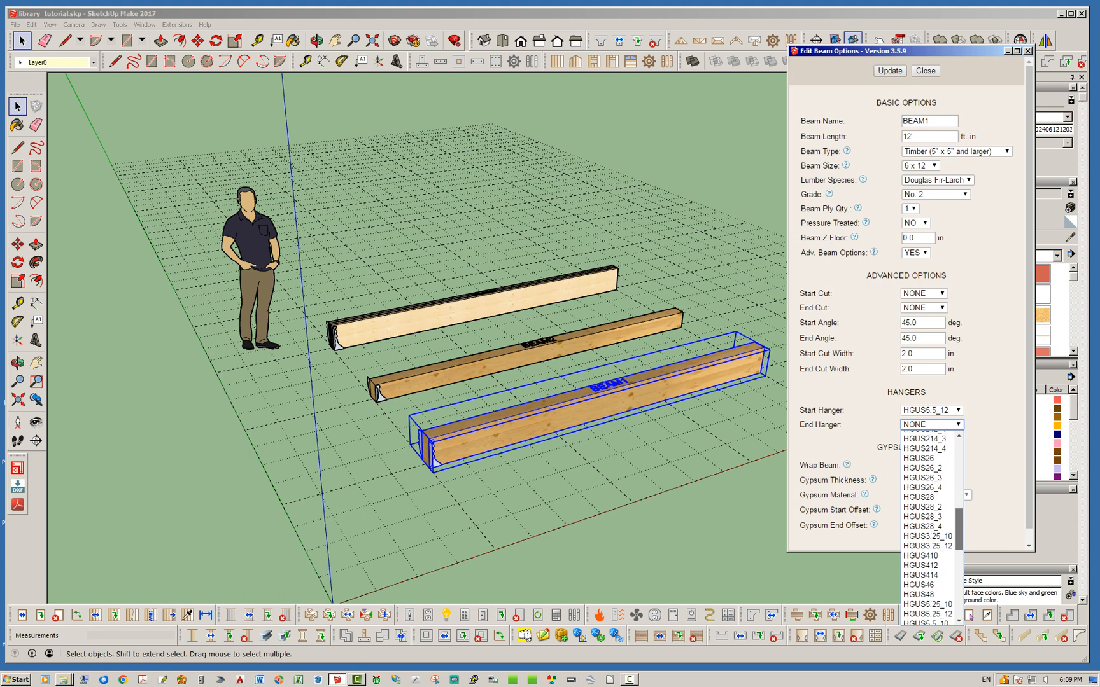
scroll("down", 3)
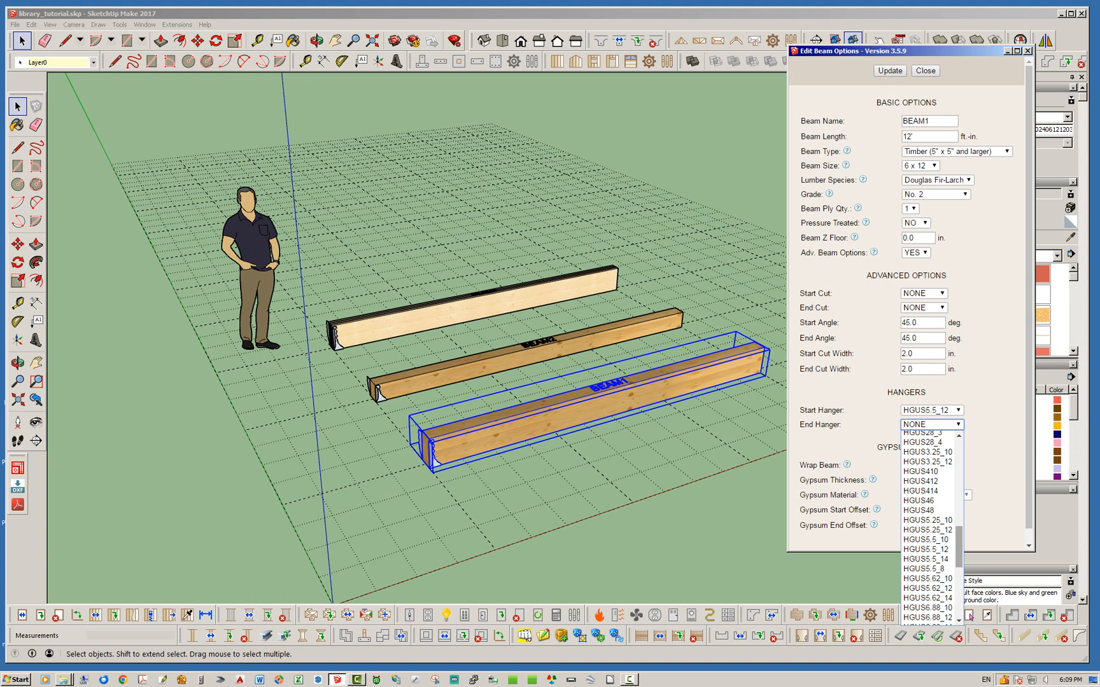
mouse_move(927, 559)
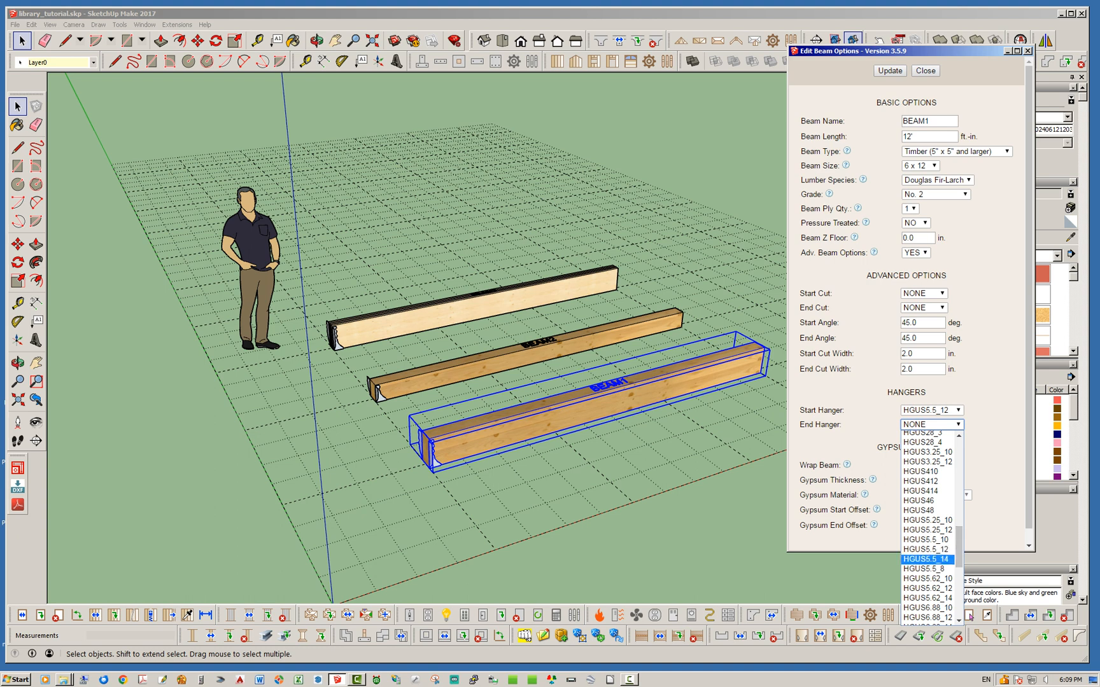
left_click(926, 559)
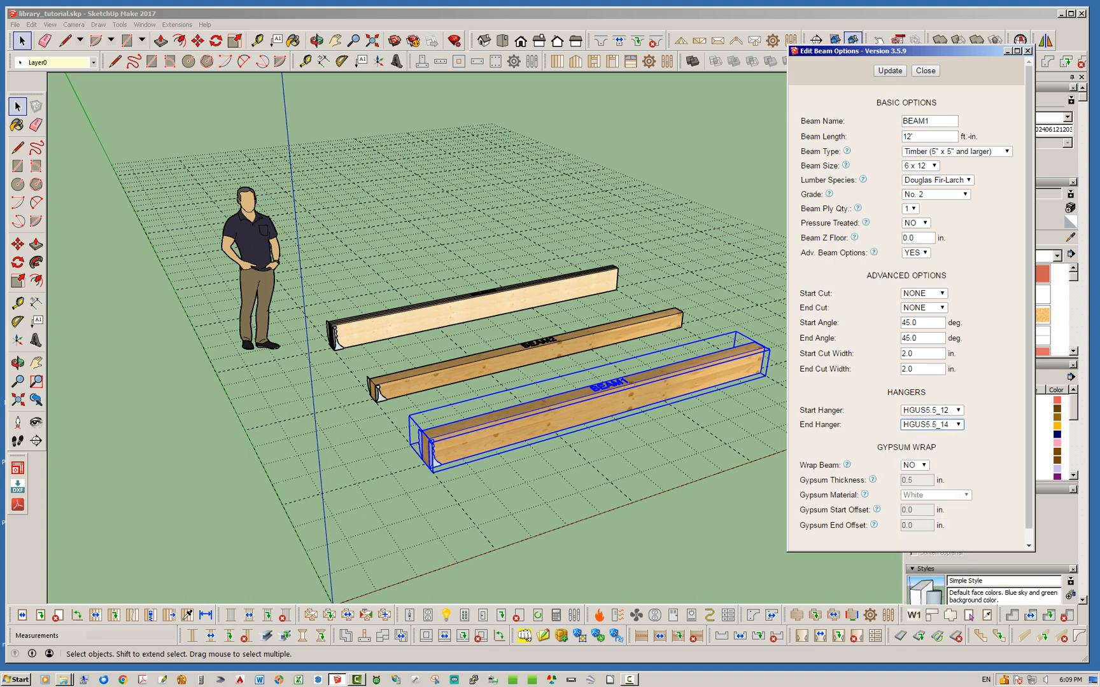
left_click(889, 70)
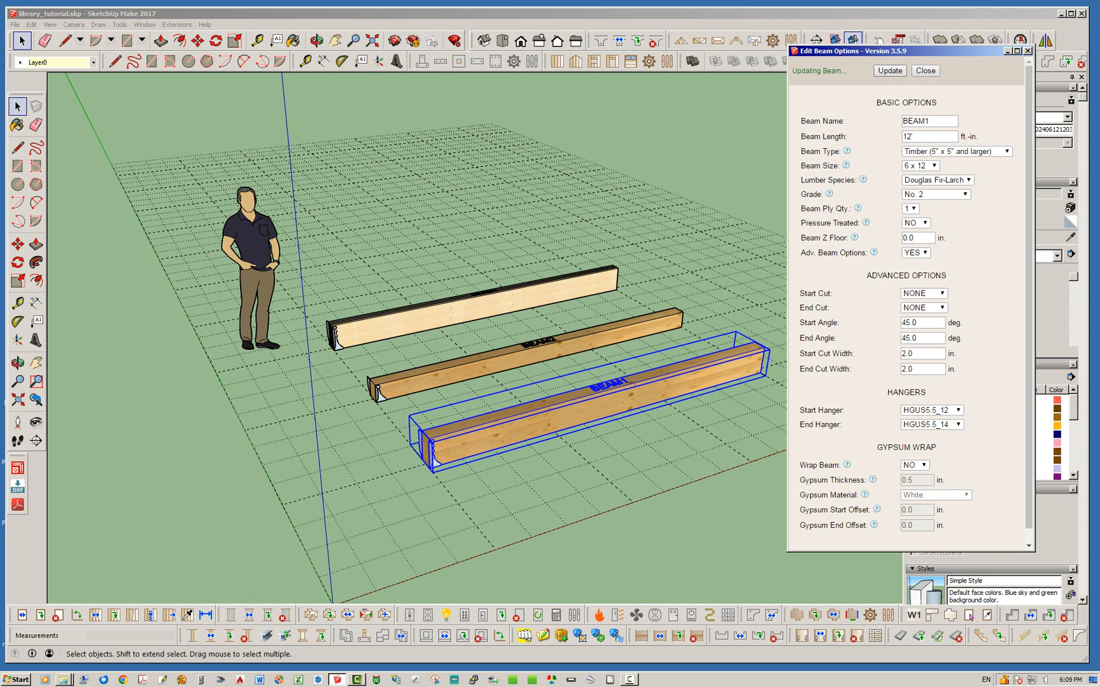
Close the Edit Beam Options dialog and bring up Windows Explorer at AppData Roaming.
left_click(888, 70)
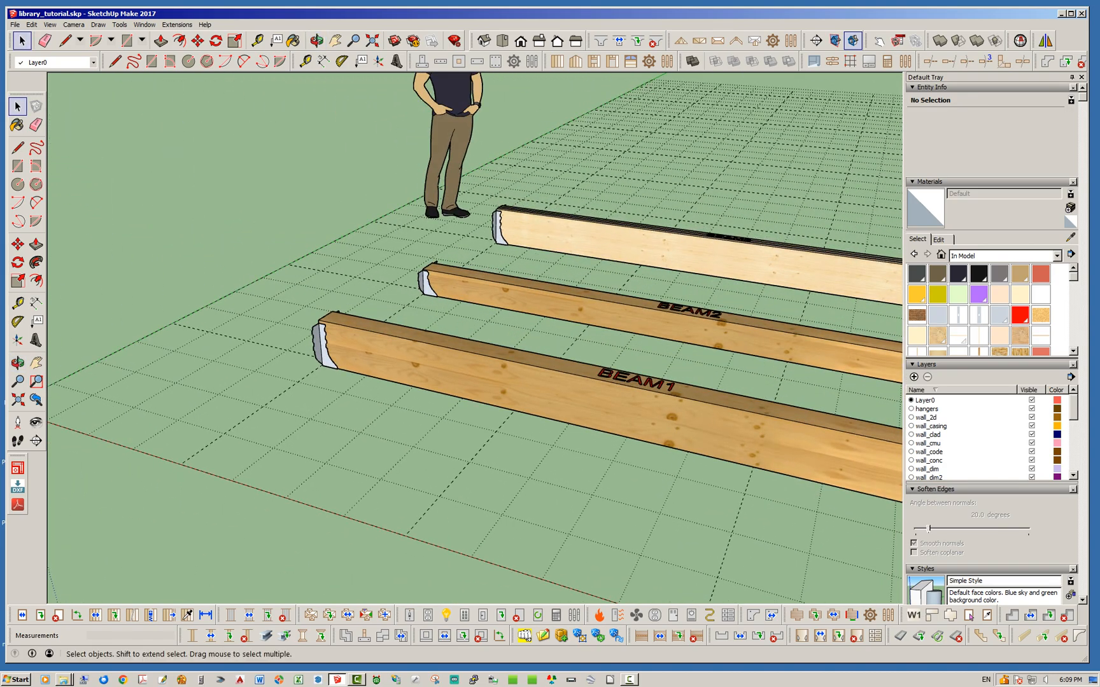
left_click(316, 41)
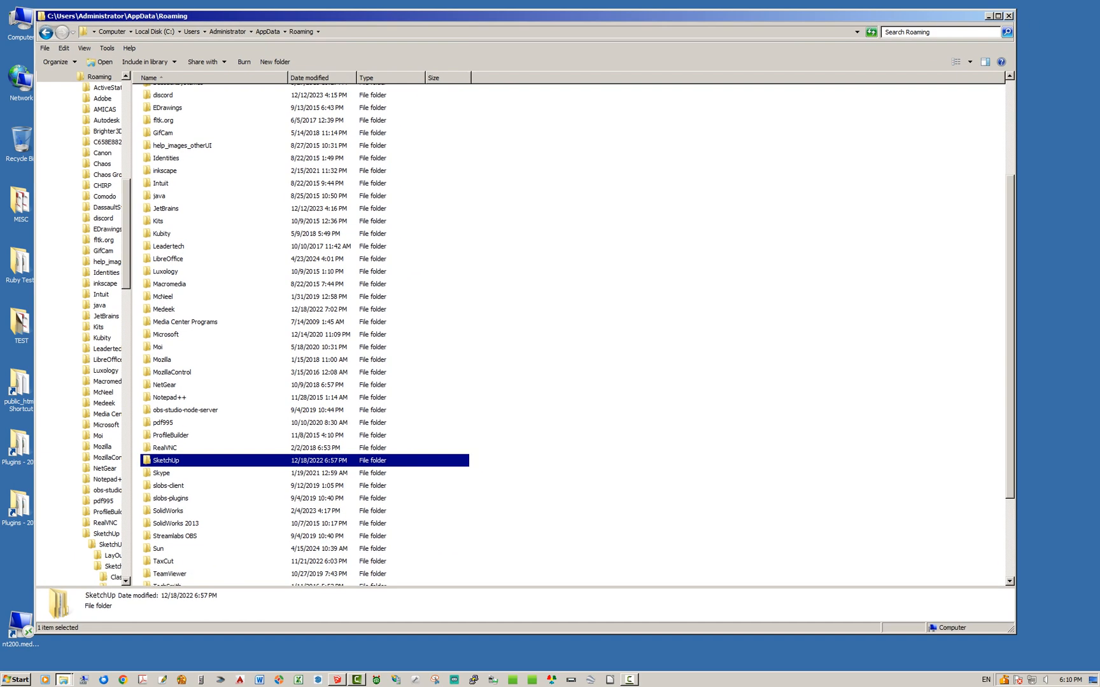
Find the SketchUp folder in Roaming and open it to list the 2017–2023 version folders.
scroll("down", 3)
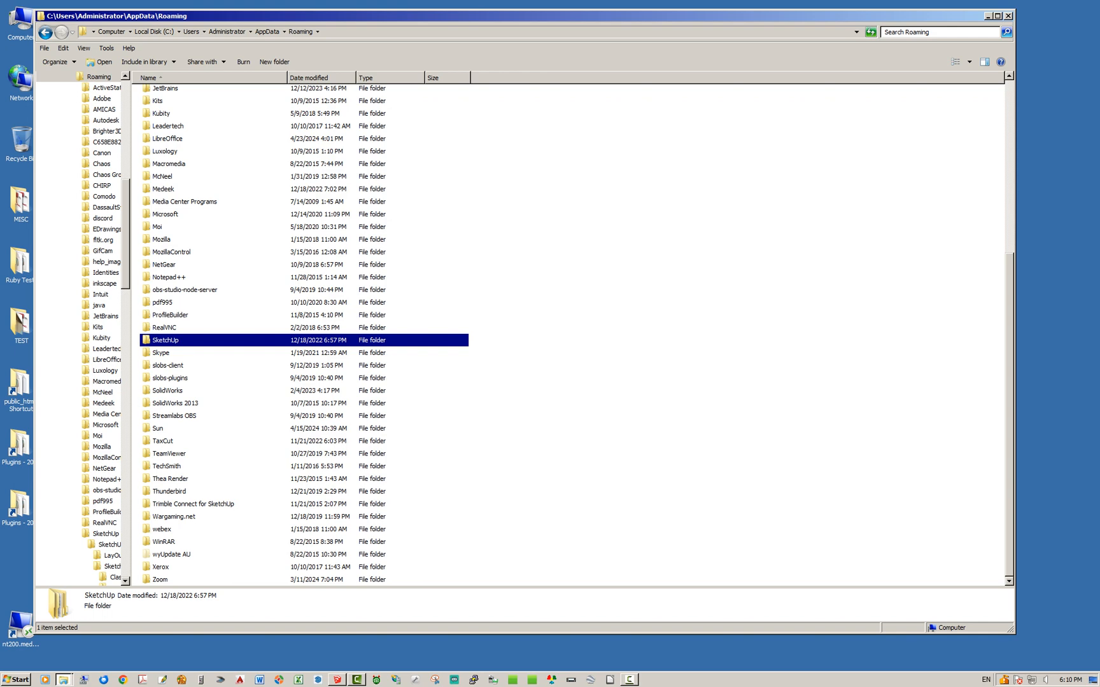
scroll("up", 3)
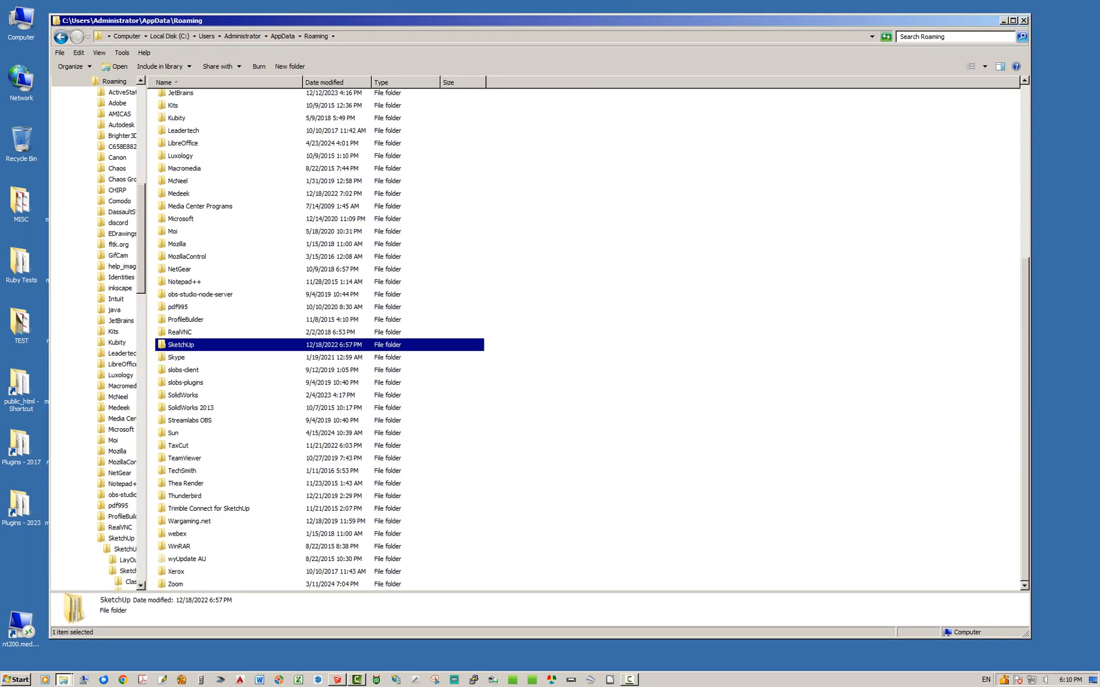
scroll("up", 3)
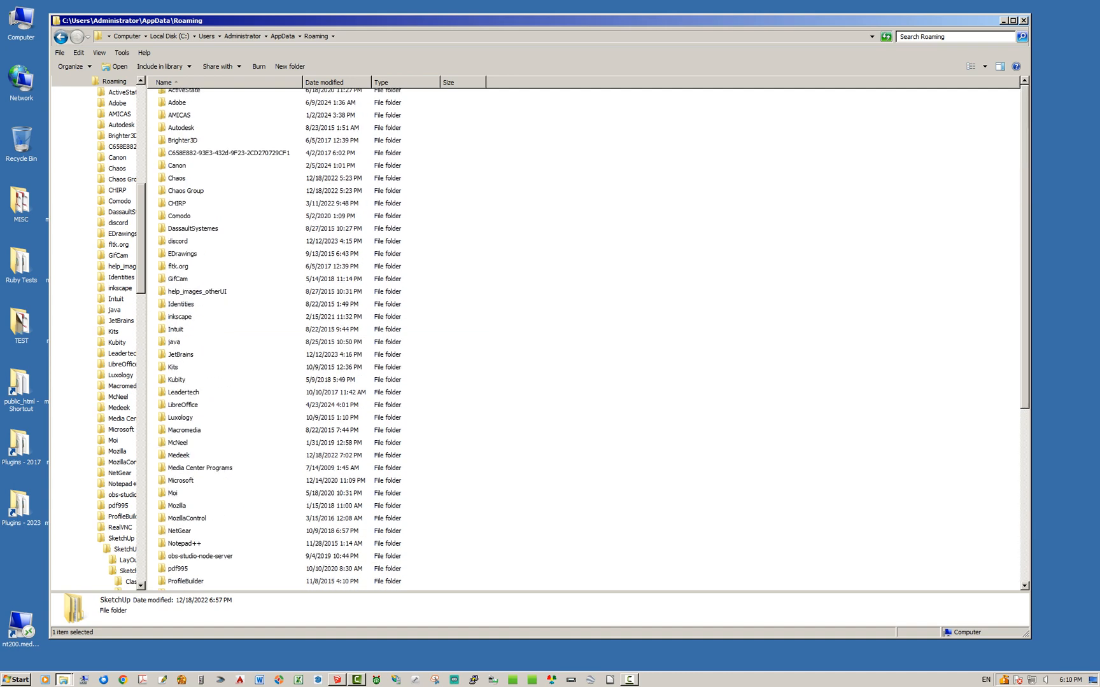
scroll("up", 3)
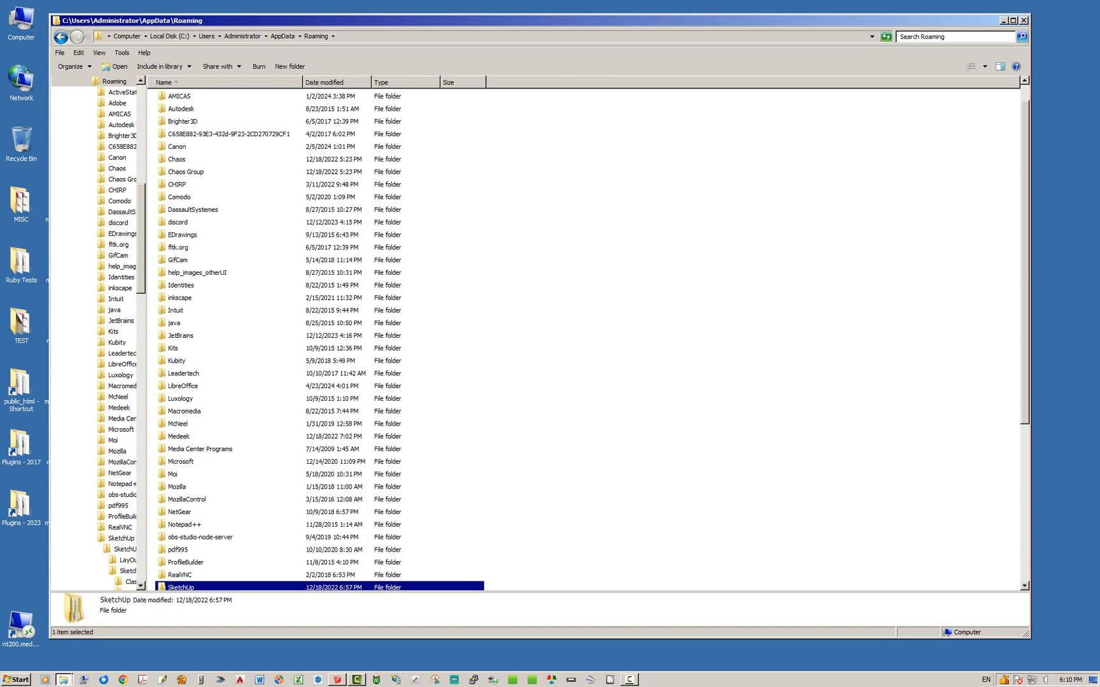
scroll("down", 3)
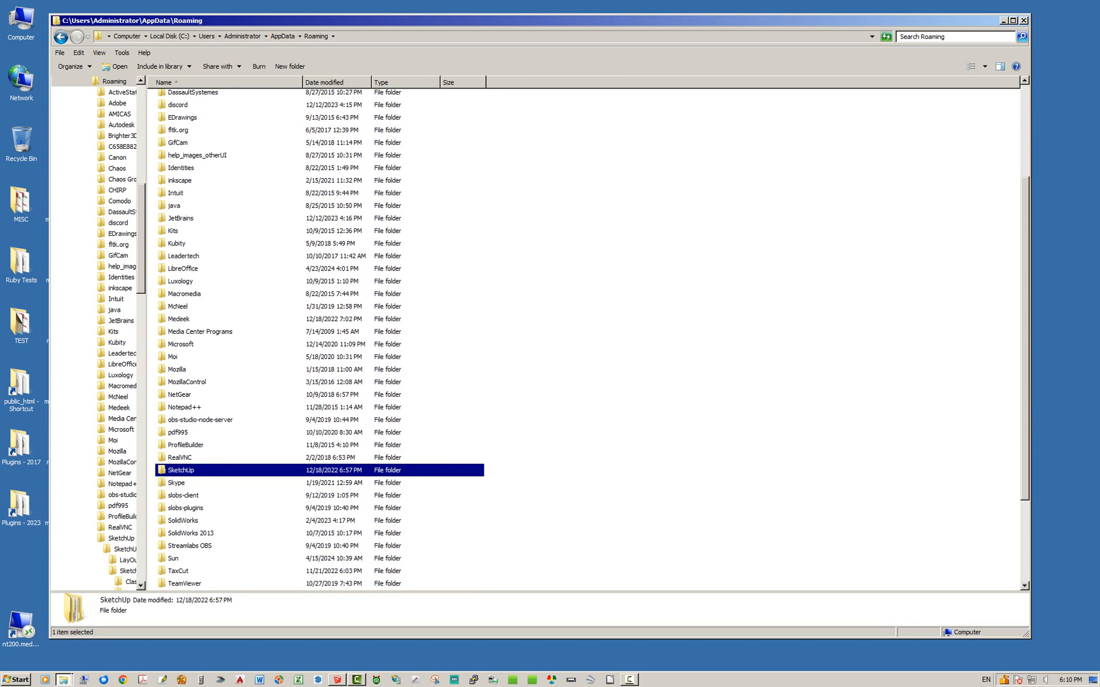
scroll("up", 3)
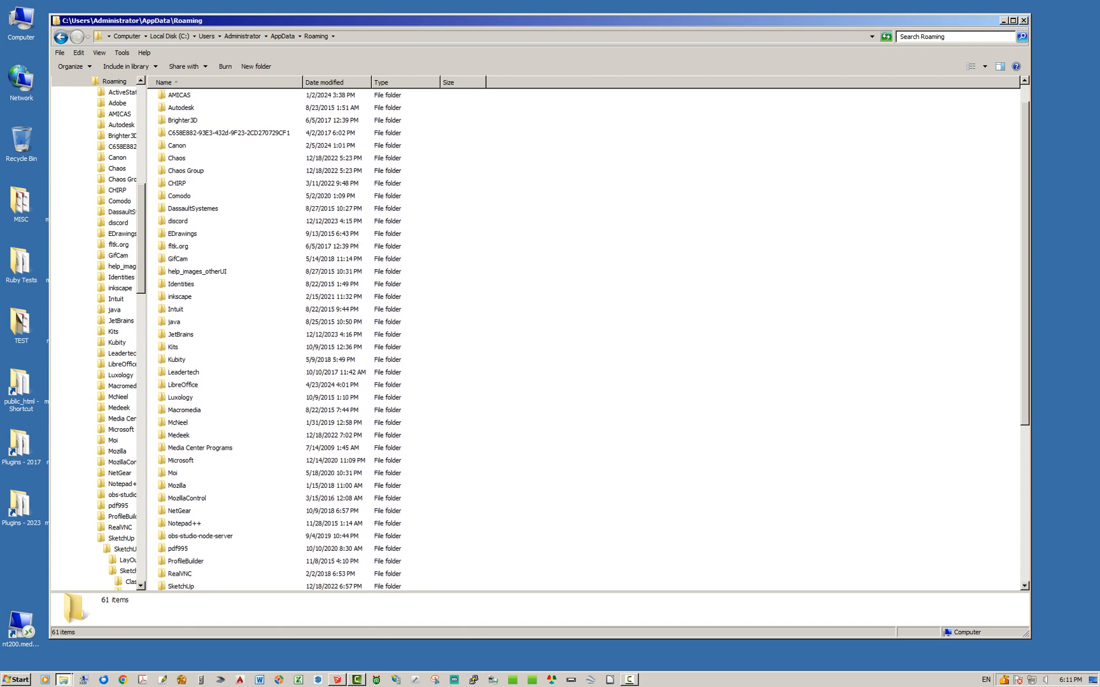
scroll("down", 3)
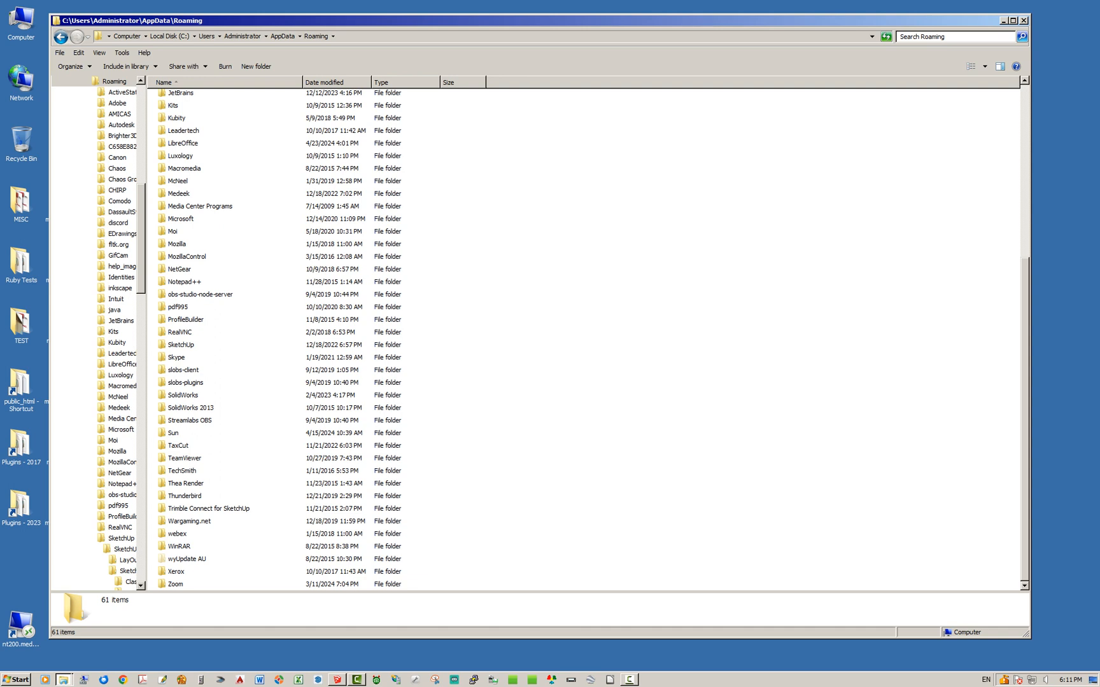
left_click(180, 344)
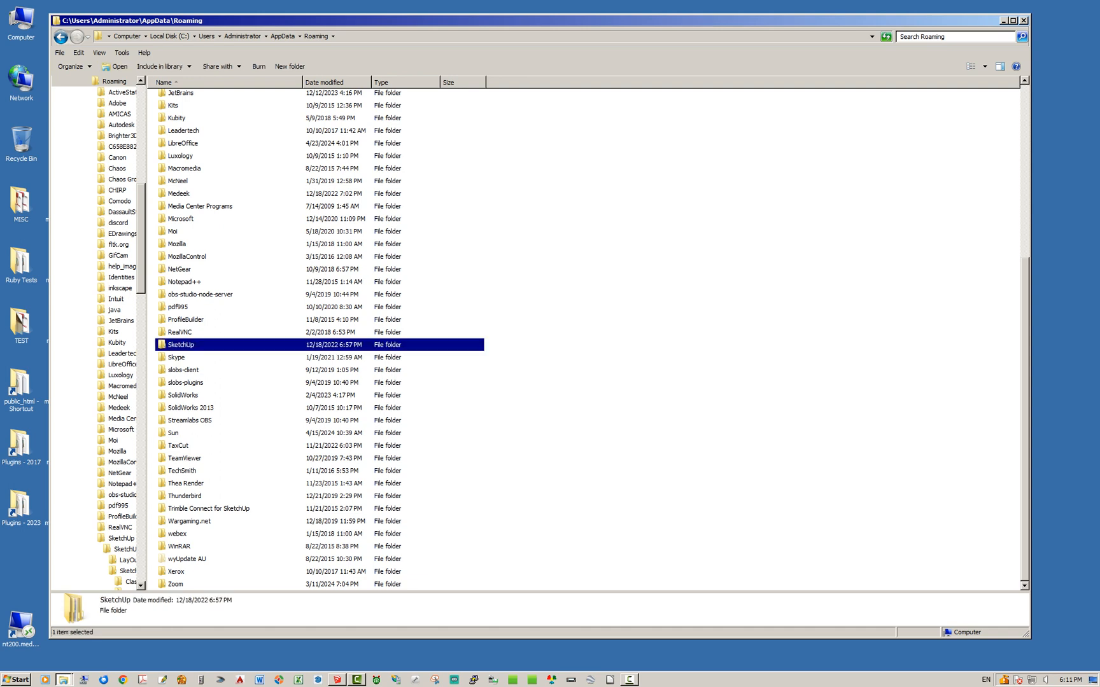
left_click(178, 193)
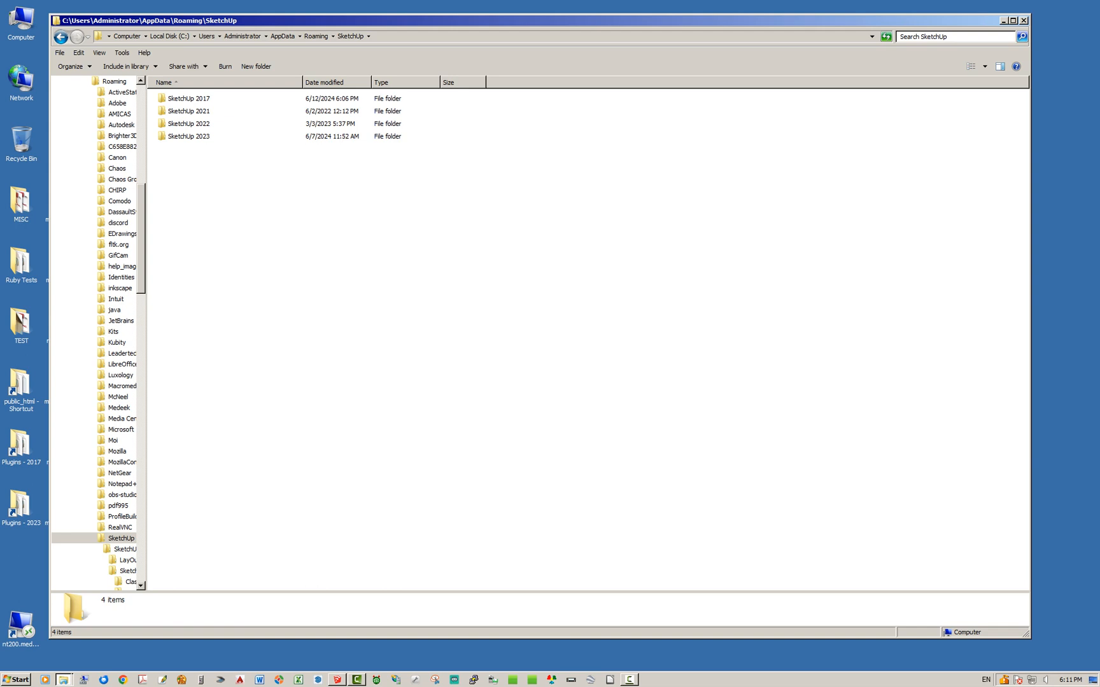
Drill into SketchUp 2017's SketchUp subfolder down to the medeek_wall_ext plugin folder.
double_click(188, 98)
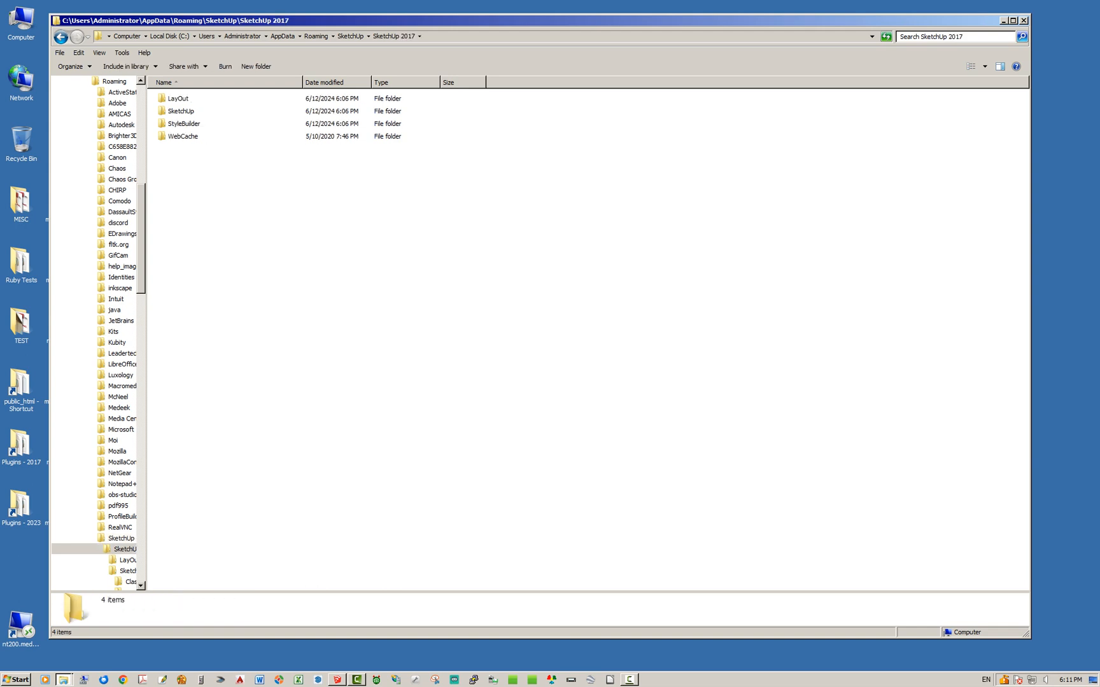
double_click(180, 110)
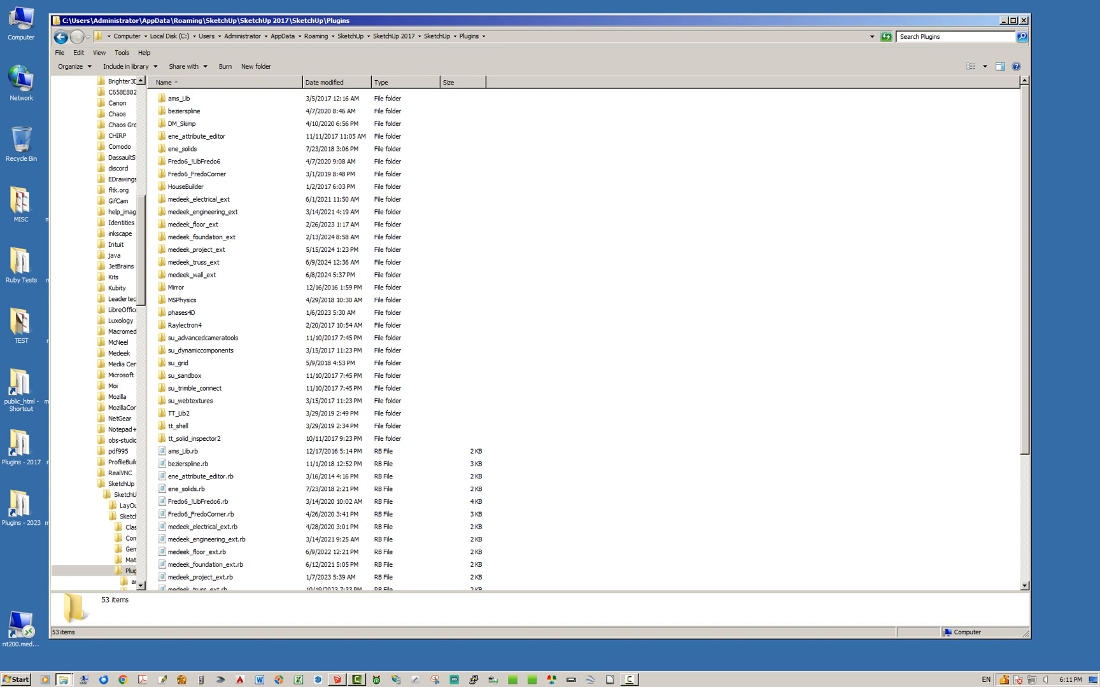
double_click(192, 274)
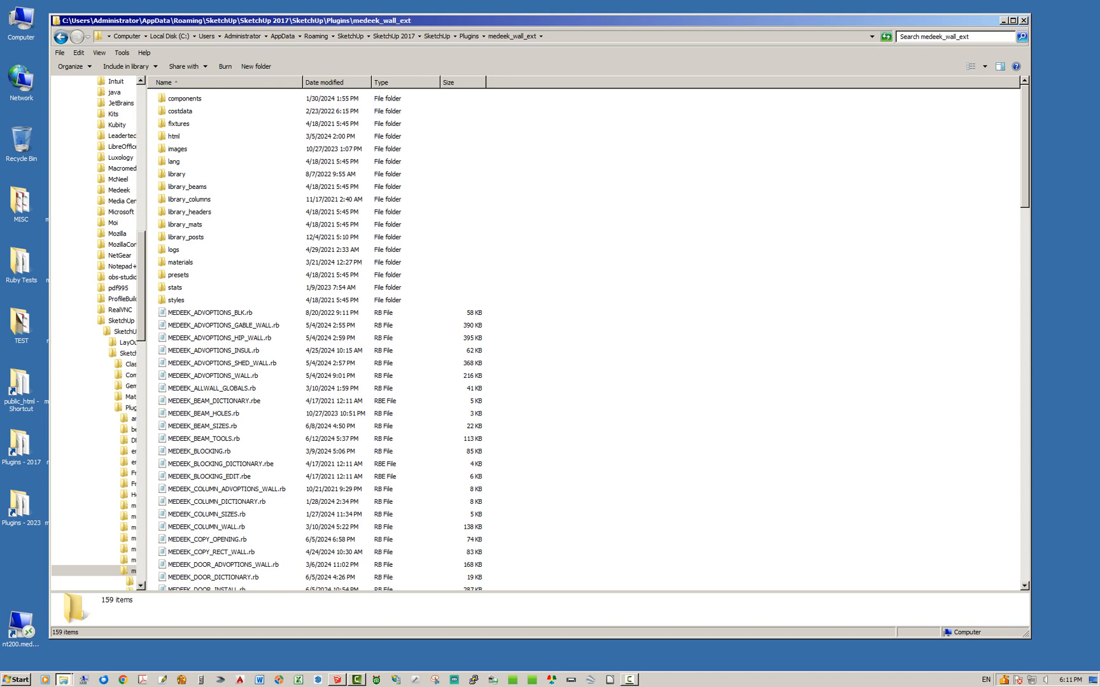
Select the five library folders, library_beams through library_posts.
left_click(190, 199)
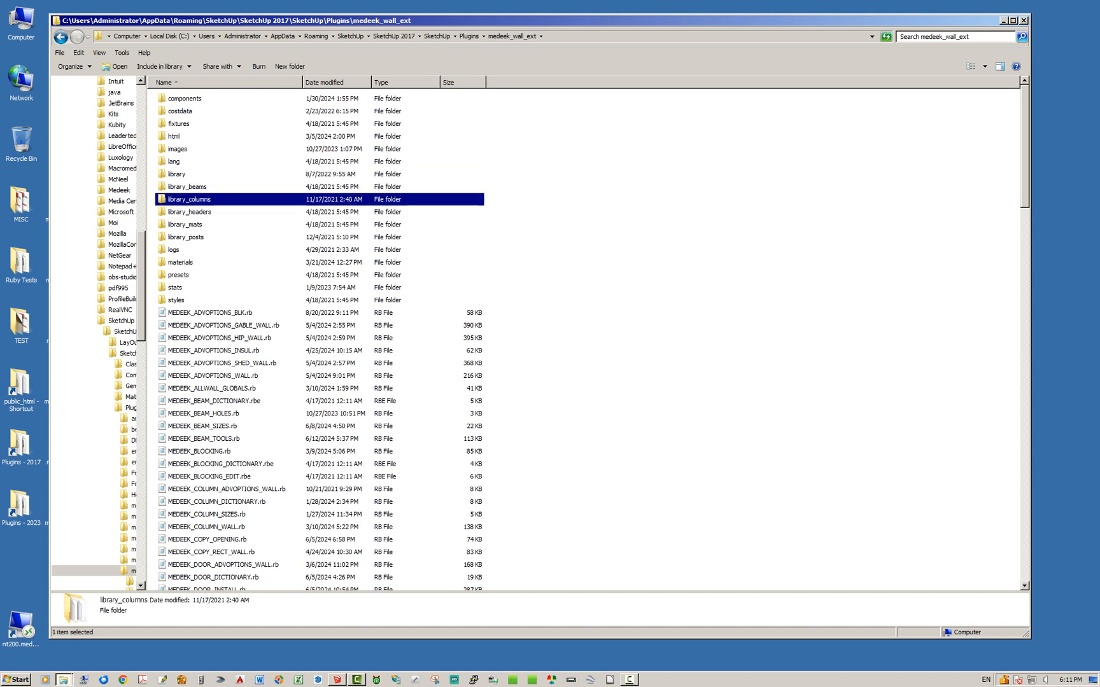
left_click(185, 236)
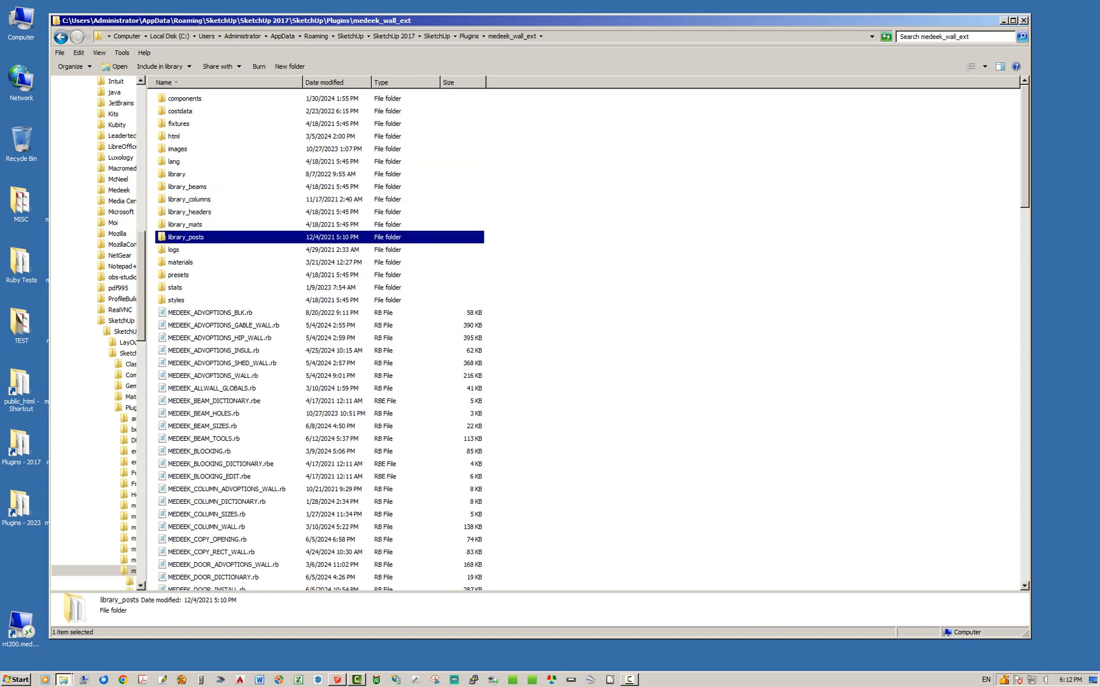
left_click(186, 186)
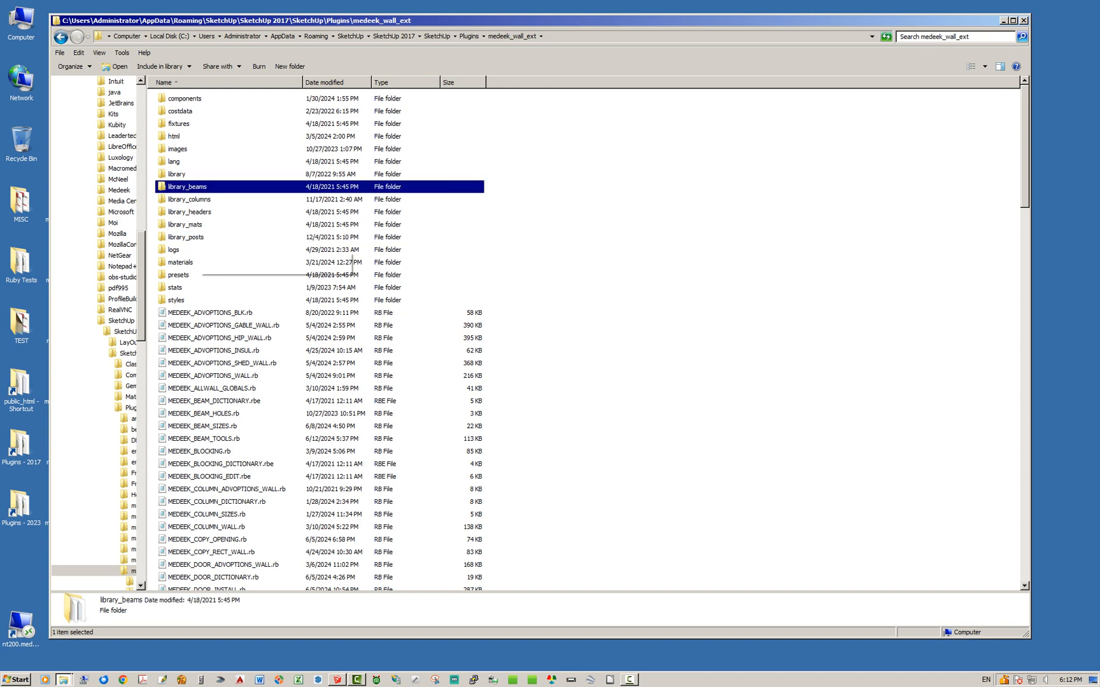
left_click(186, 236)
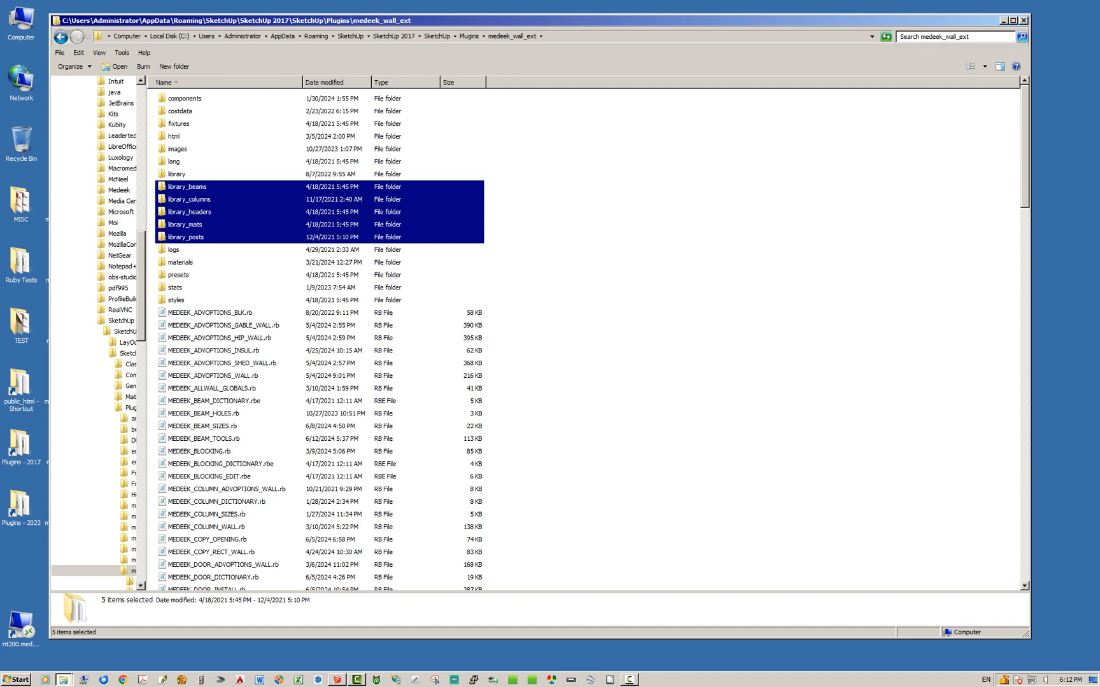
mouse_move(190, 211)
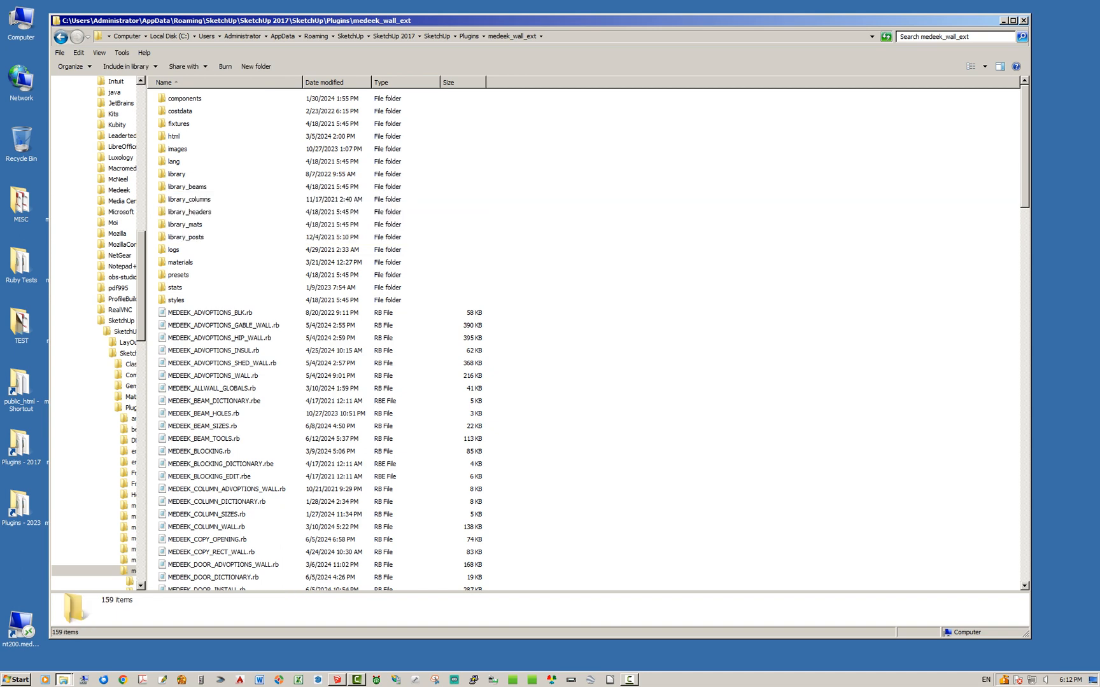
double_click(187, 186)
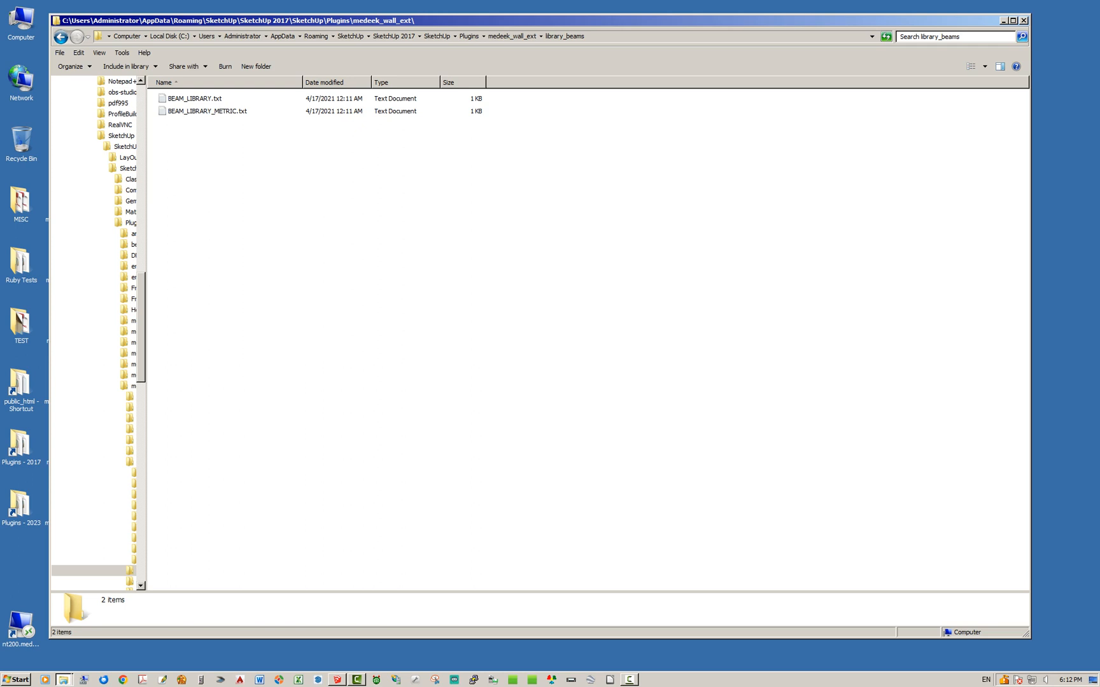
mouse_move(206, 111)
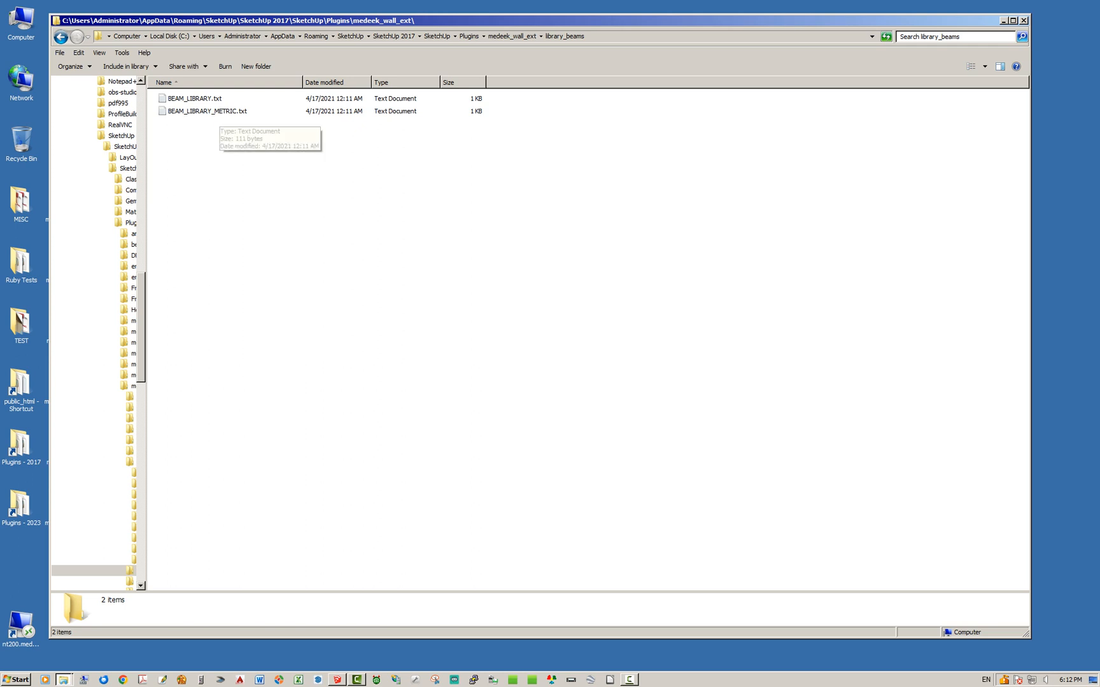
left_click(206, 110)
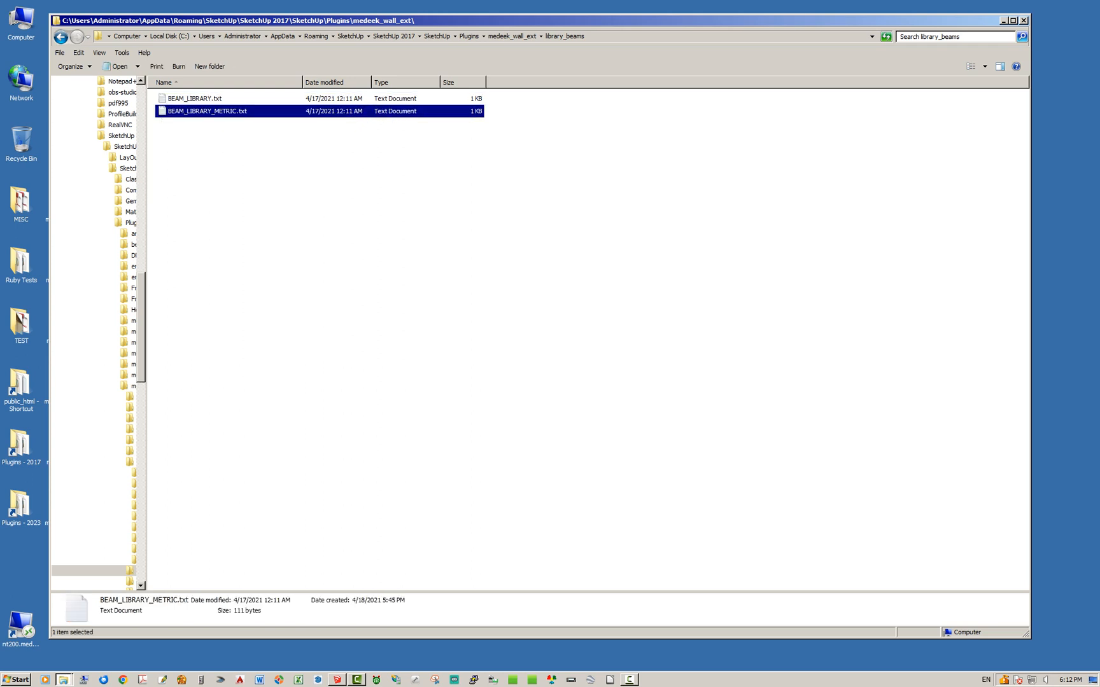
left_click(194, 98)
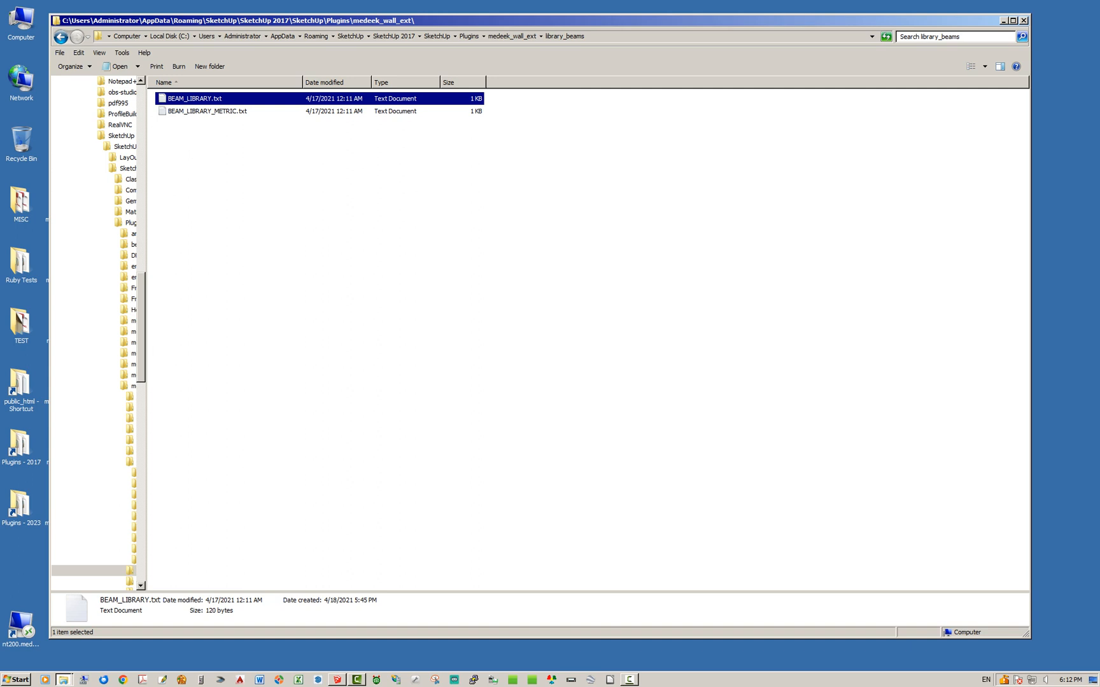
double_click(197, 98)
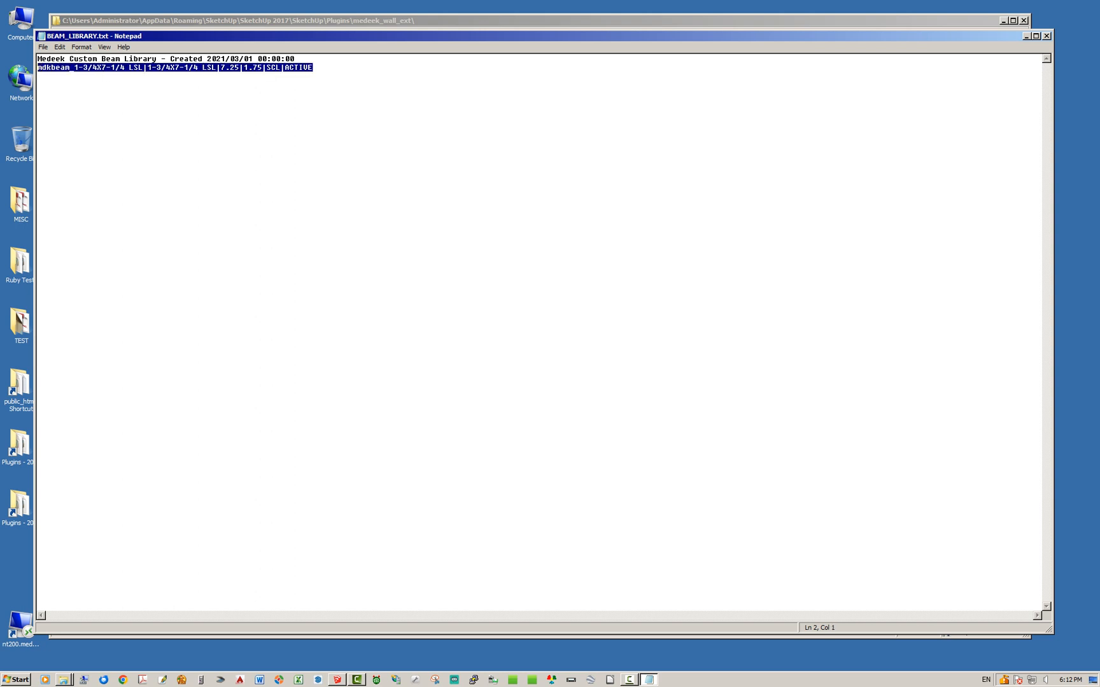
left_click(314, 68)
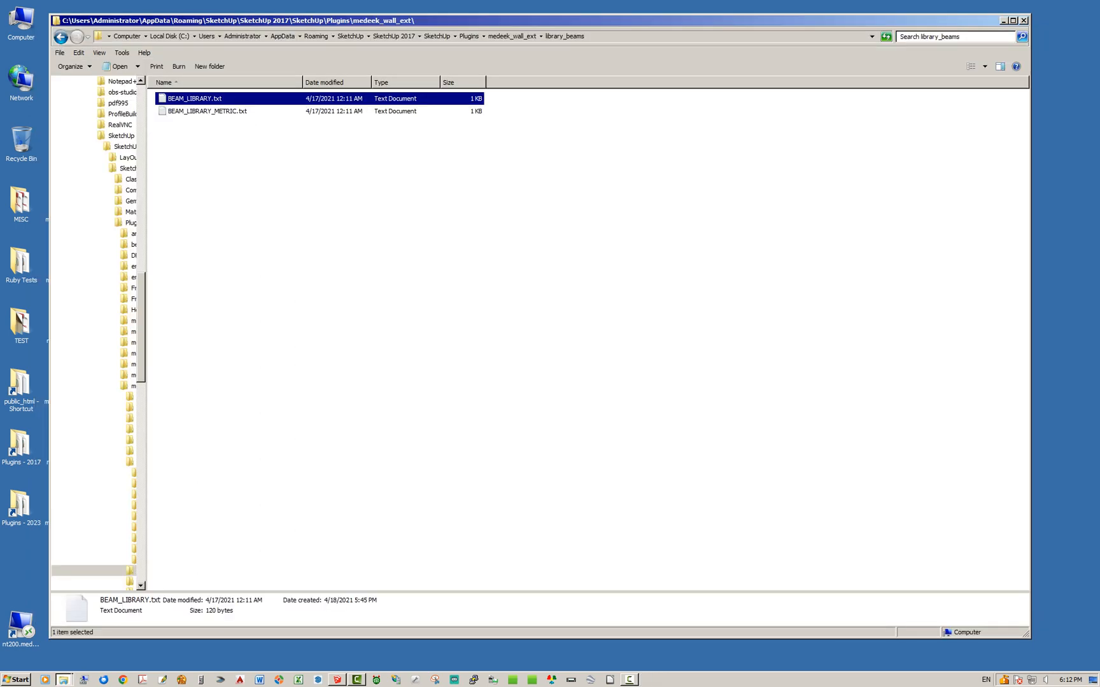
left_click(511, 35)
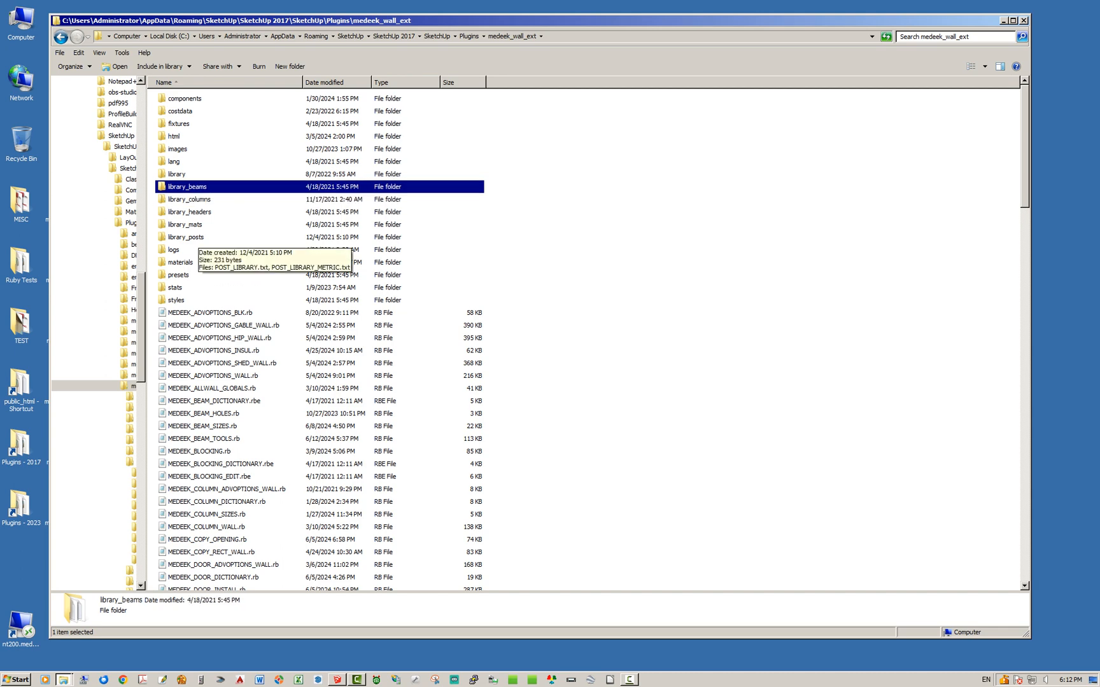
Open the library folder, then its hangers subfolder showing 85 hanger .skp files.
left_click(186, 237)
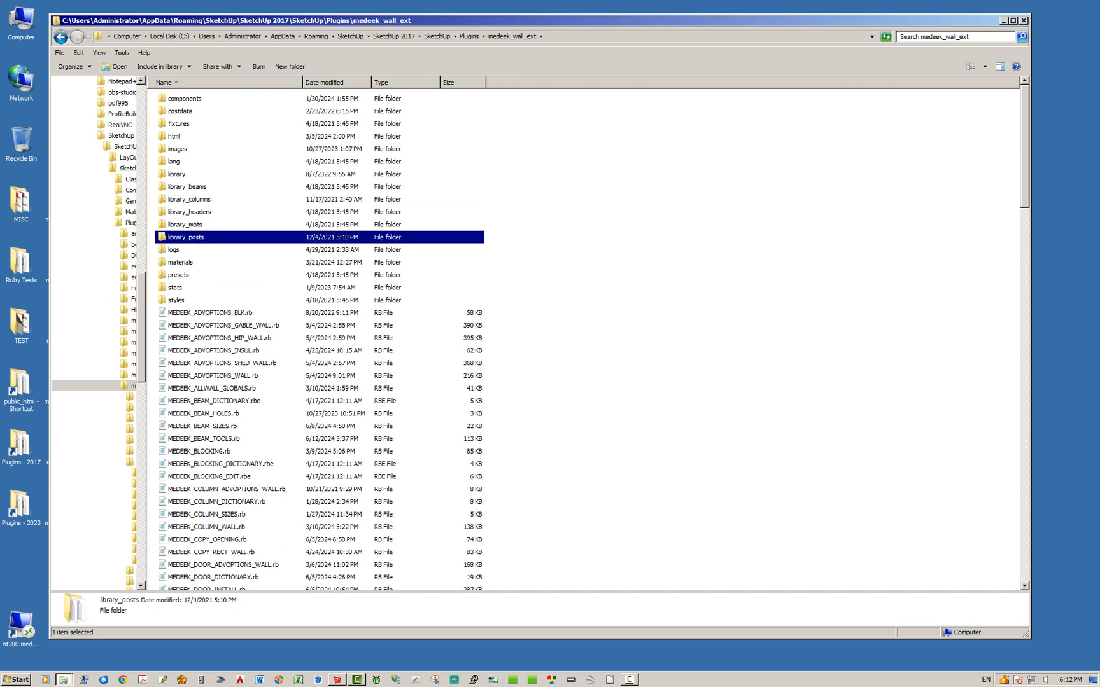
mouse_move(186, 185)
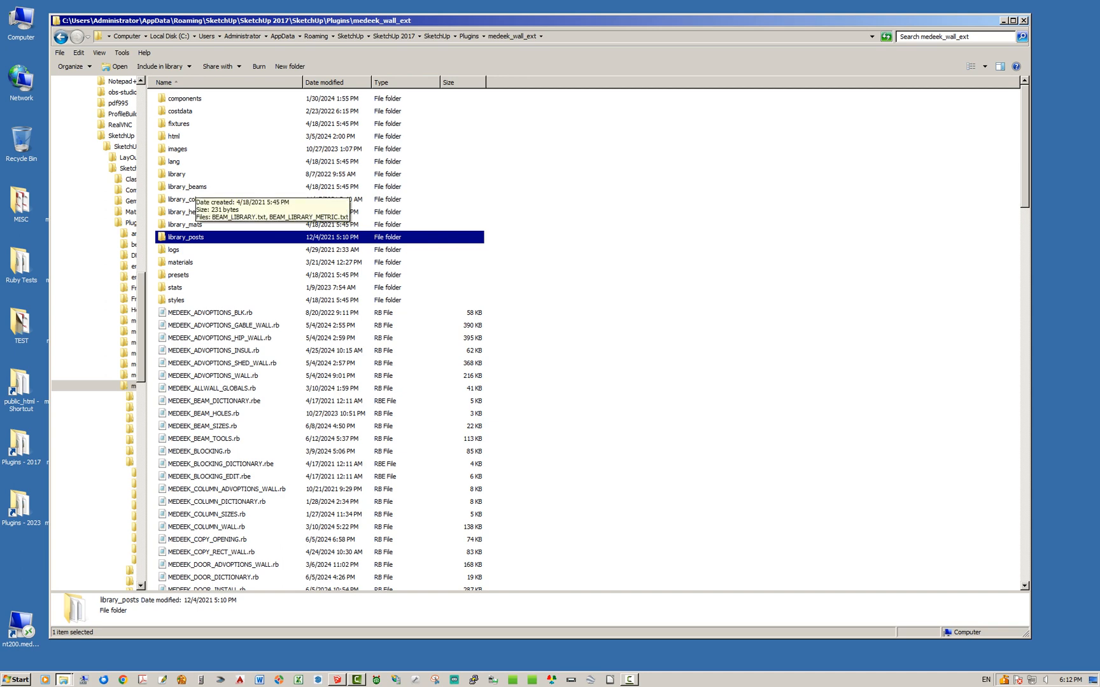
left_click(187, 187)
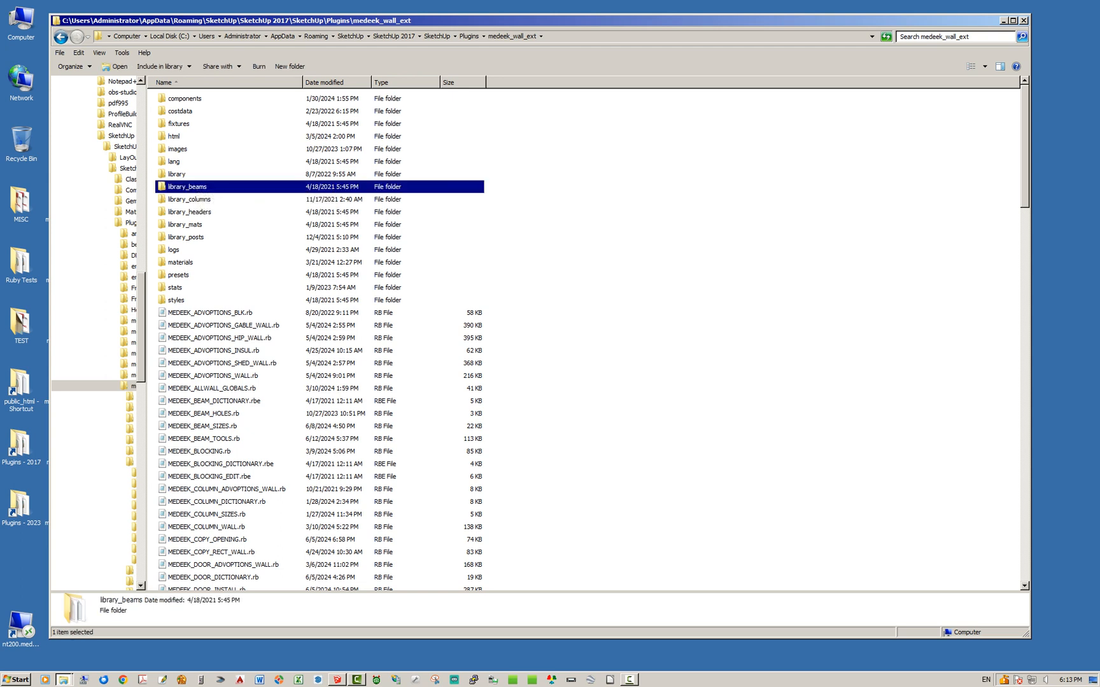
left_click(177, 173)
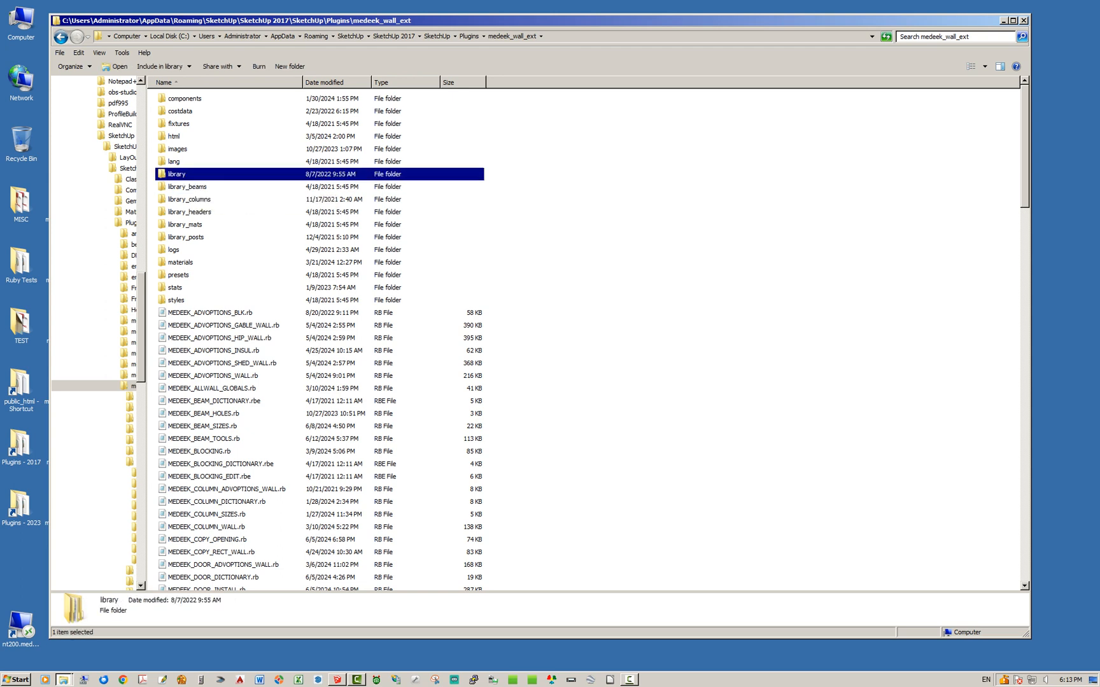
mouse_move(186, 191)
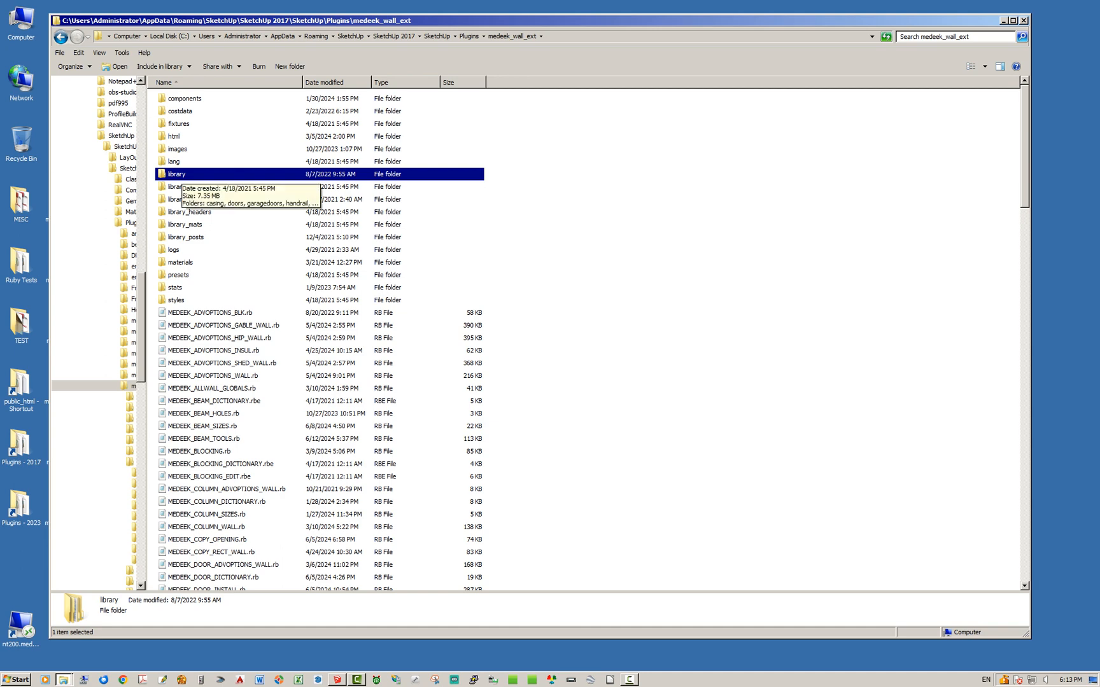
double_click(176, 173)
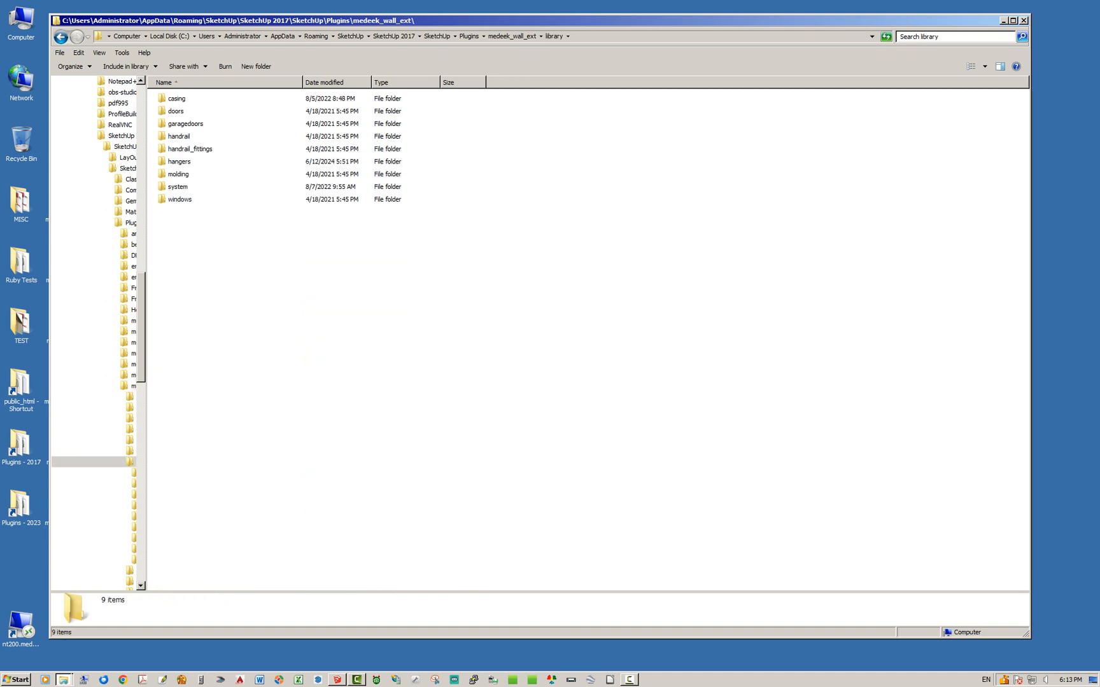
mouse_move(179, 199)
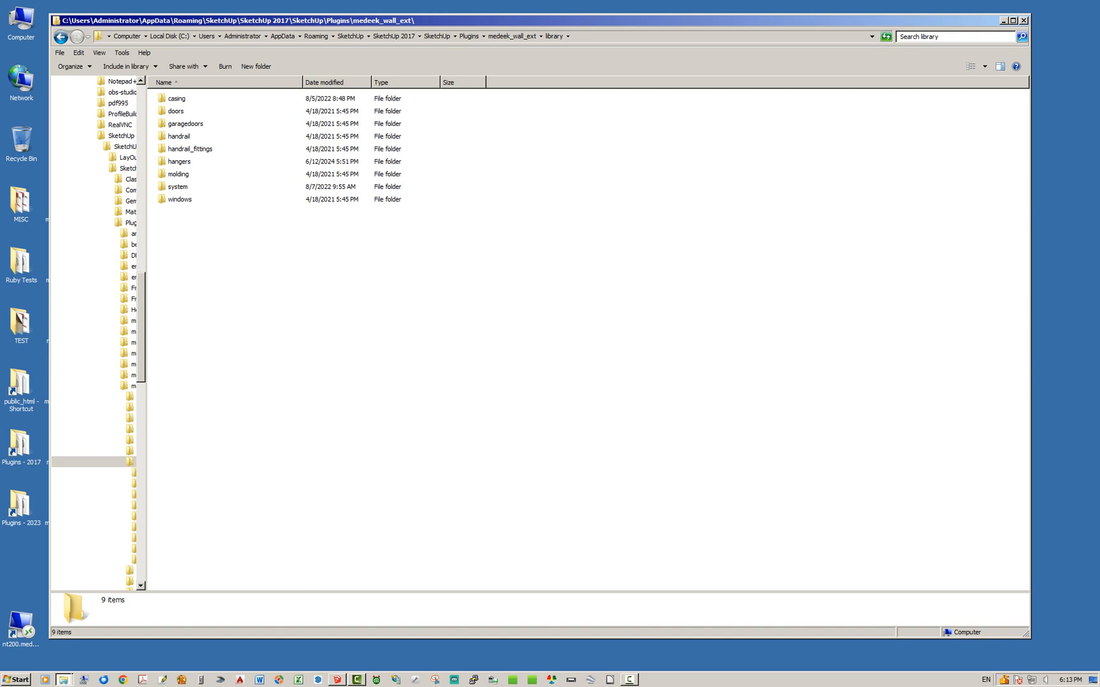
mouse_move(178, 174)
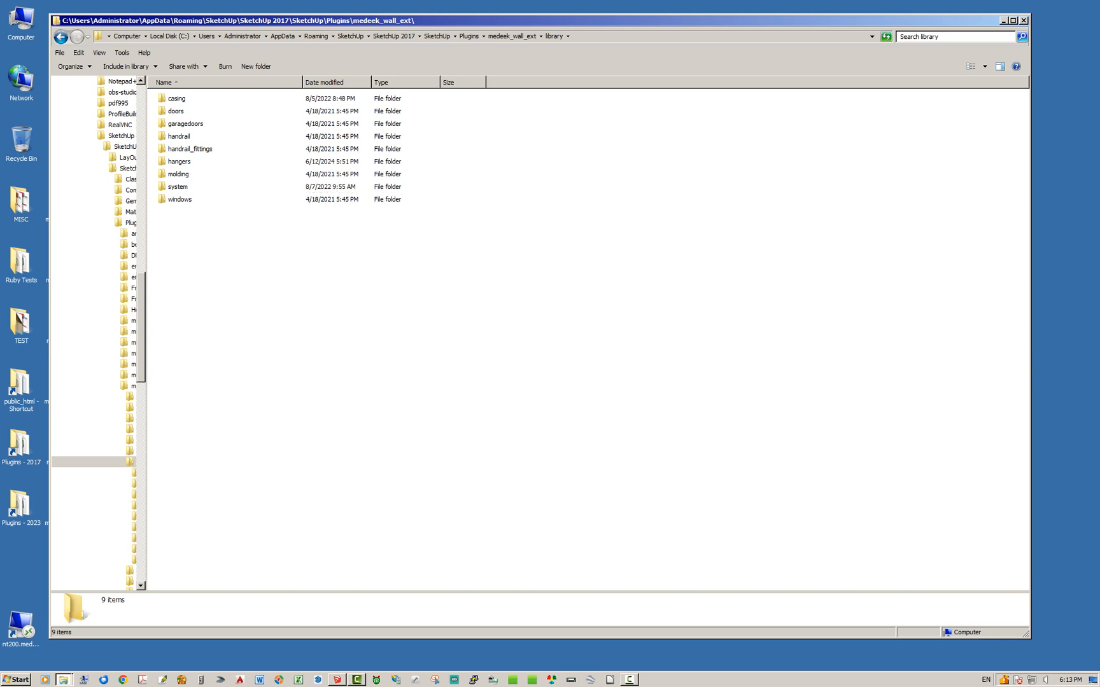
left_click(178, 161)
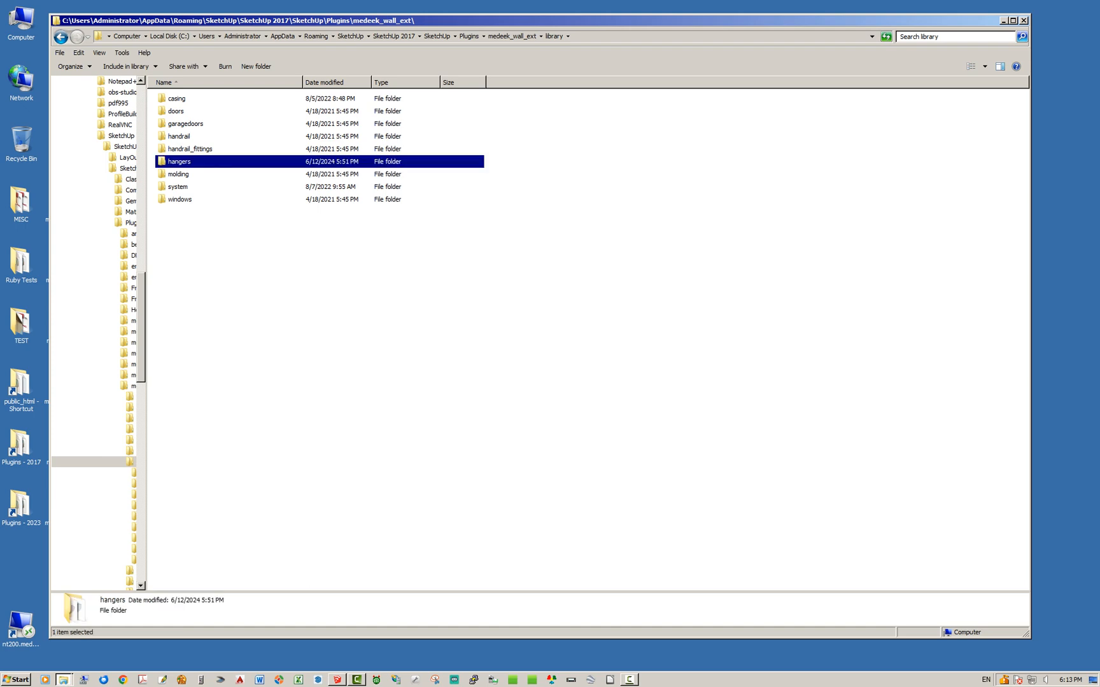
double_click(179, 161)
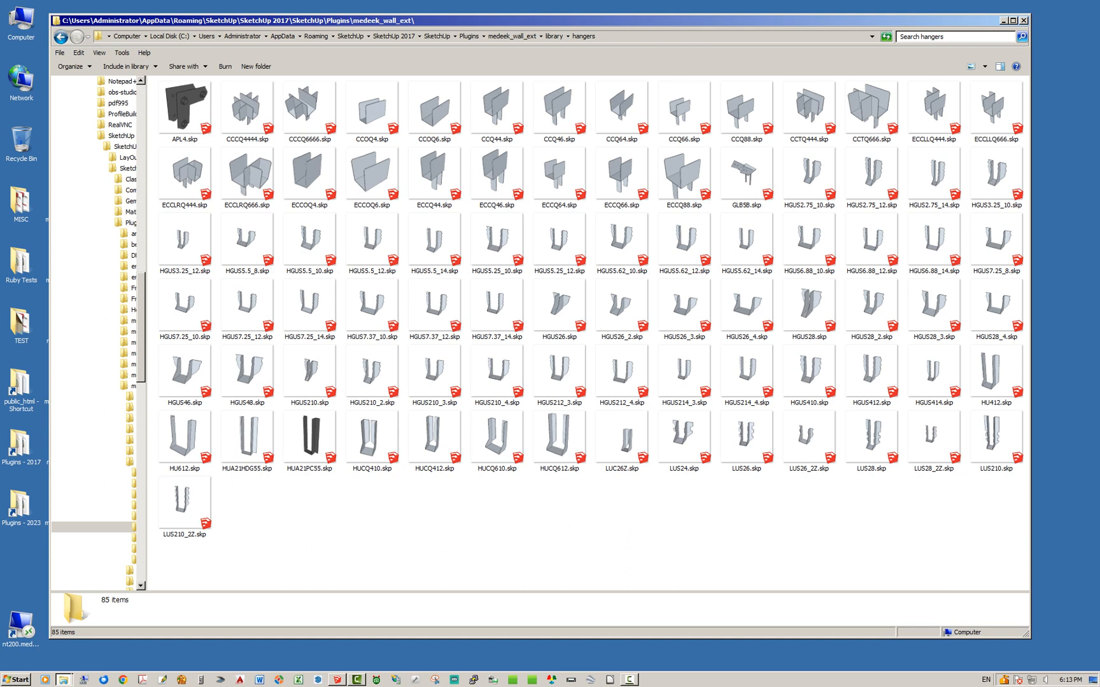
mouse_move(379, 301)
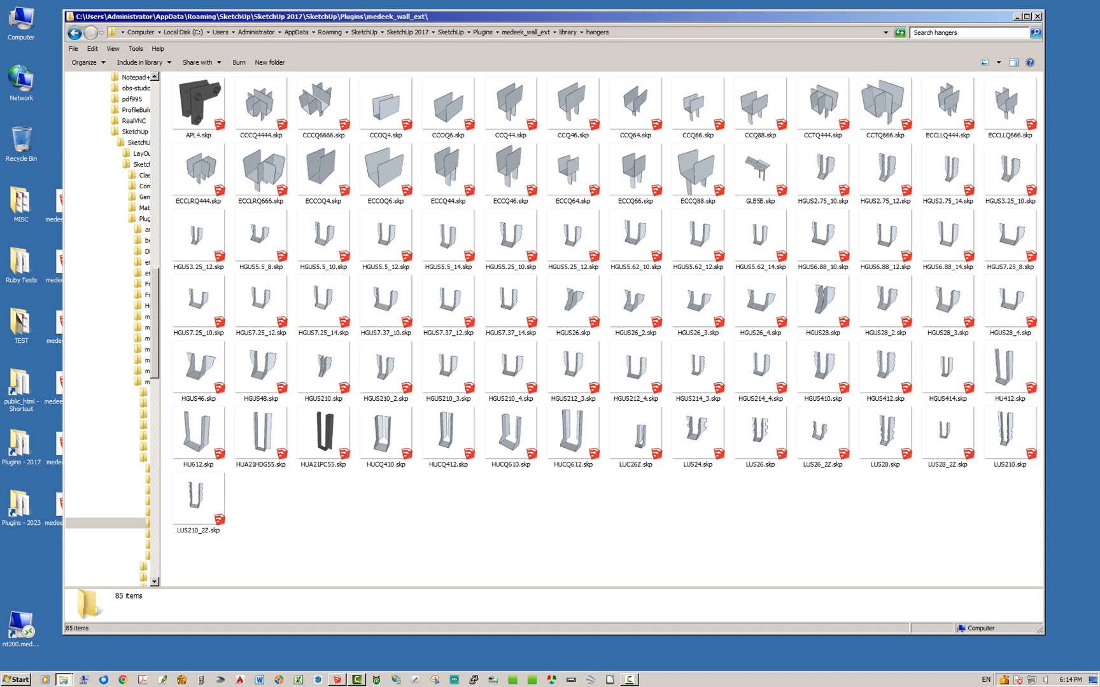
Copy HU612.skp to the desktop and rename the copy HU612_RED, confirming the rename.
left_click(198, 434)
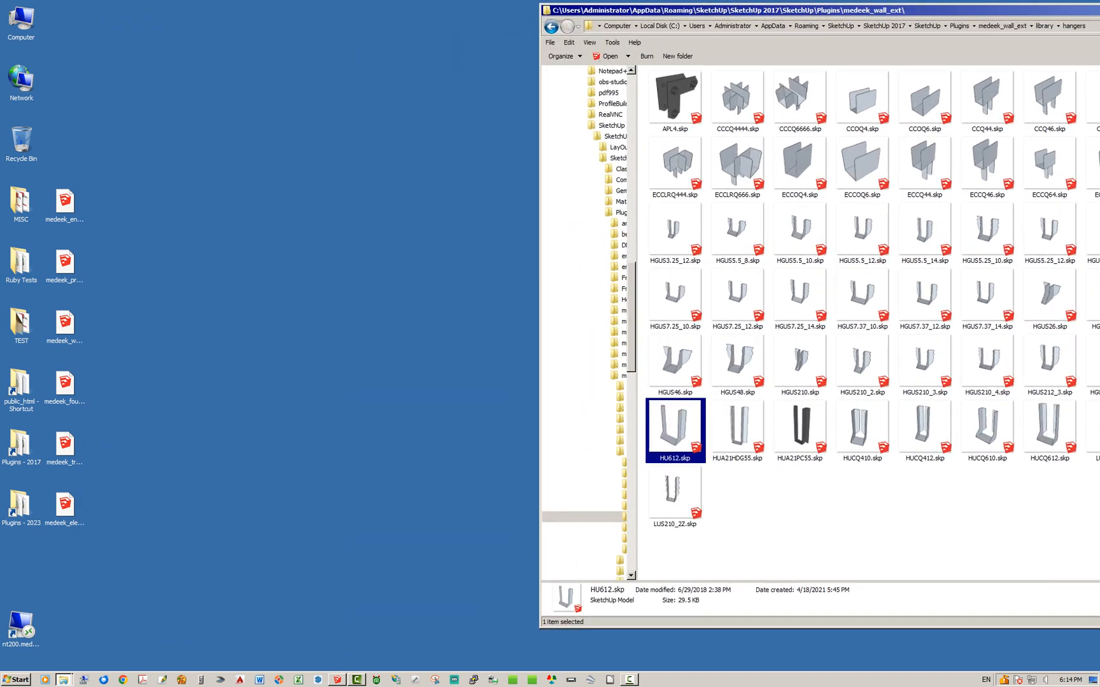
right_click(674, 429)
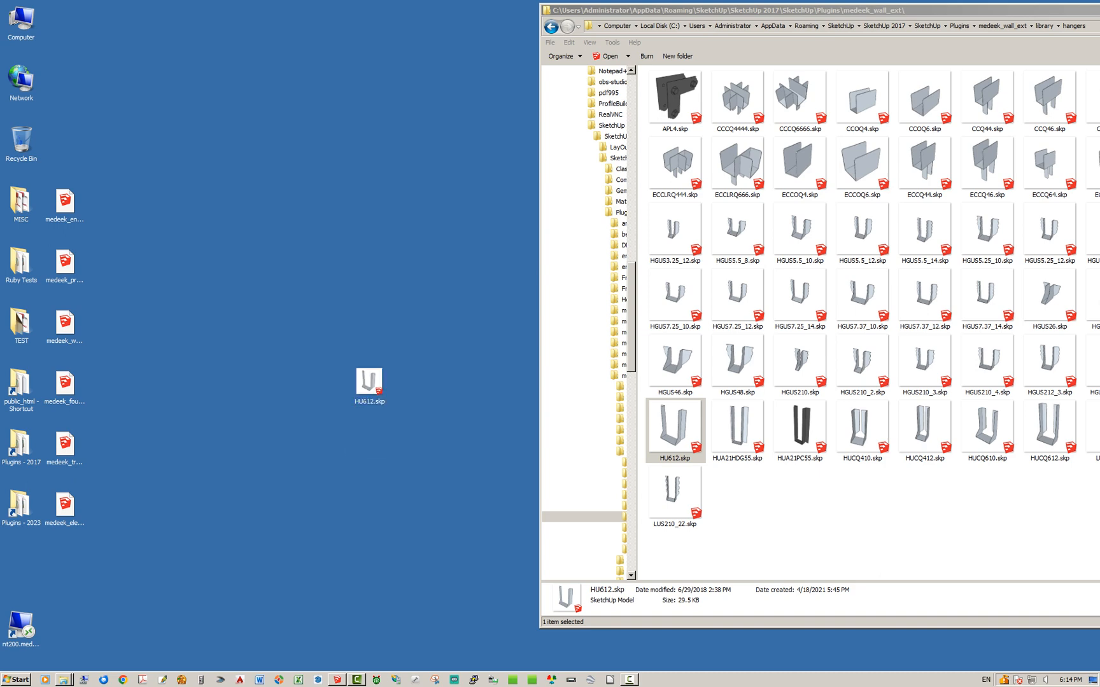
left_click(369, 401)
type("_RED")
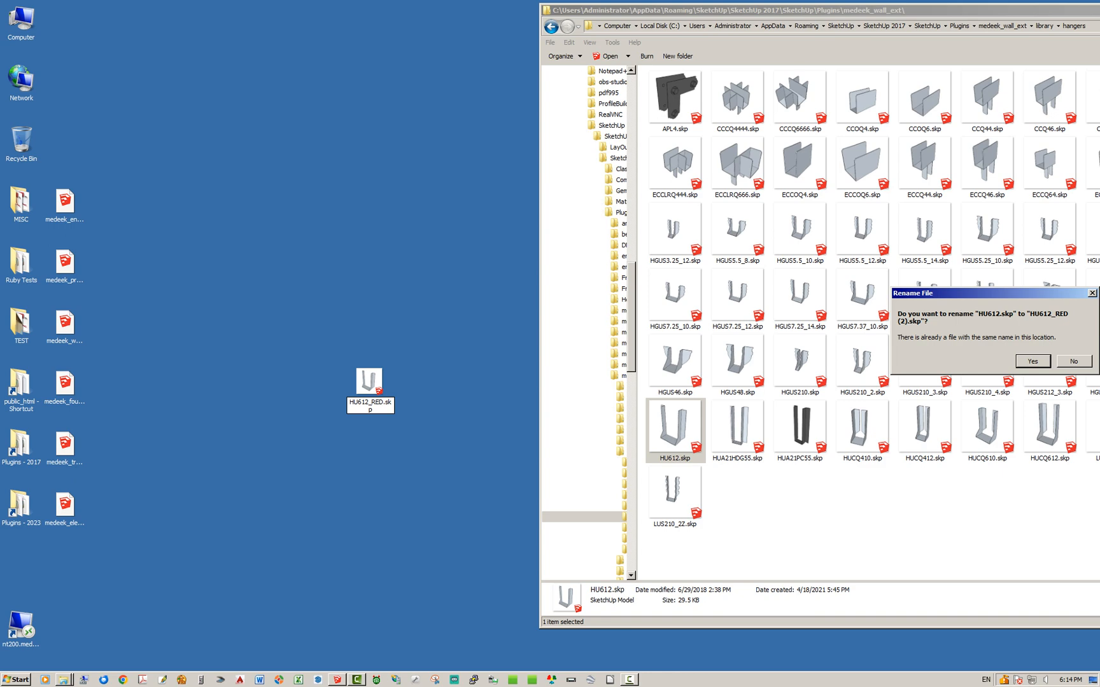
left_click(1073, 361)
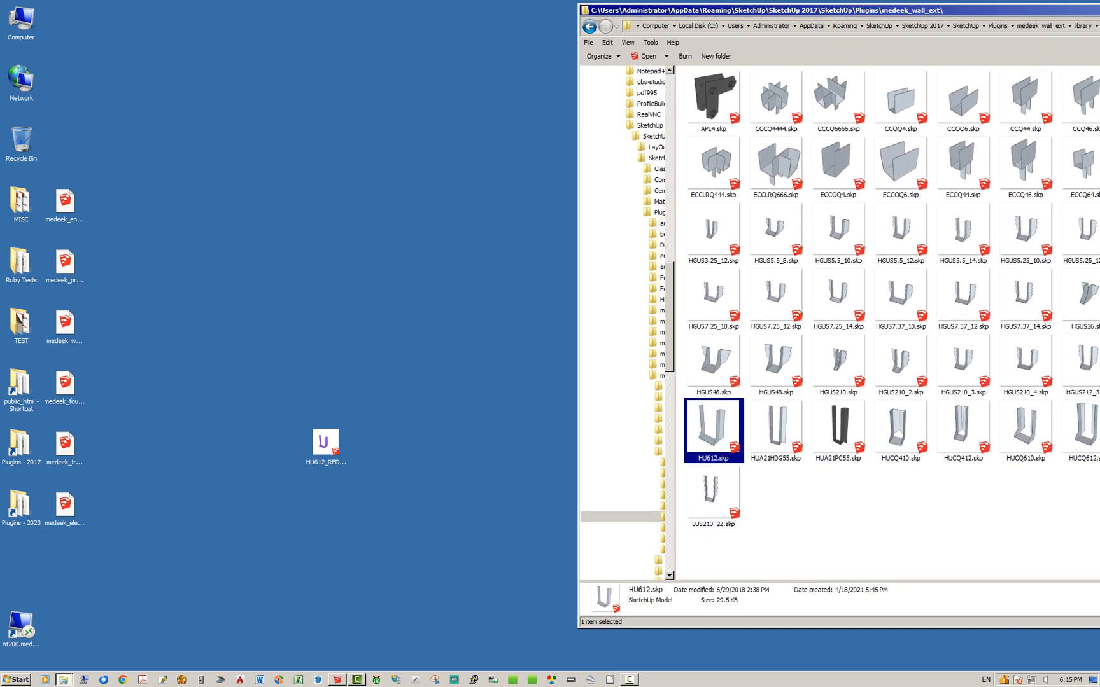
left_click(324, 440)
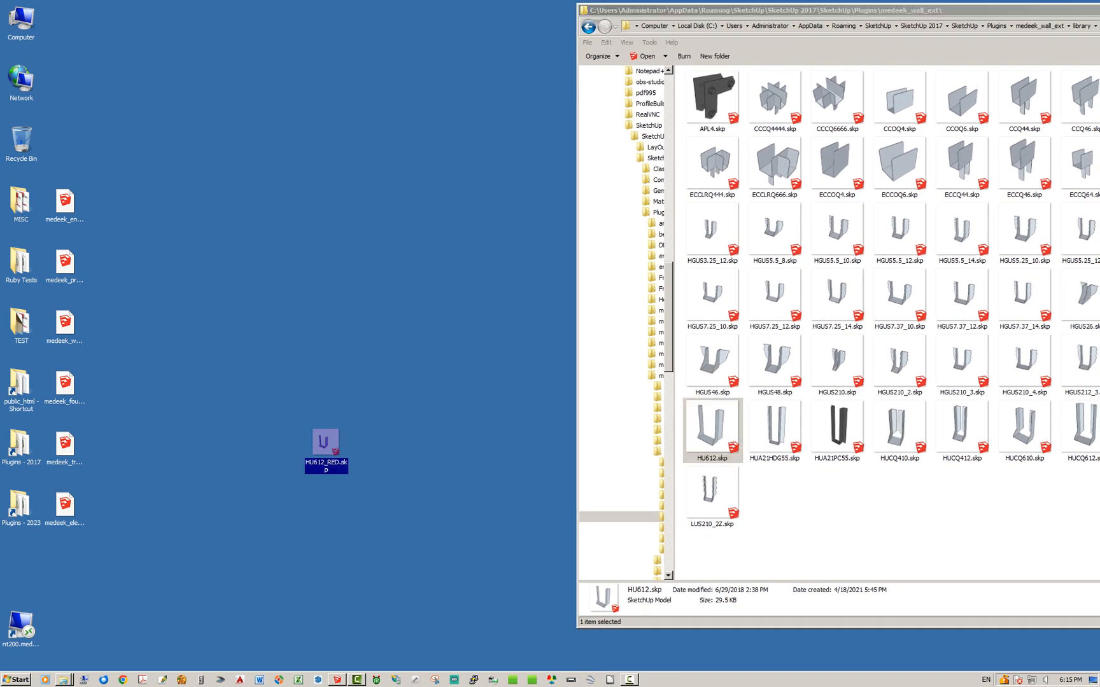
mouse_move(326, 441)
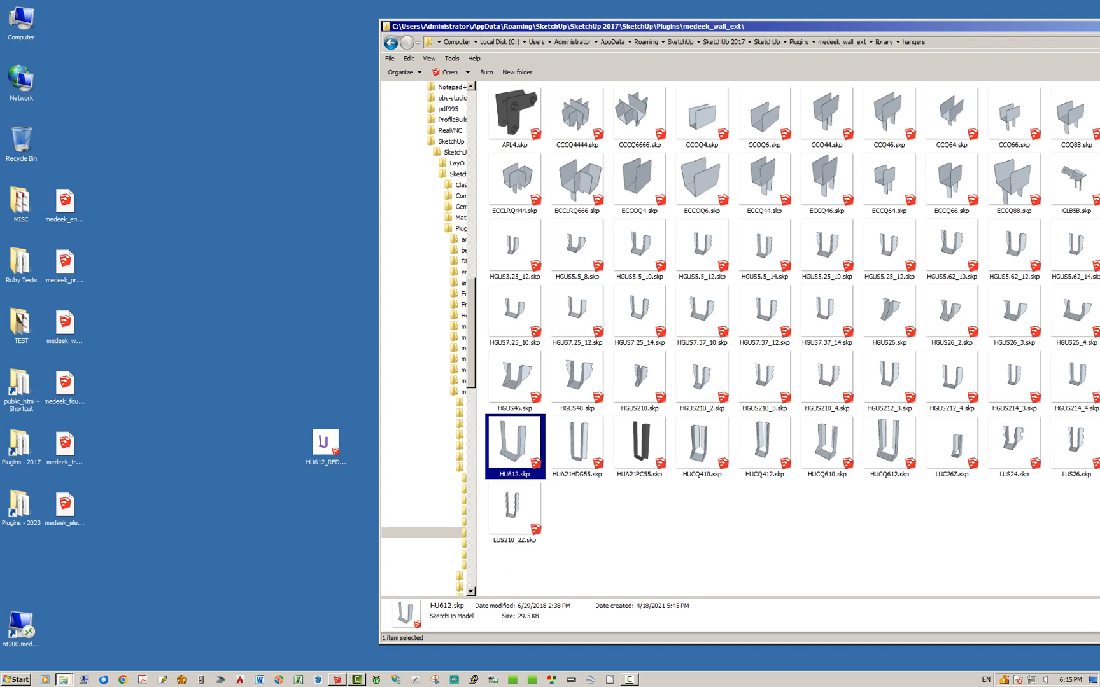
right_click(325, 442)
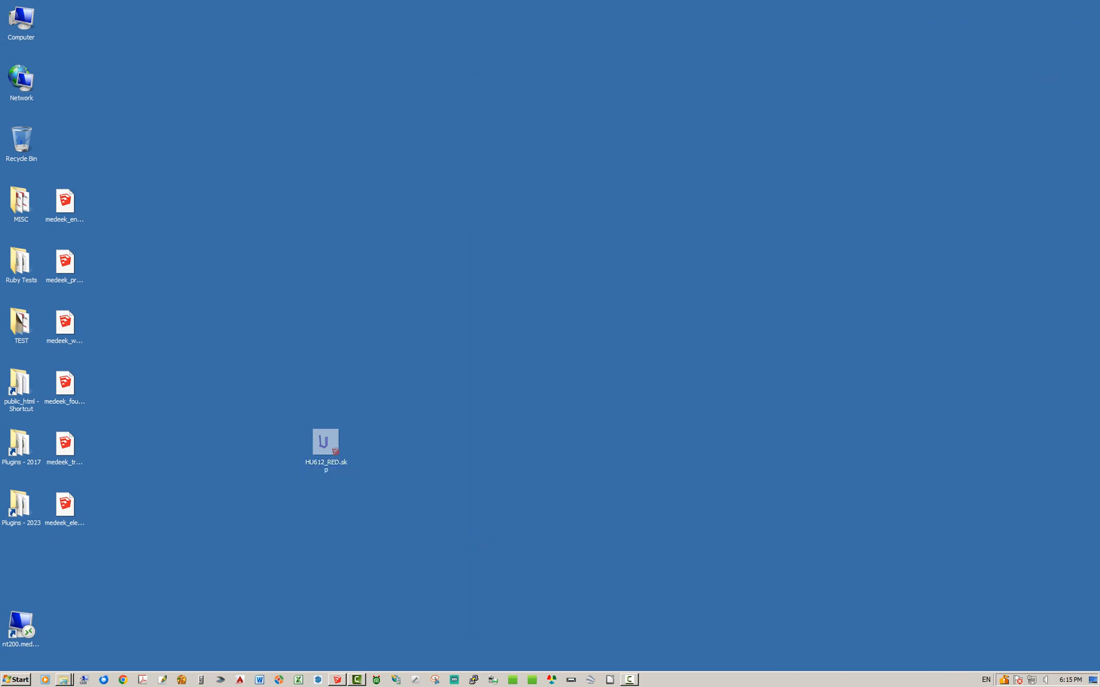
Open HU612_RED.skp from the desktop in SketchUp via File > Open.
double_click(325, 443)
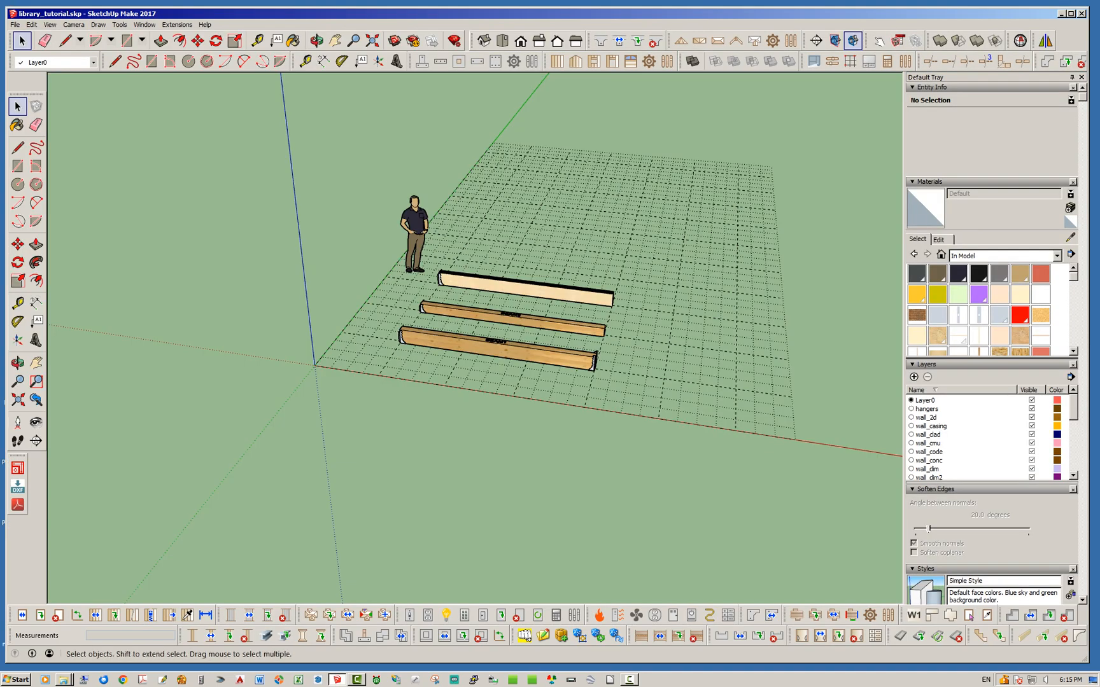
left_click(12, 23)
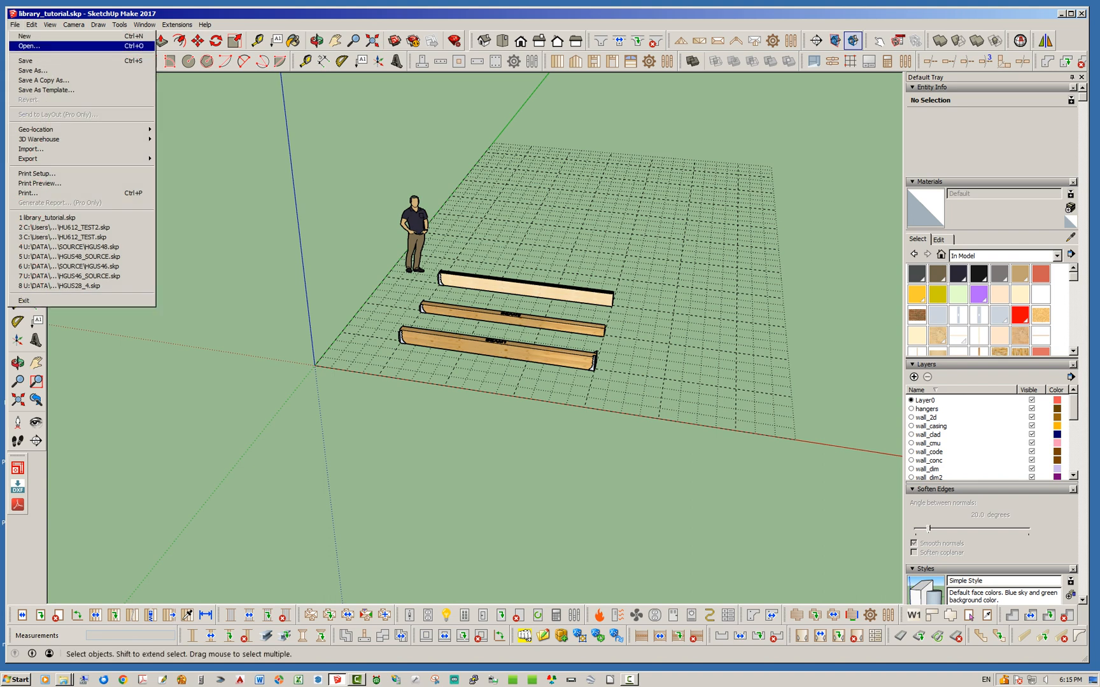
left_click(28, 46)
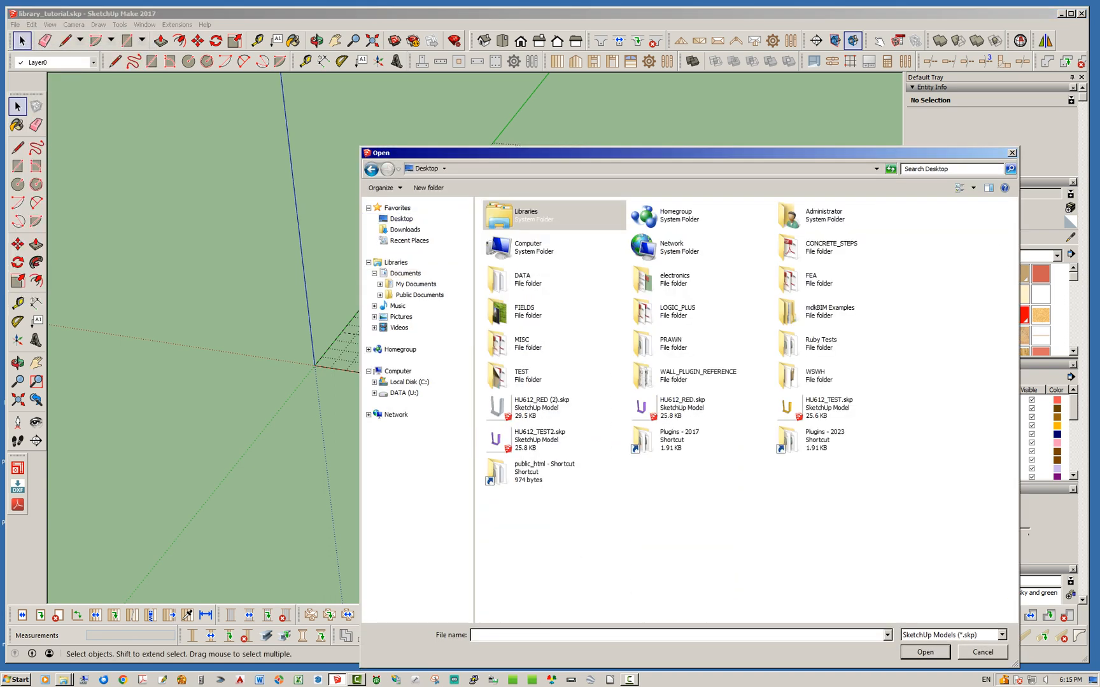
left_click(369, 415)
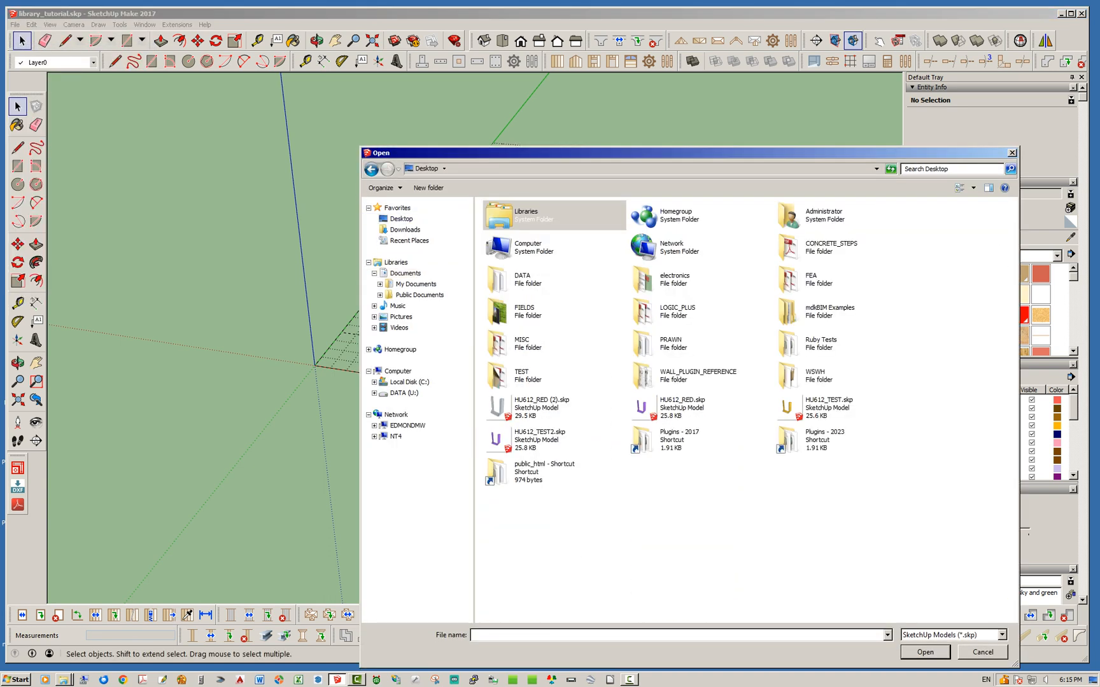
left_click(681, 406)
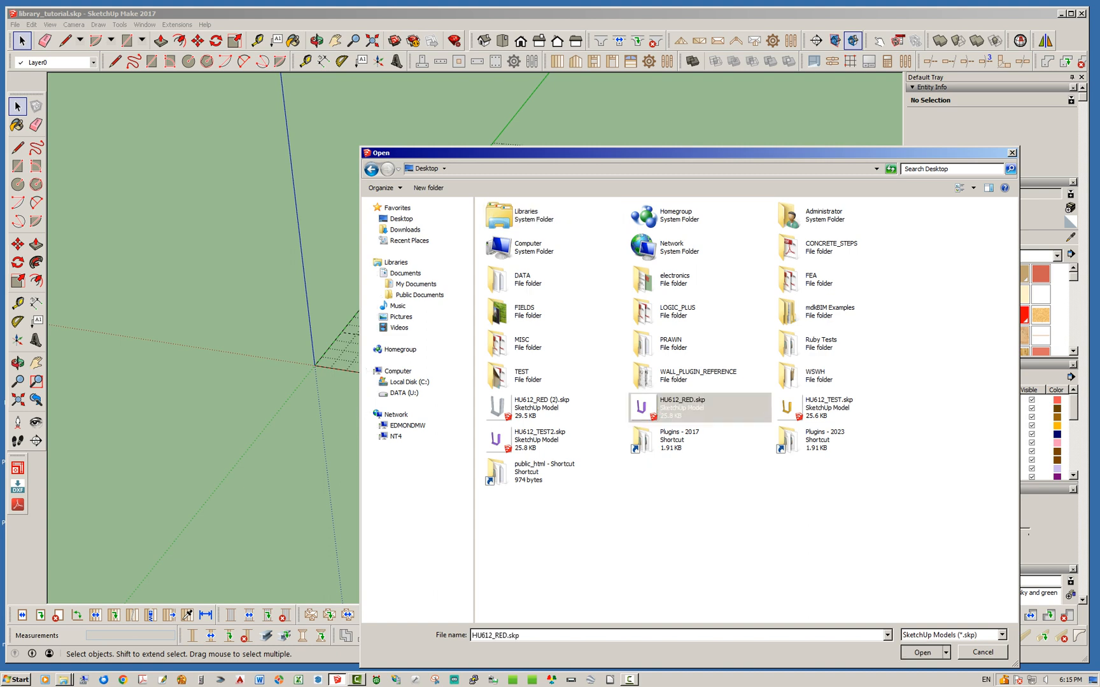
left_click(921, 652)
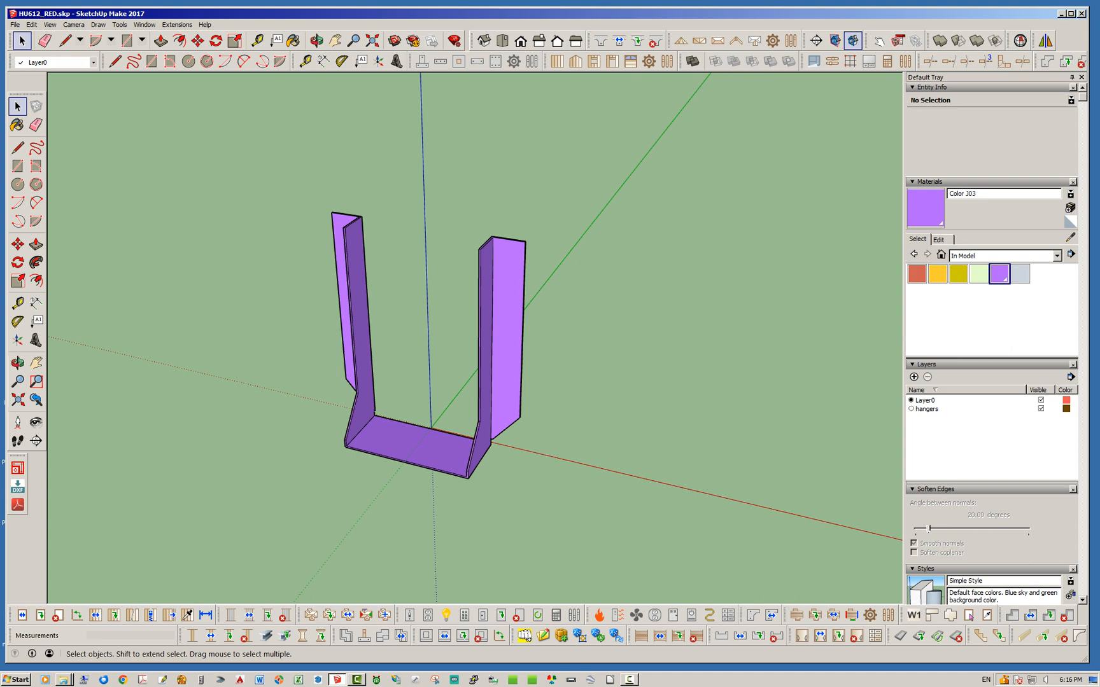
left_click(316, 41)
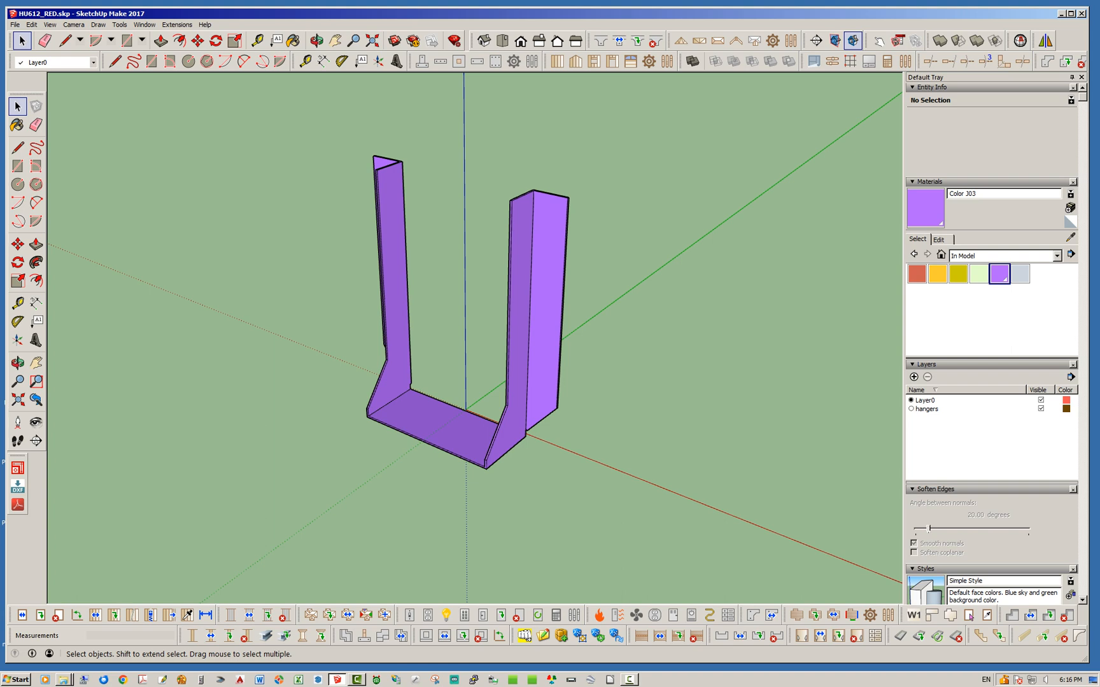
left_click(316, 40)
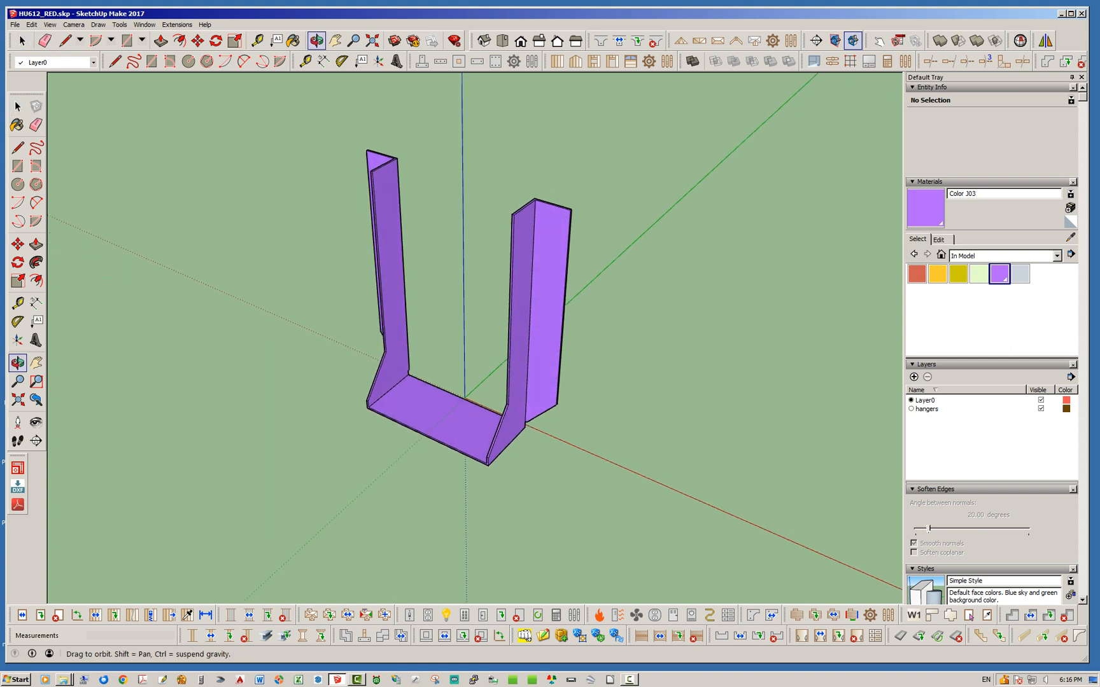
scroll("up", 3)
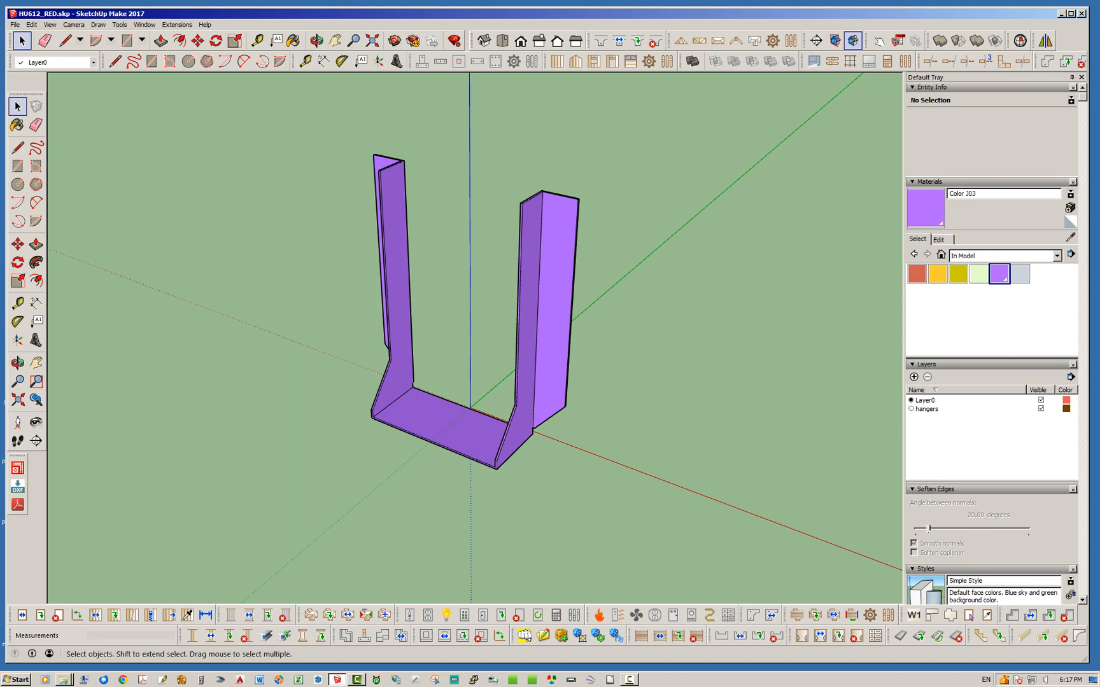
mouse_move(1022, 273)
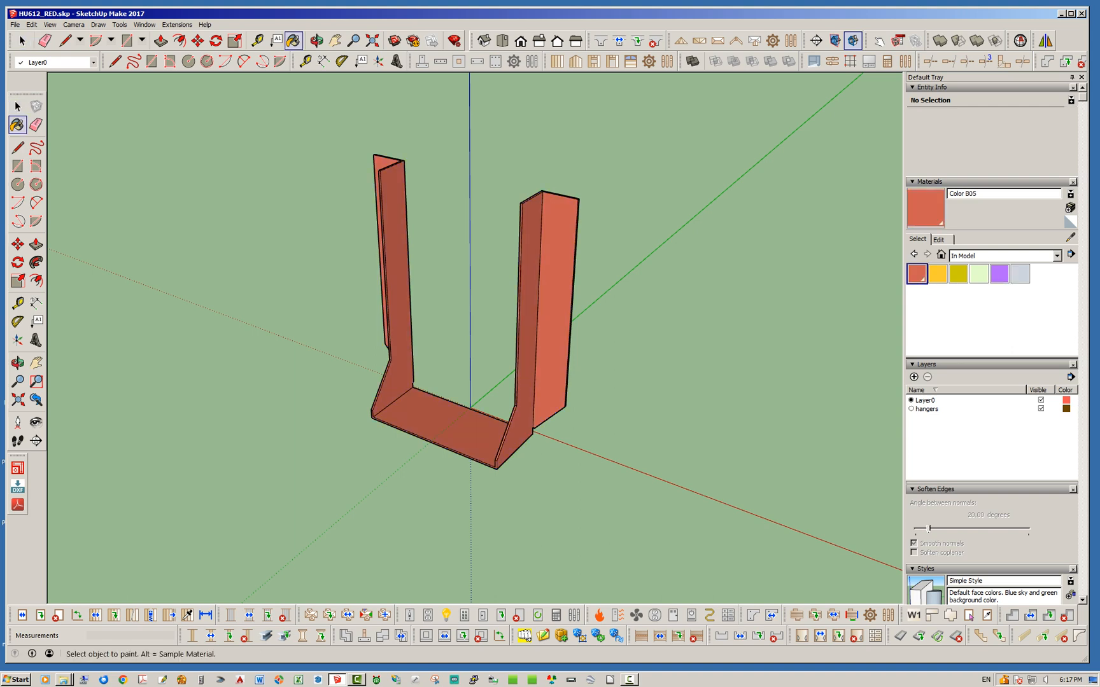
Paint the HU612_RED hanger red and return to the Select tool.
left_click(13, 25)
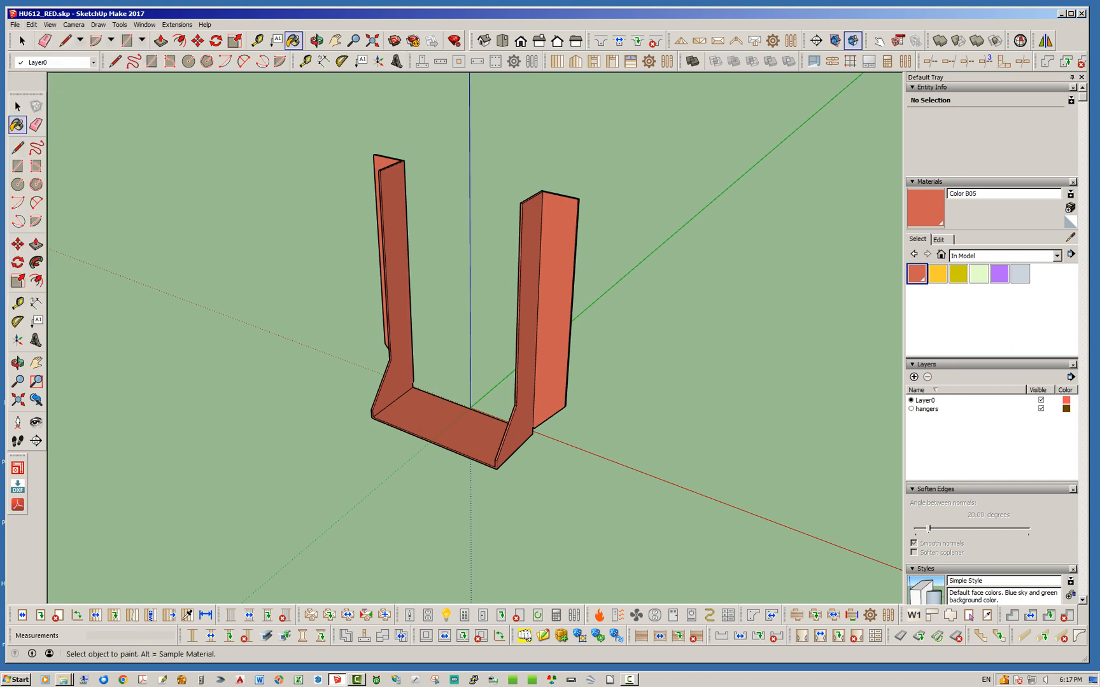
mouse_move(957, 273)
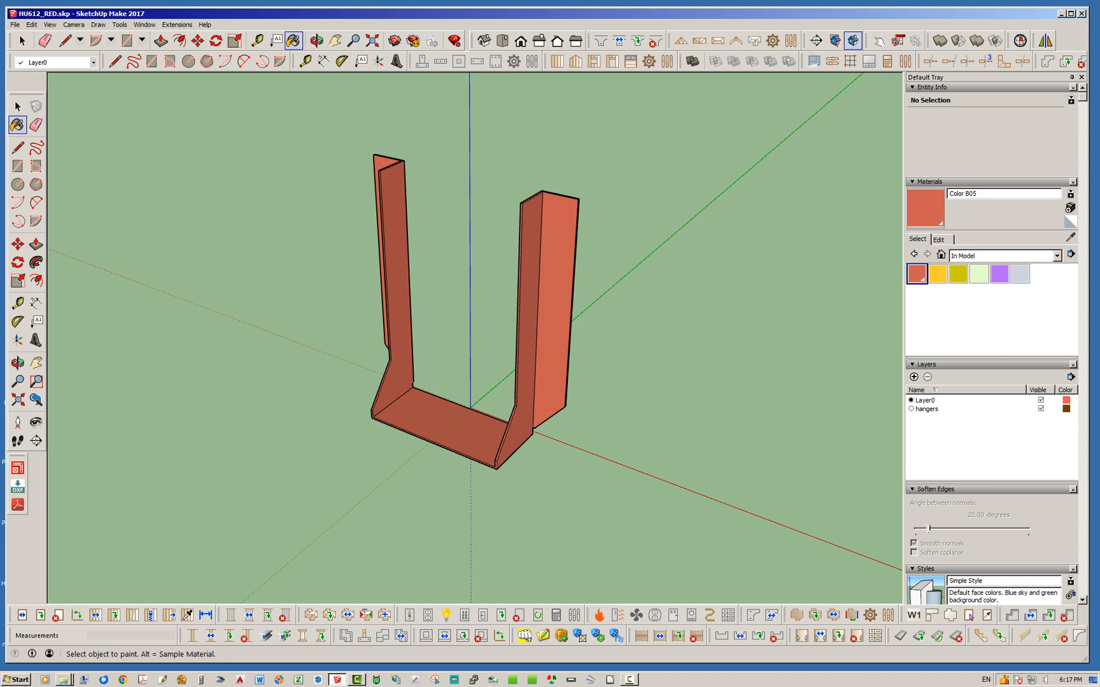
mouse_move(1020, 274)
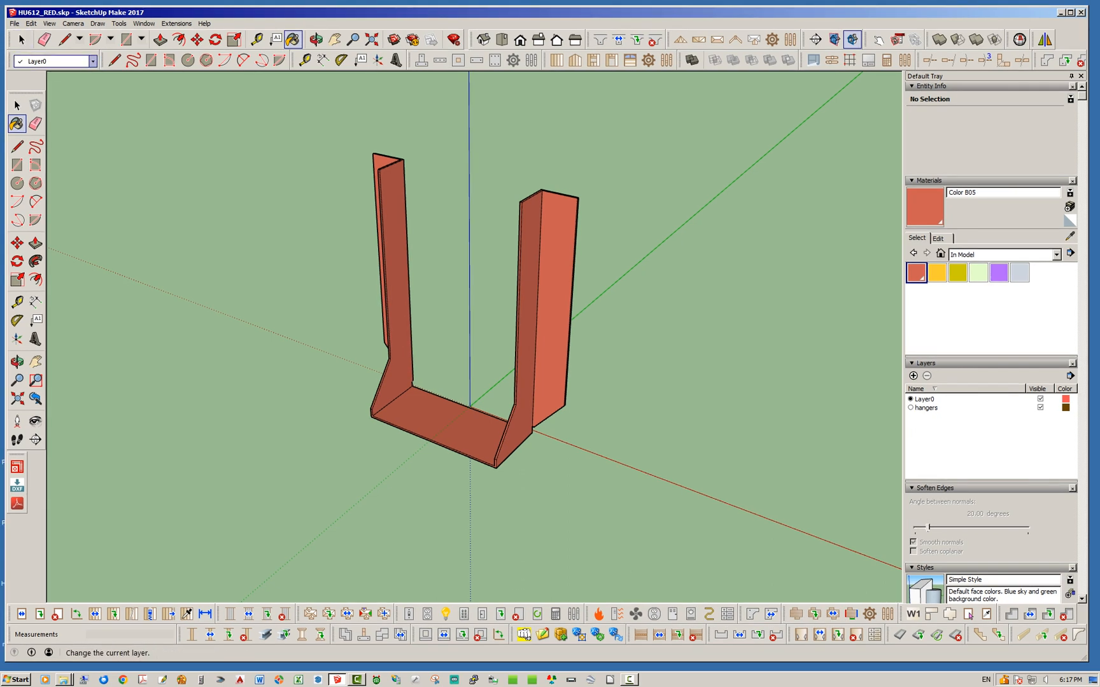
mouse_move(18, 22)
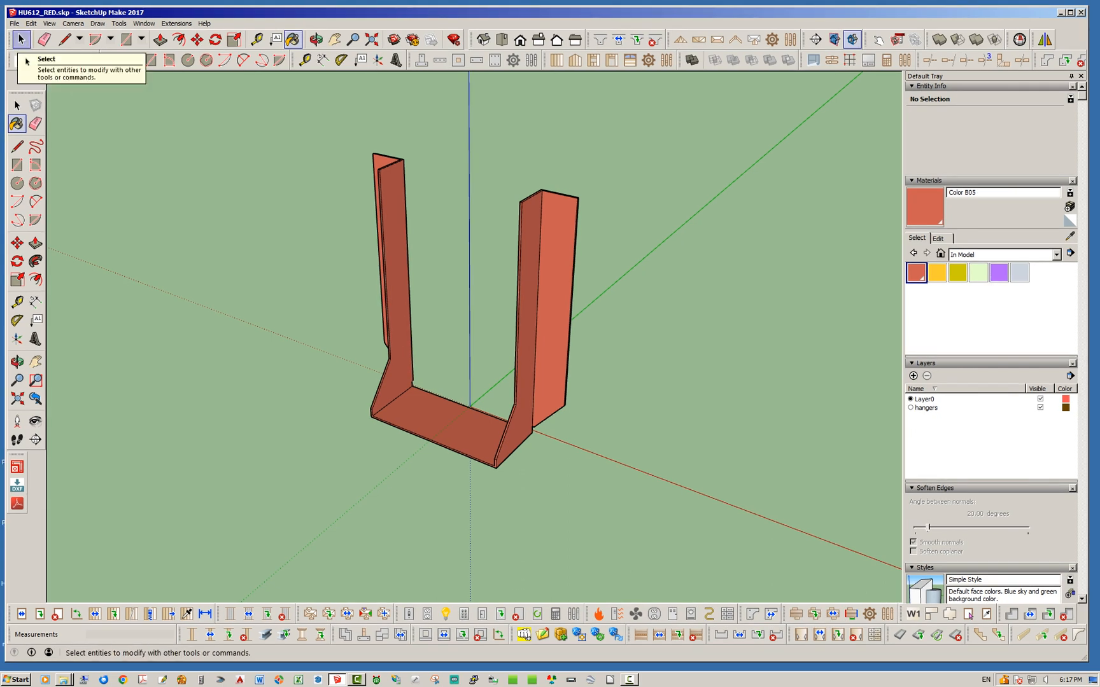
left_click(13, 23)
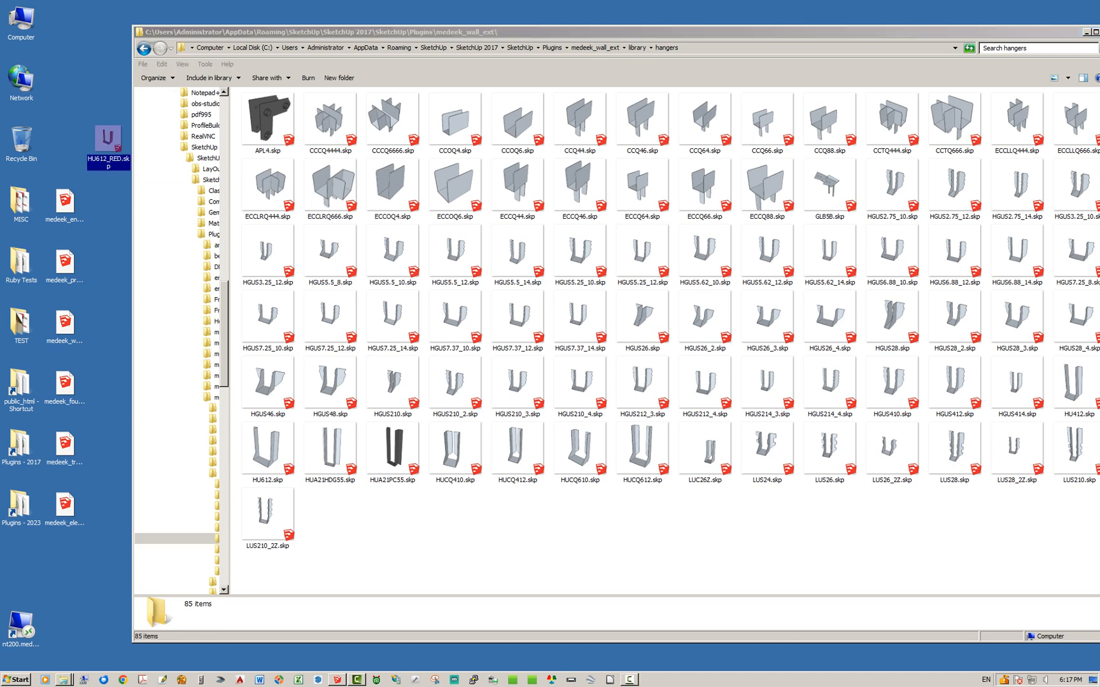
Paste HU612_RED.skp into the hangers folder, bringing it to 86 files.
right_click(108, 137)
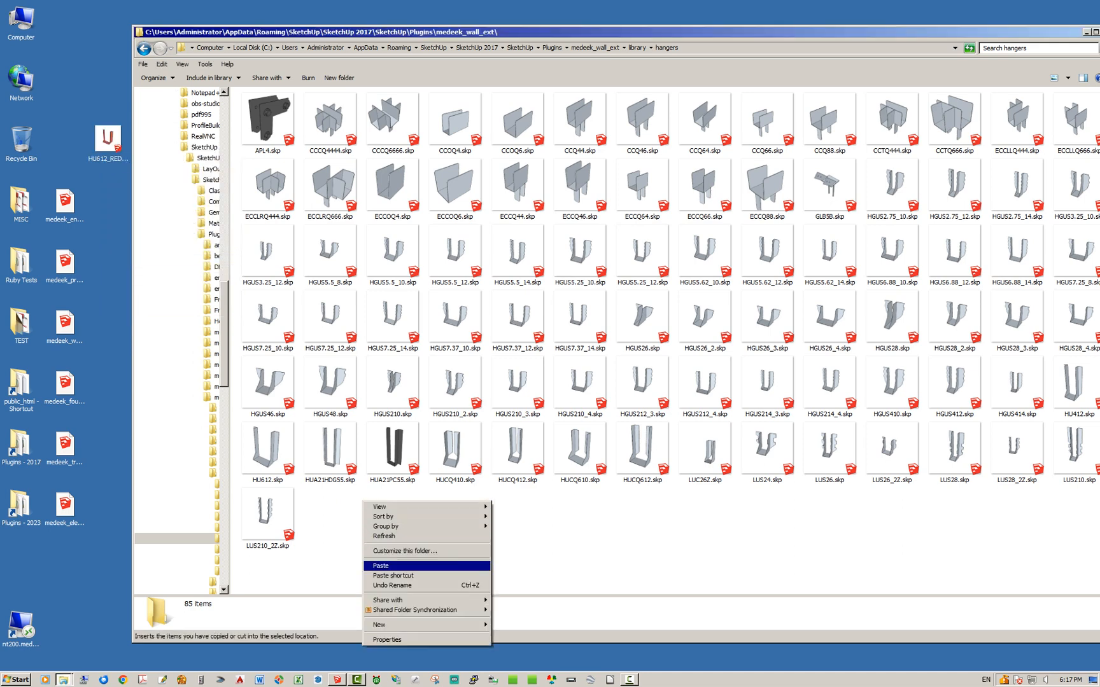
left_click(379, 565)
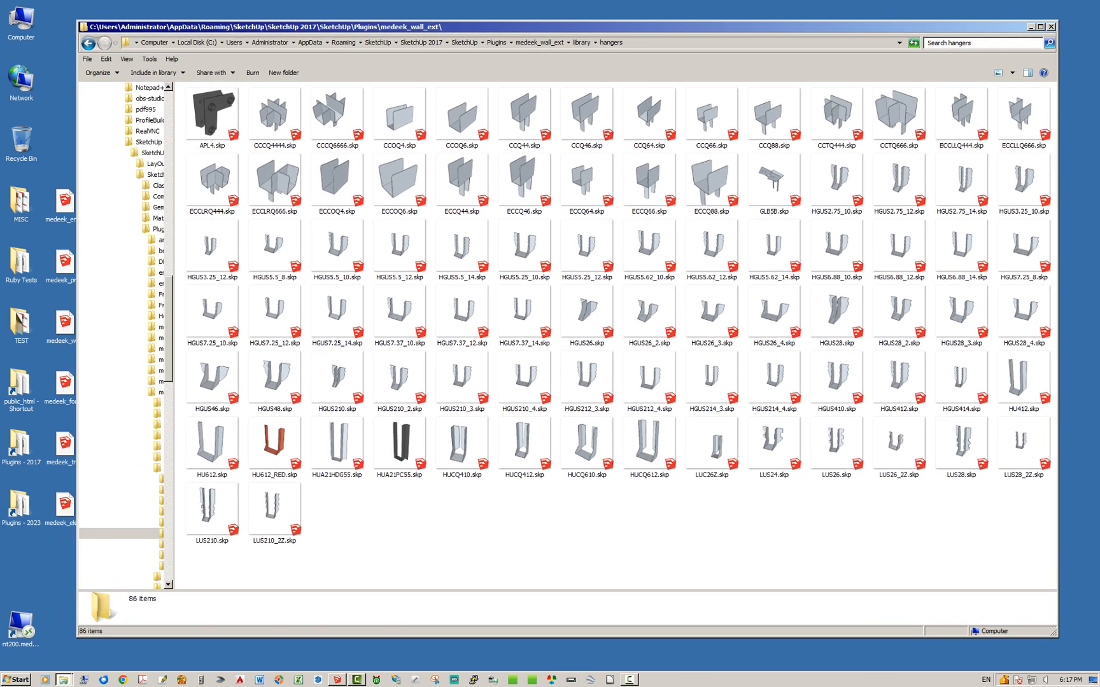
mouse_move(274, 439)
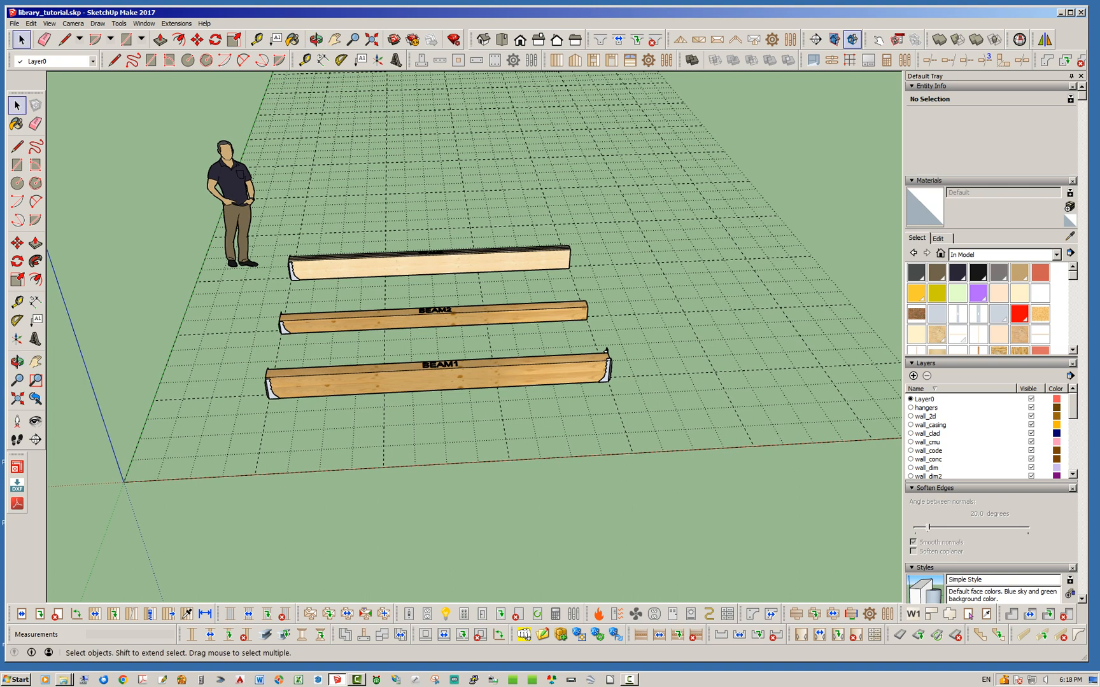
Edit BEAM1's assembly, choose HU612_RED from the End Hanger list, and update.
right_click(439, 365)
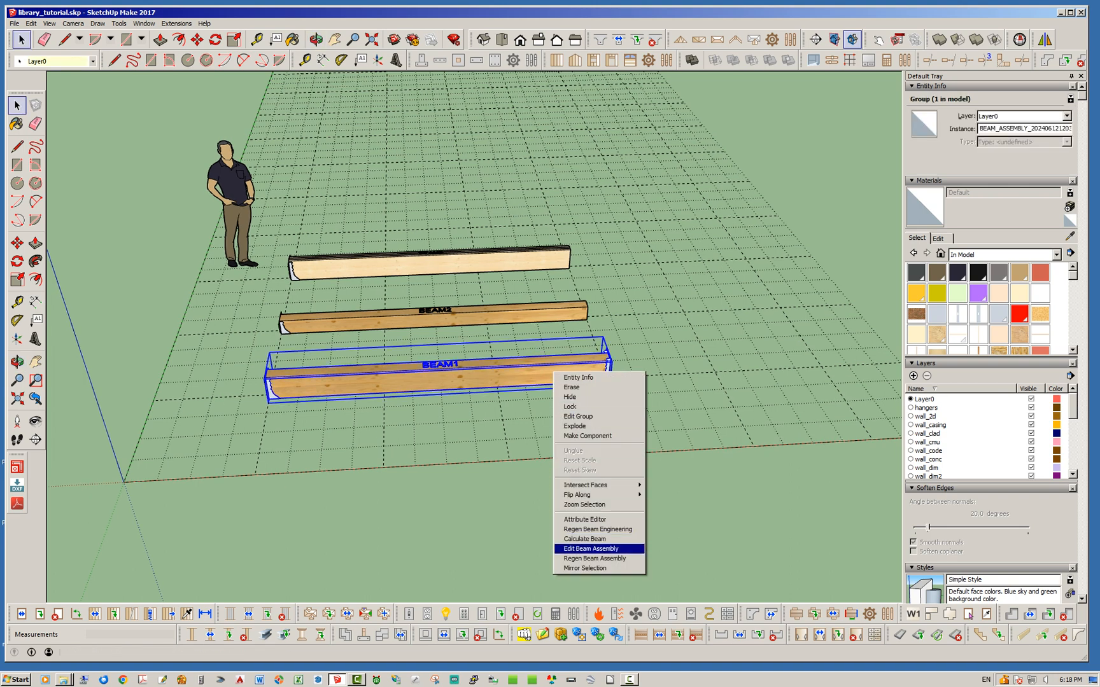
left_click(590, 548)
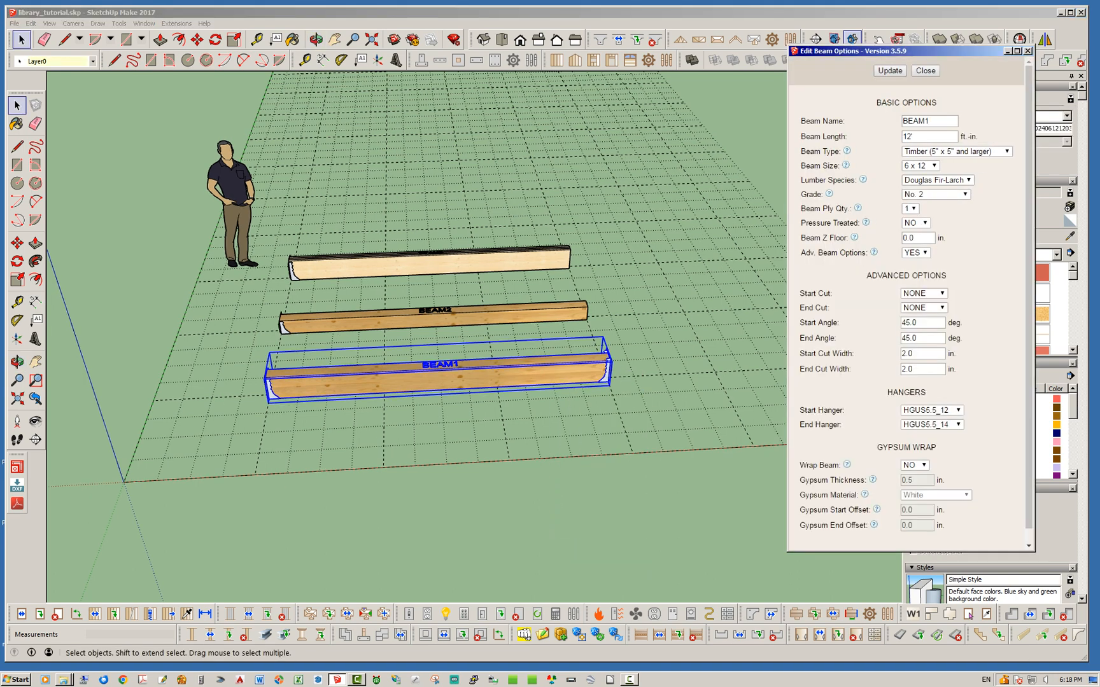
left_click(962, 424)
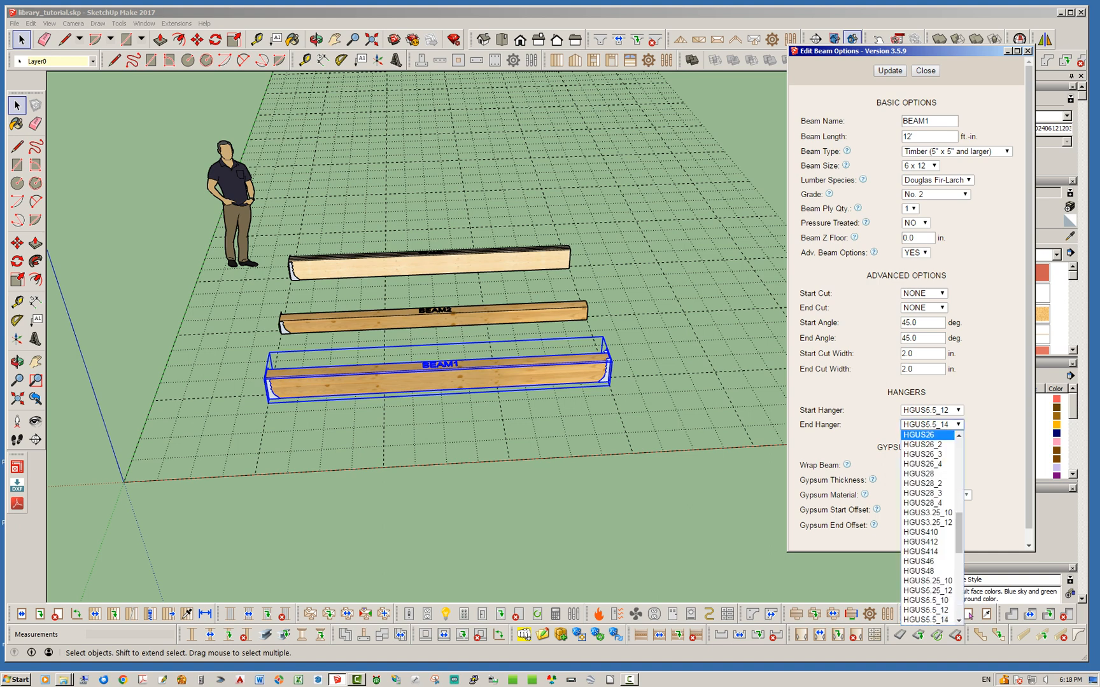
scroll("up", 3)
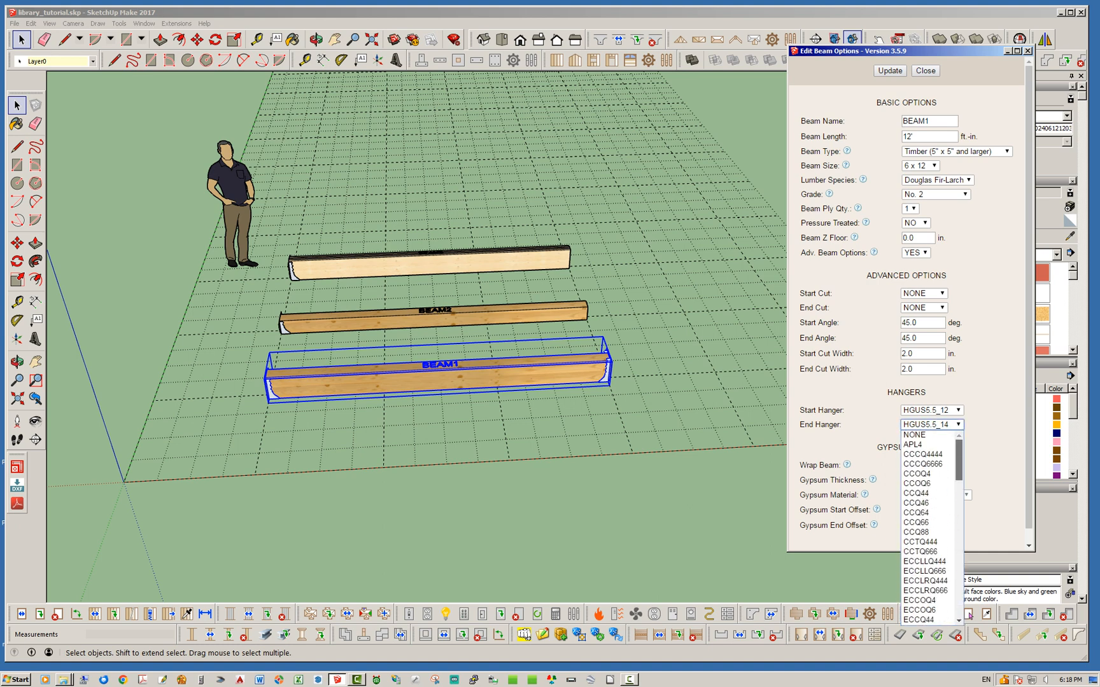
scroll("down", 3)
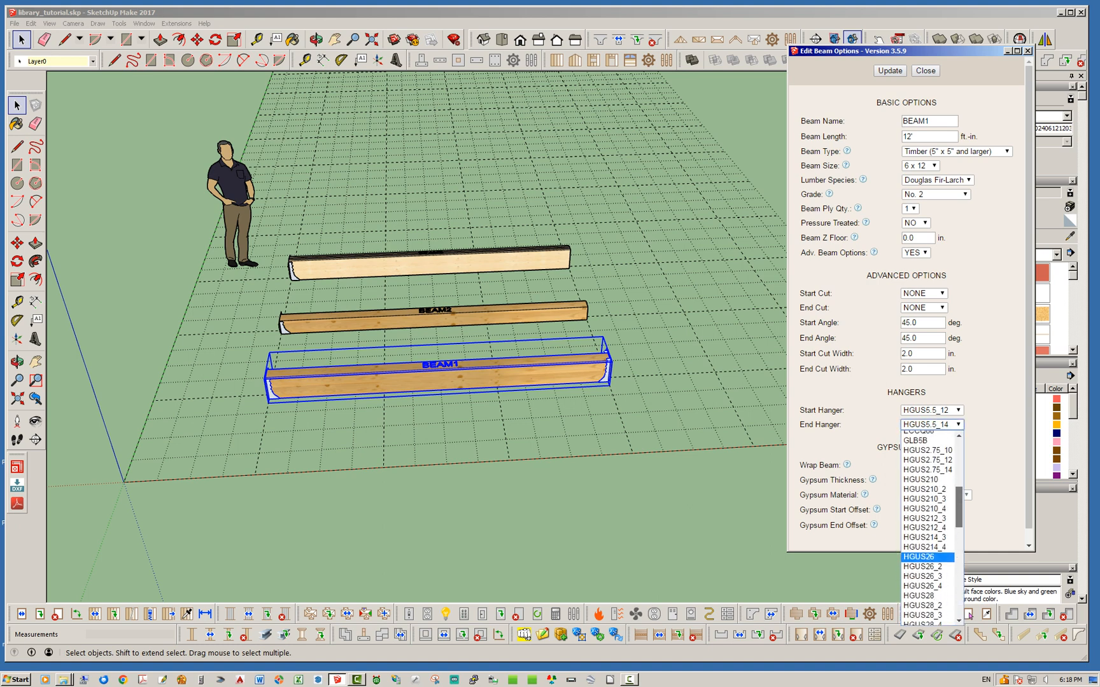
scroll("down", 3)
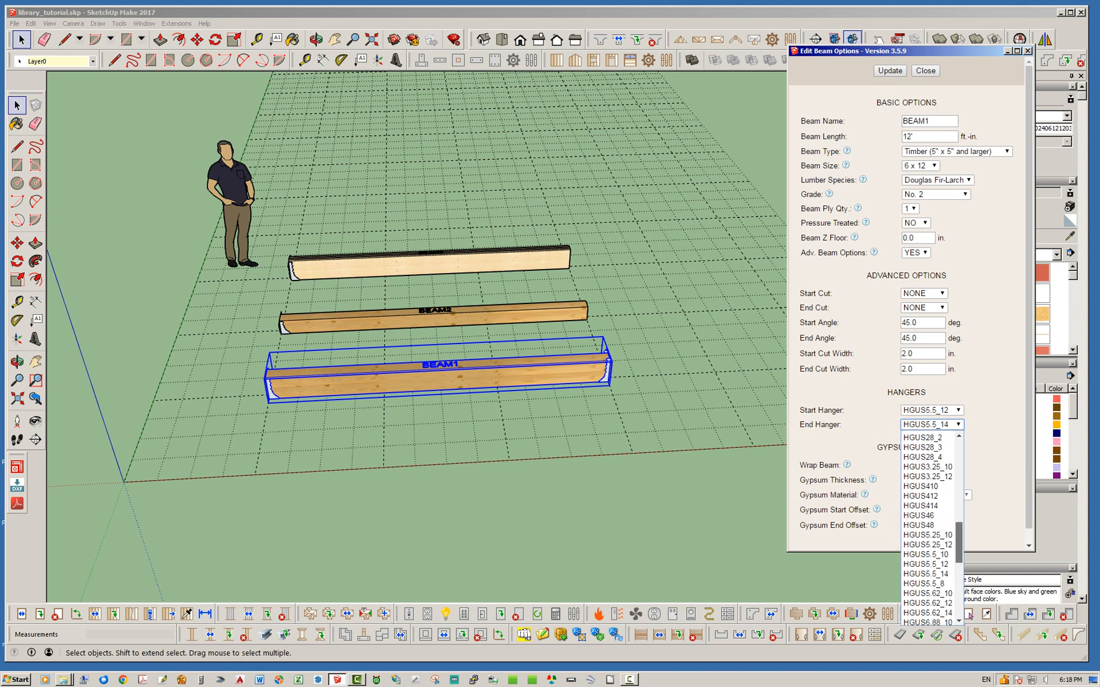
scroll("down", 3)
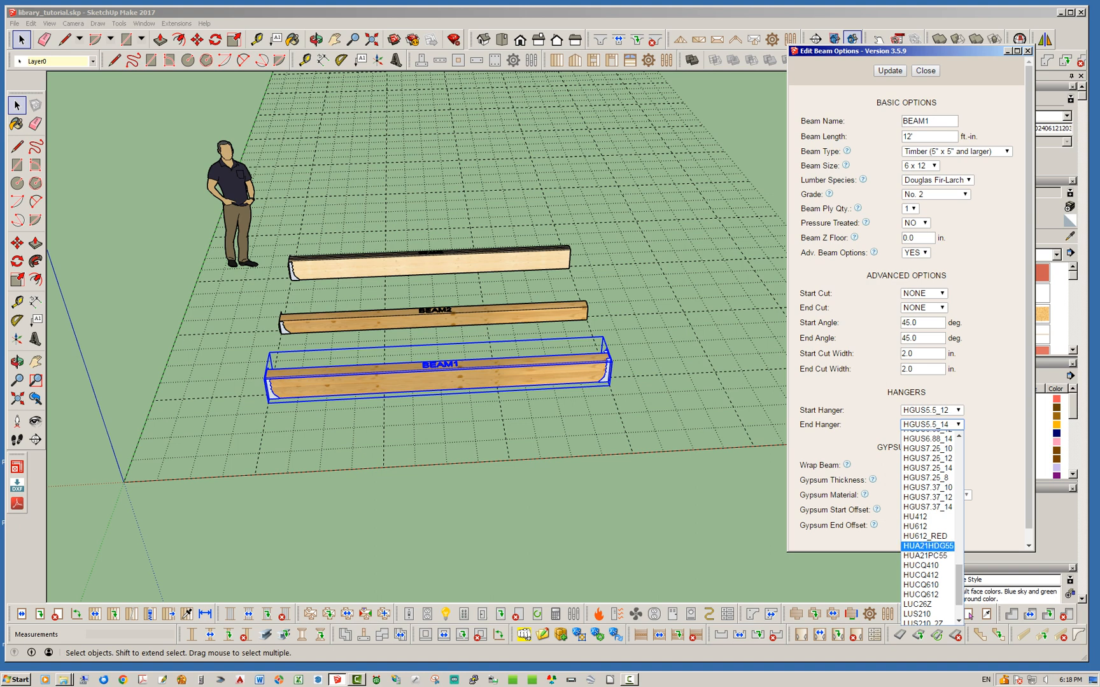
left_click(924, 536)
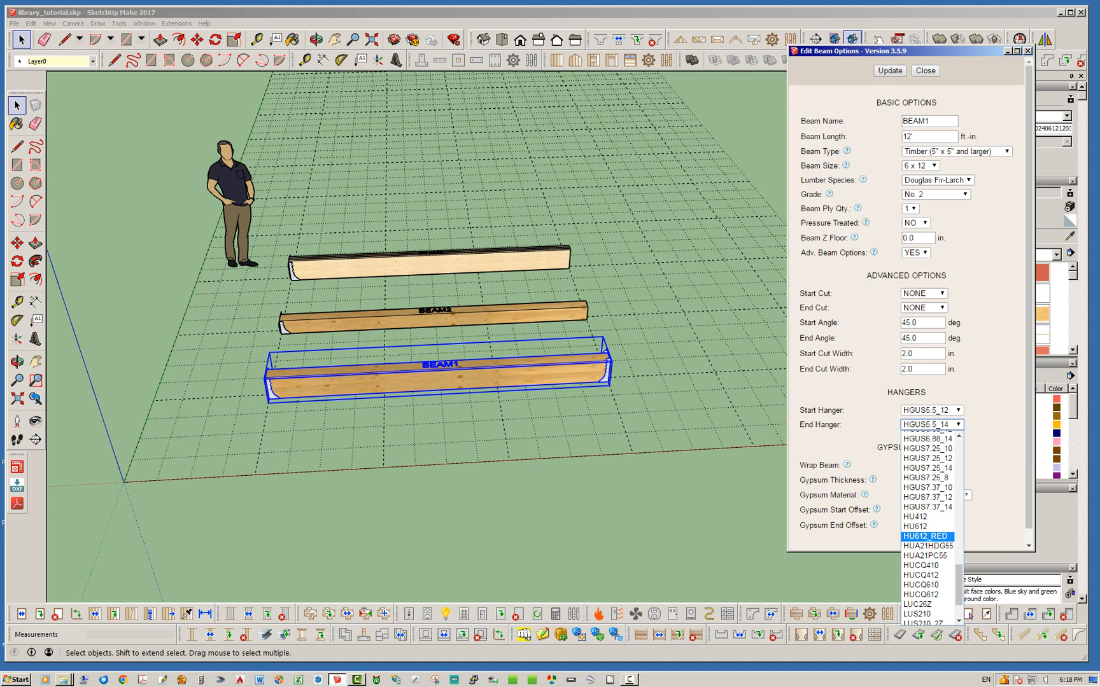
left_click(924, 536)
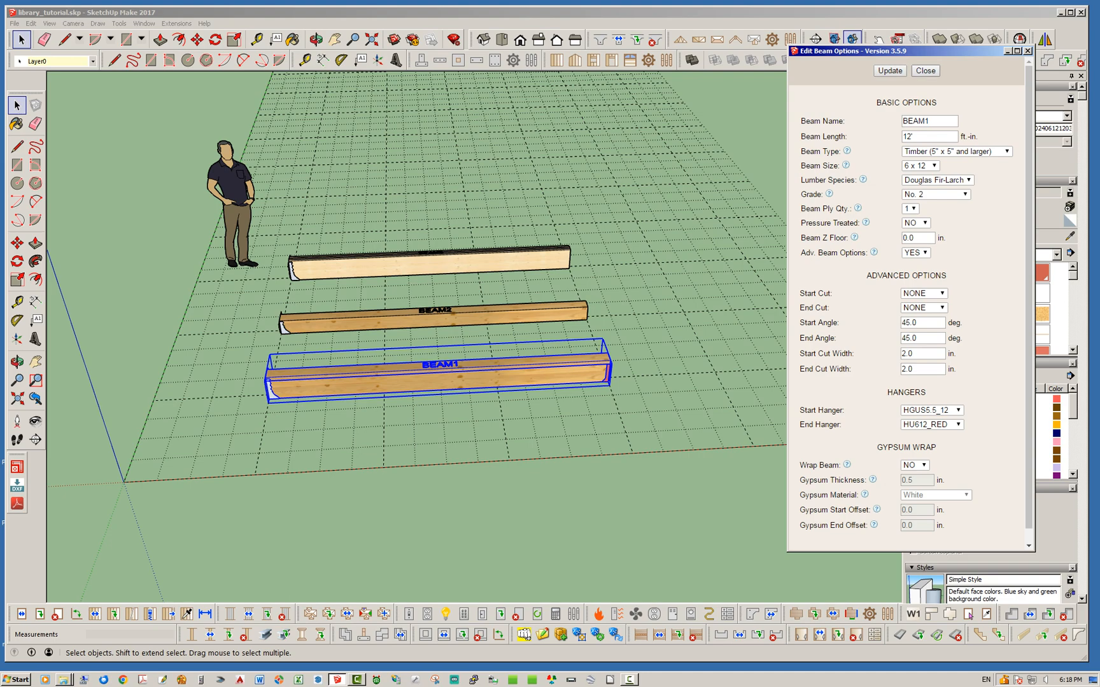
left_click(924, 70)
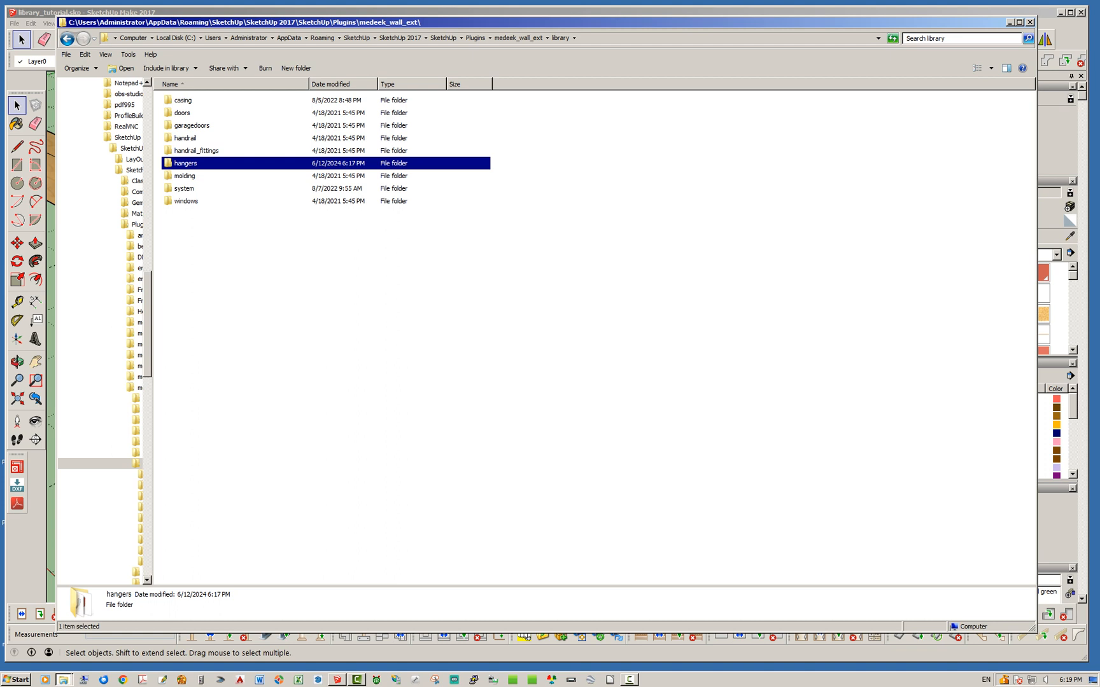
double_click(184, 187)
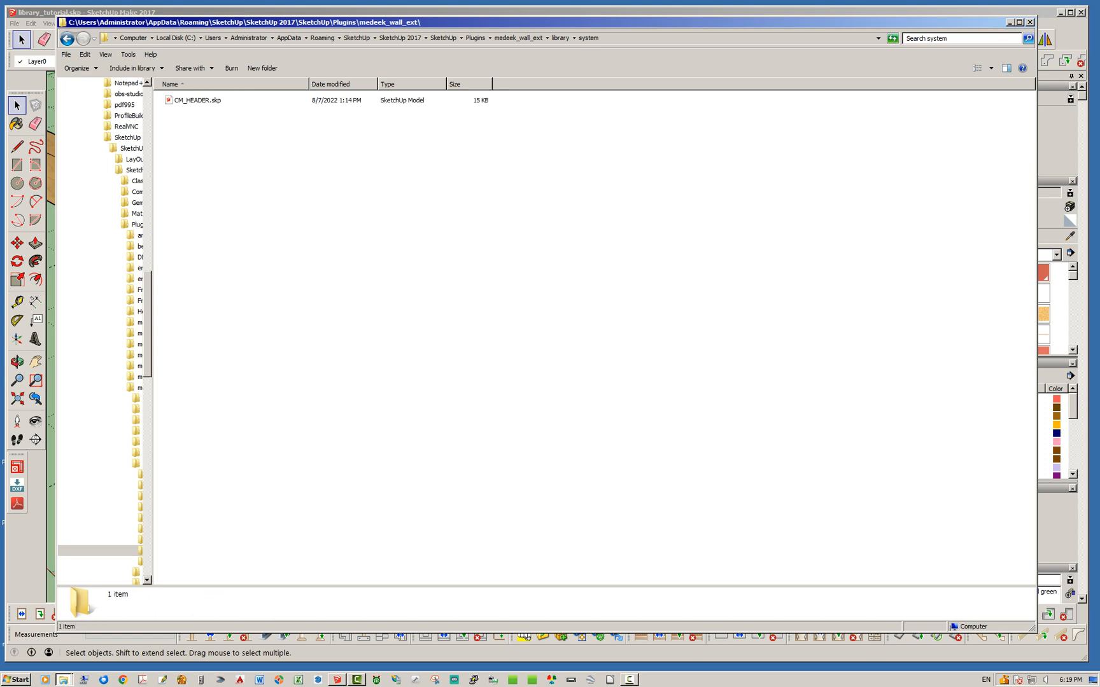
left_click(197, 99)
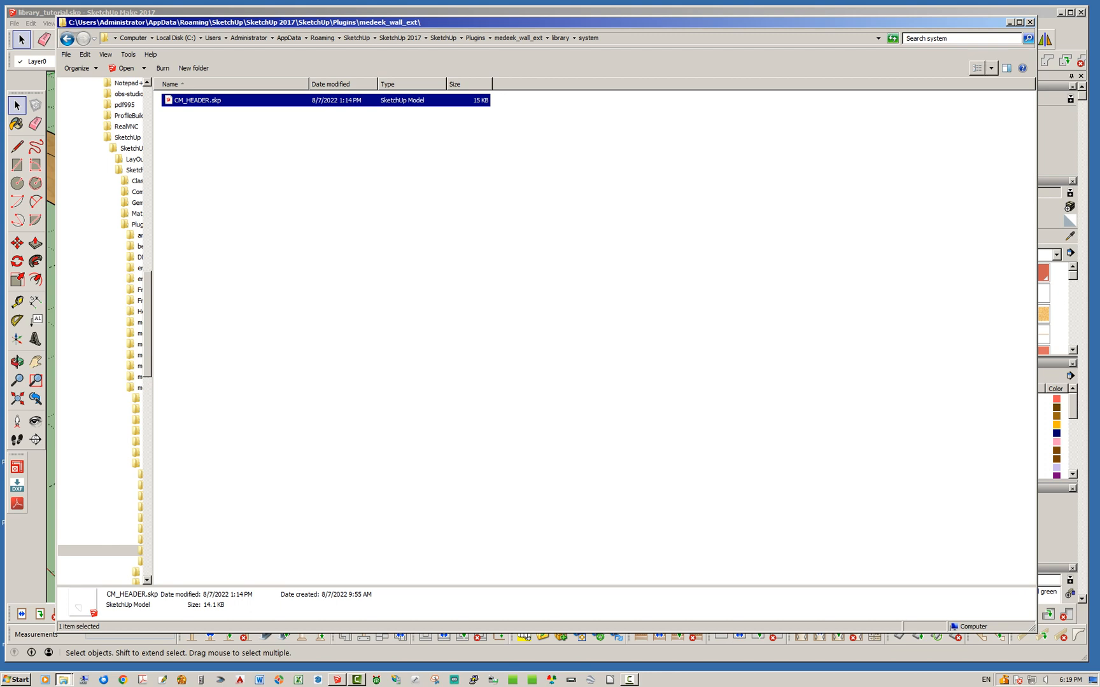
left_click(977, 68)
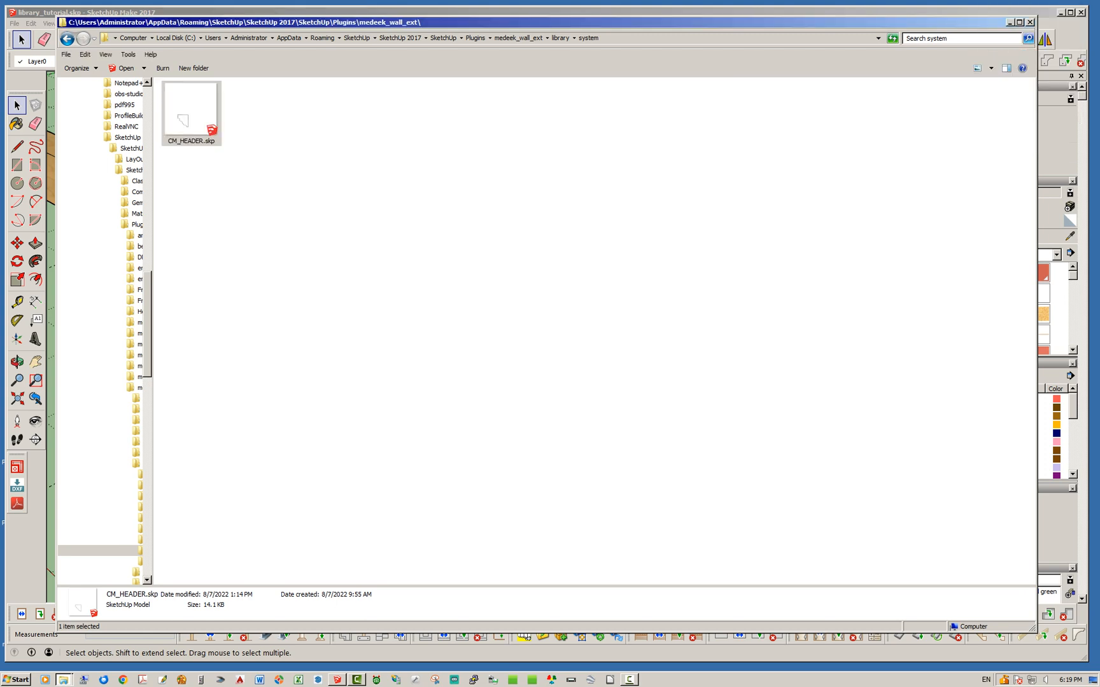
left_click(559, 38)
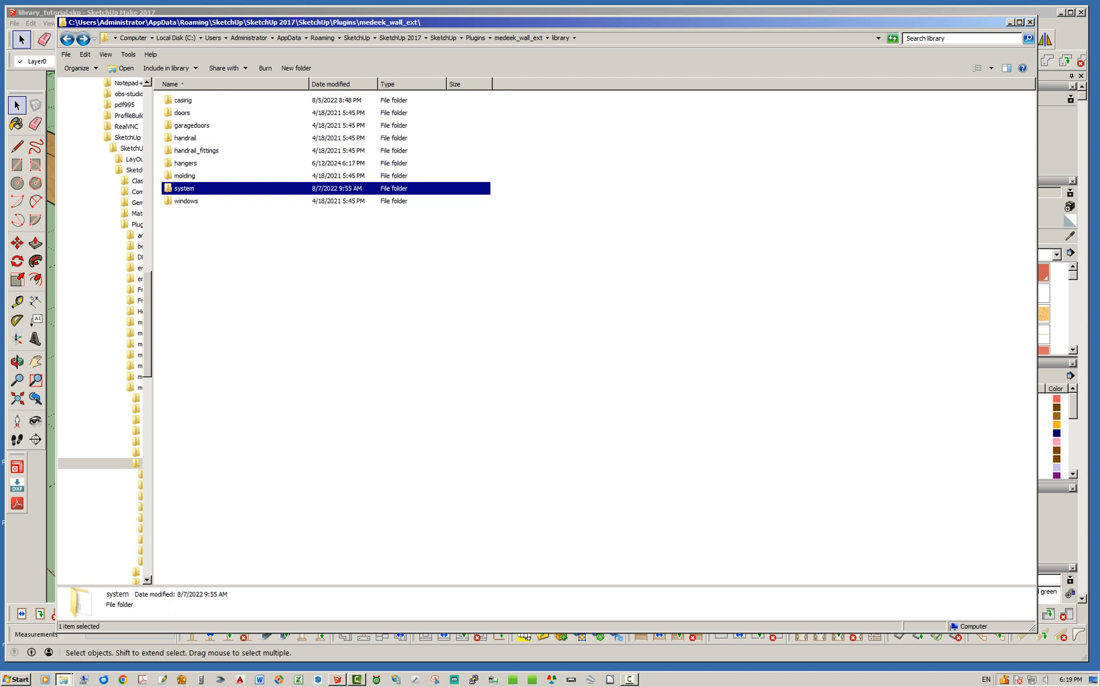
mouse_move(184, 188)
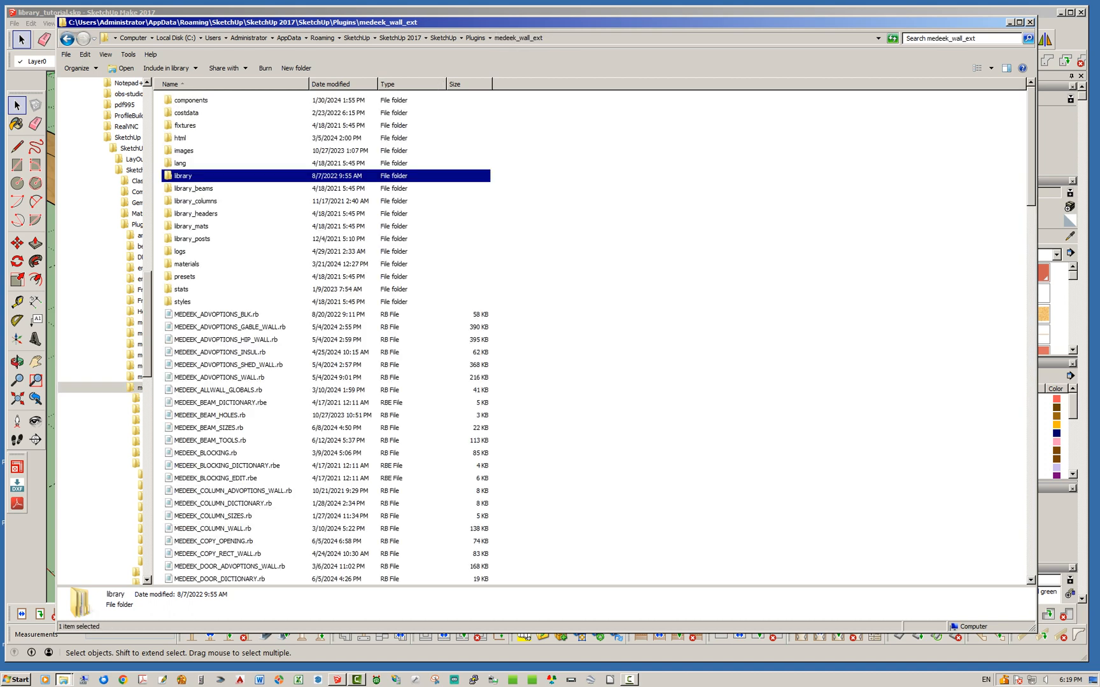
mouse_move(183, 176)
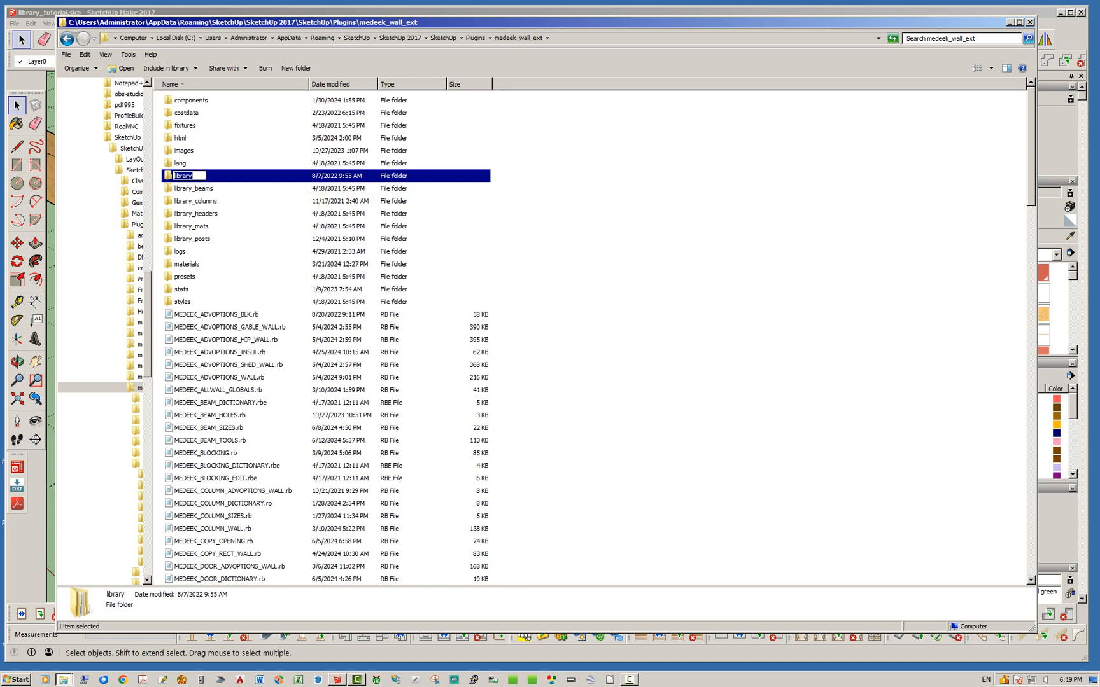
double_click(185, 175)
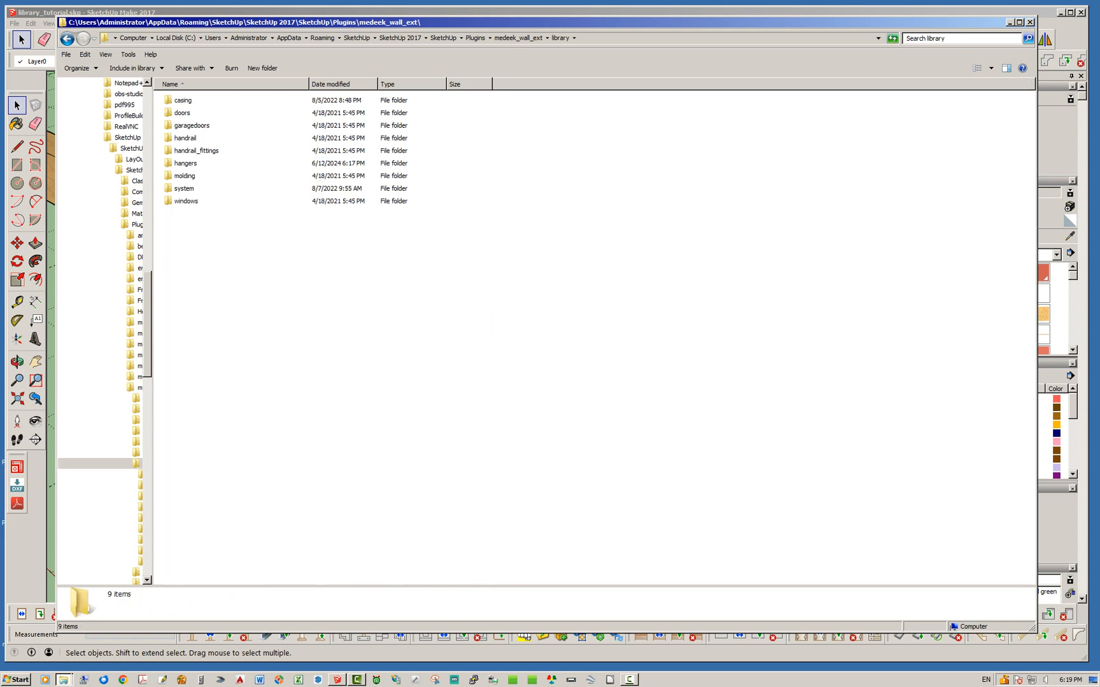